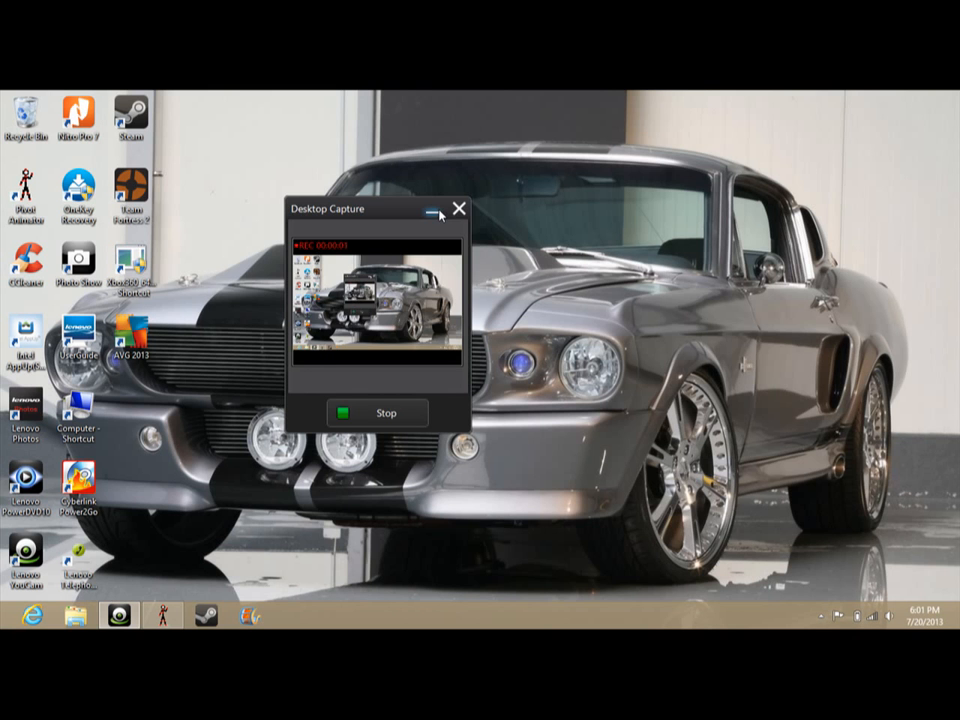
Close the Desktop Capture window and hover the Pivot Animator taskbar button.
{"action": "left_click", "coordinate": [458, 208]}
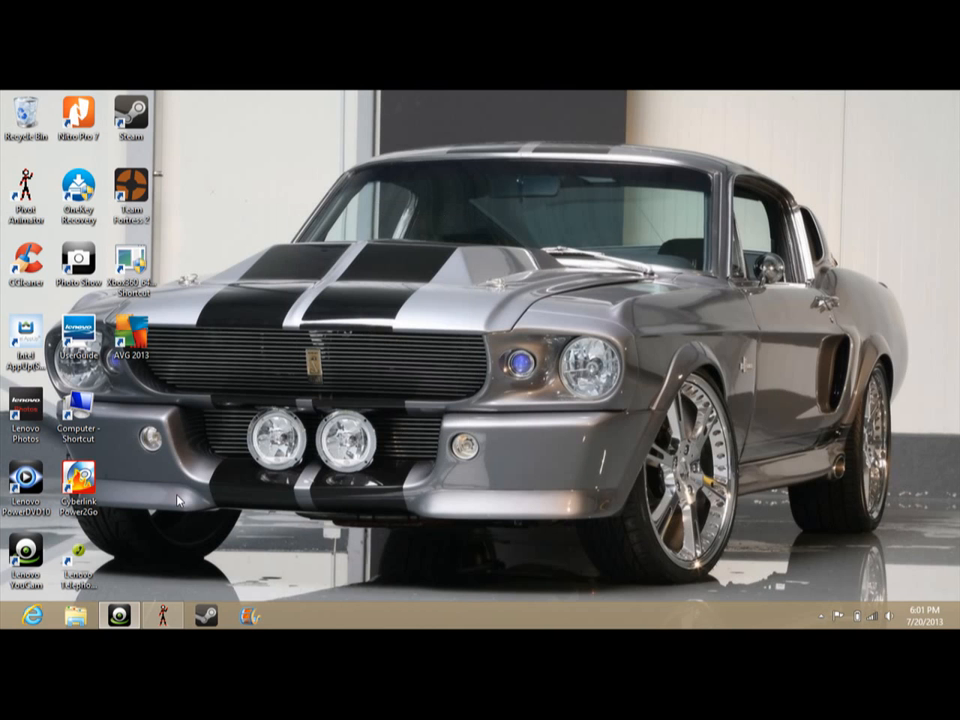
{"action": "mouse_move", "coordinate": [193, 580]}
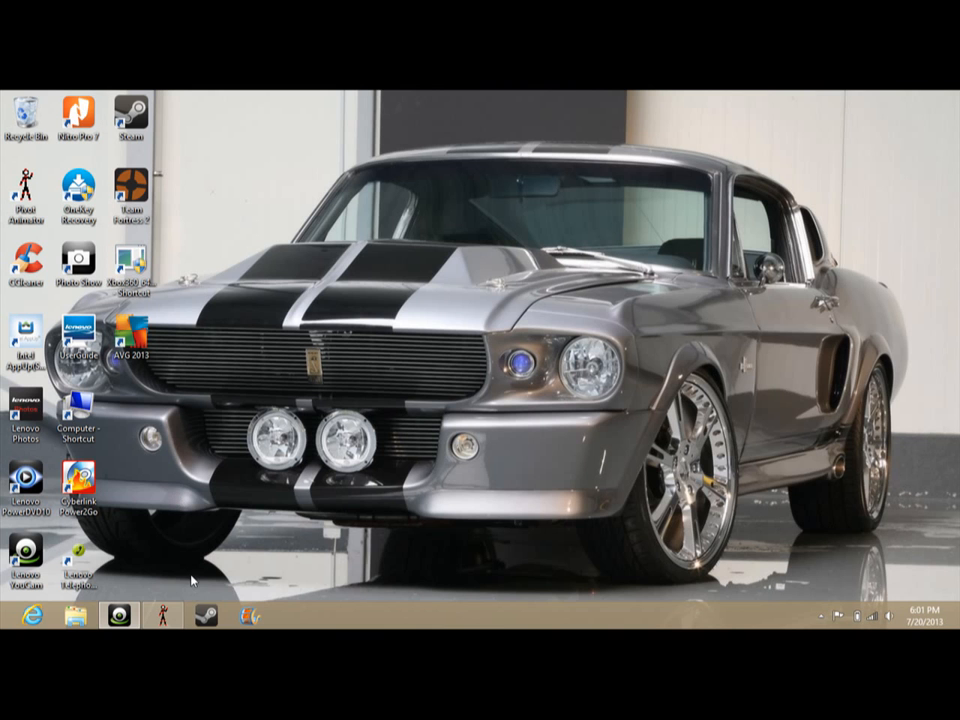
{"action": "left_click", "coordinate": [162, 615]}
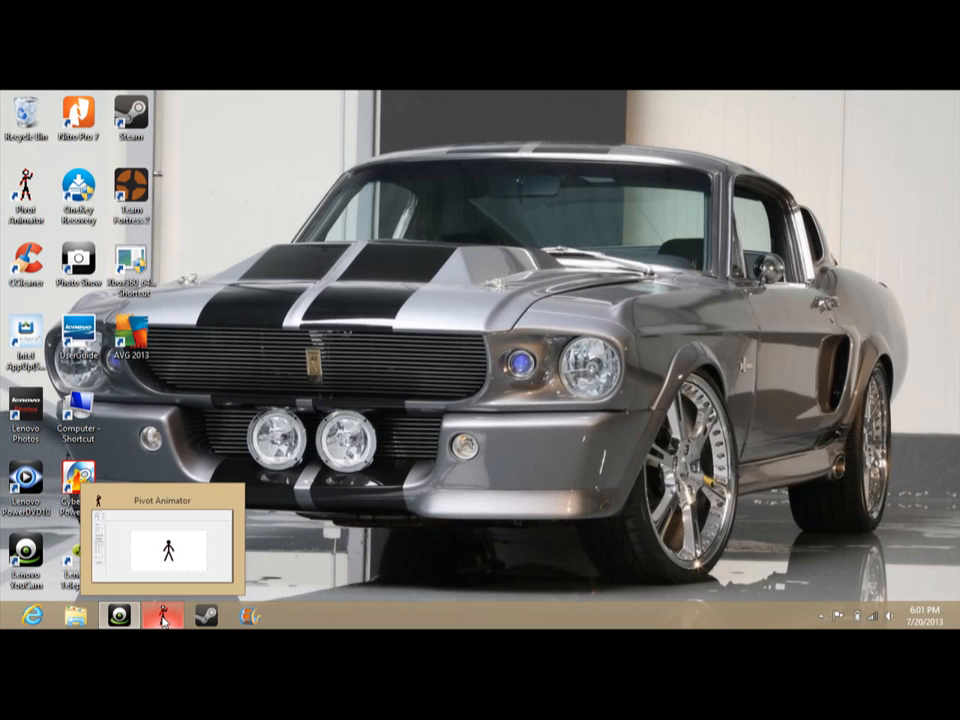
Restore the Pivot Animator window to show frame 1 with the default stick figure.
{"action": "left_click", "coordinate": [162, 615]}
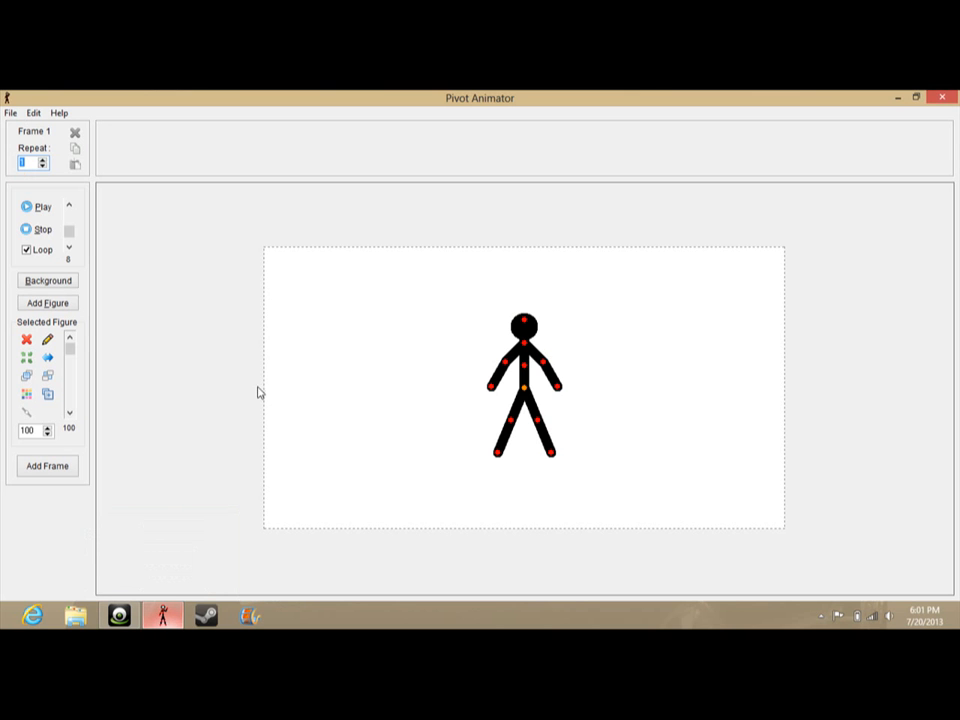
{"action": "mouse_move", "coordinate": [348, 254]}
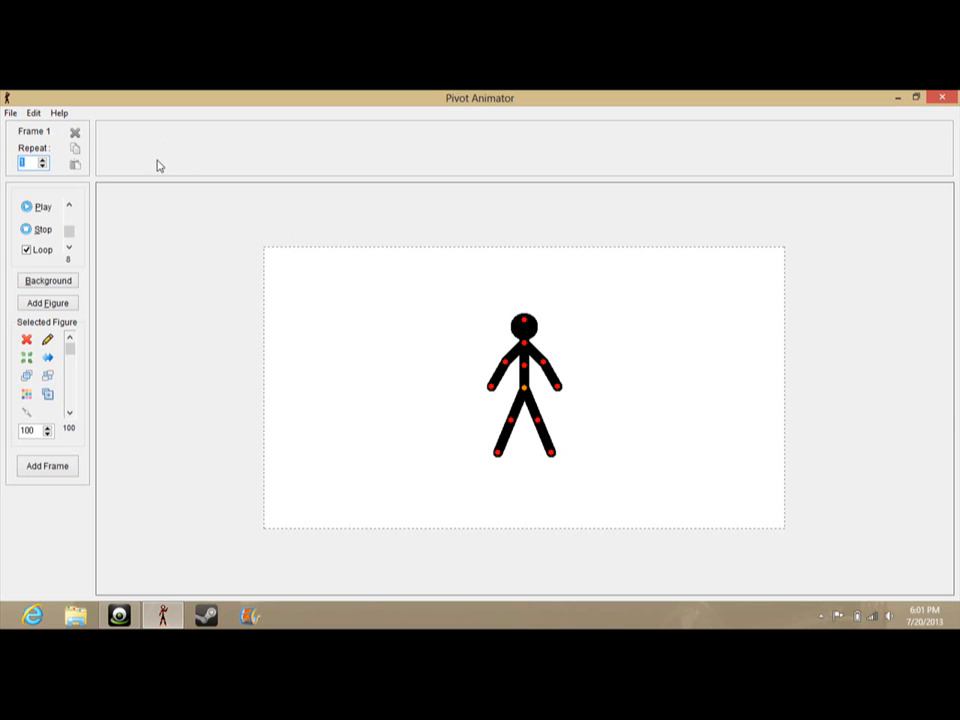
{"action": "mouse_move", "coordinate": [43, 135]}
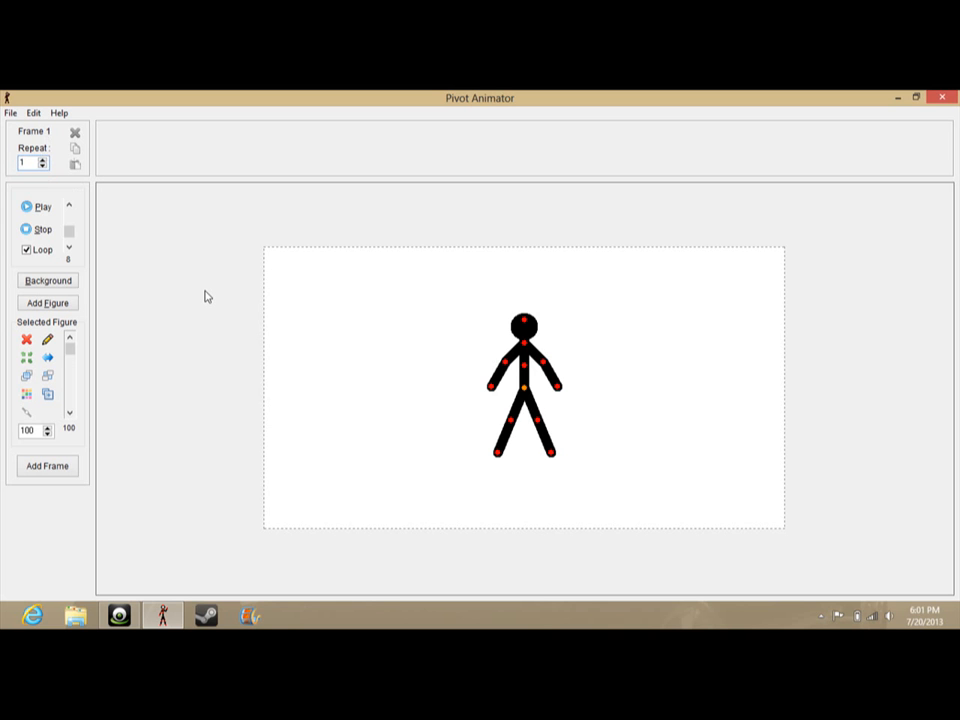
Store three frames of the standing figure, then play and stop the preview.
{"action": "left_click", "coordinate": [46, 465]}
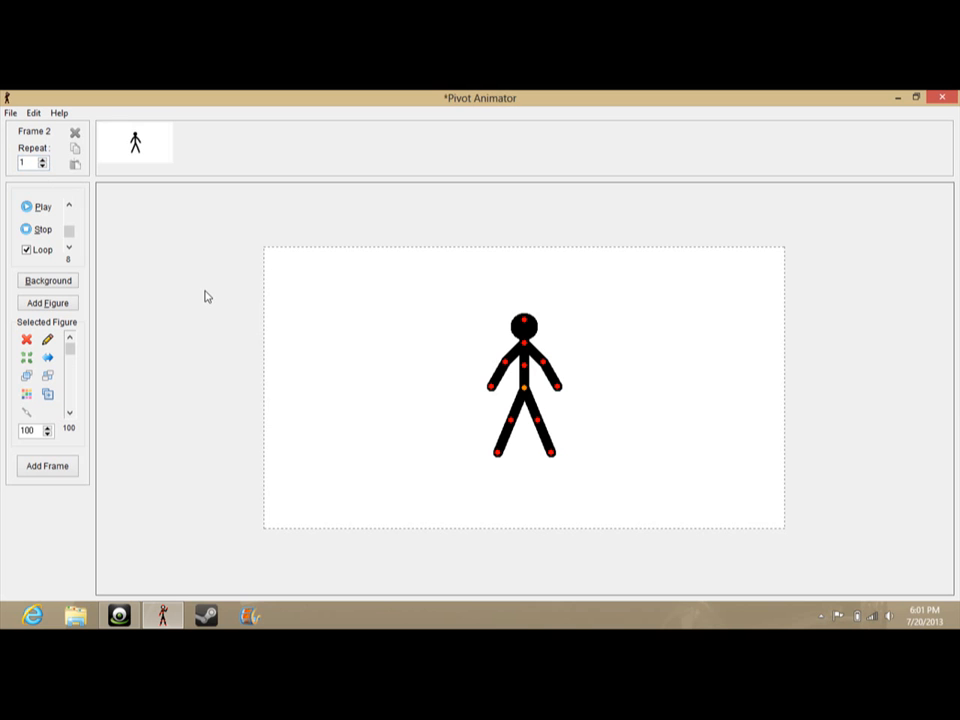
{"action": "left_click", "coordinate": [46, 466]}
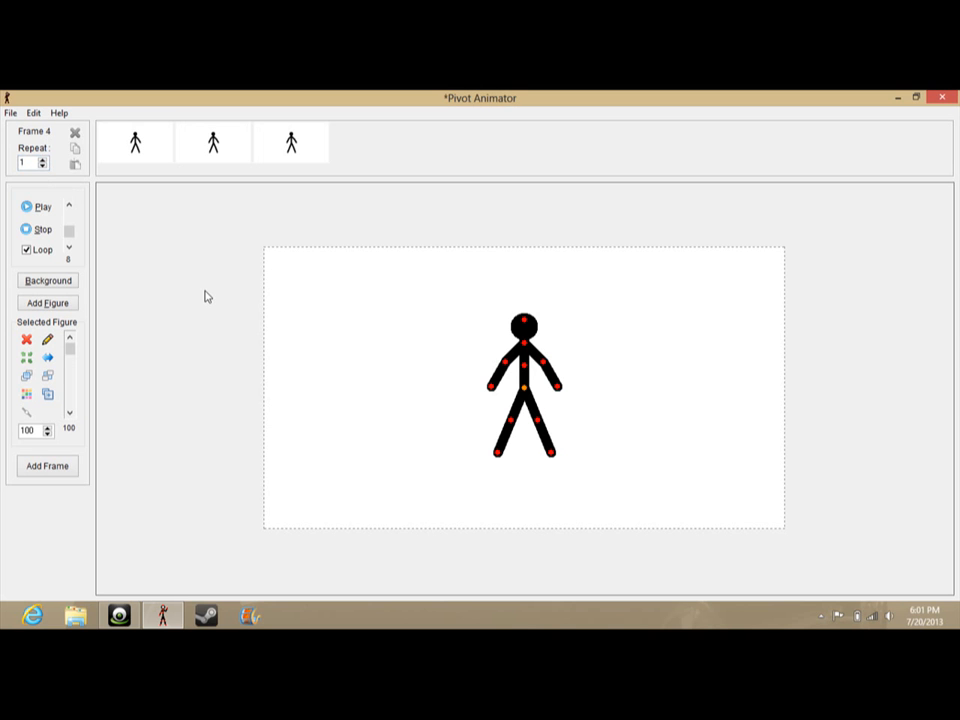
{"action": "mouse_move", "coordinate": [490, 388]}
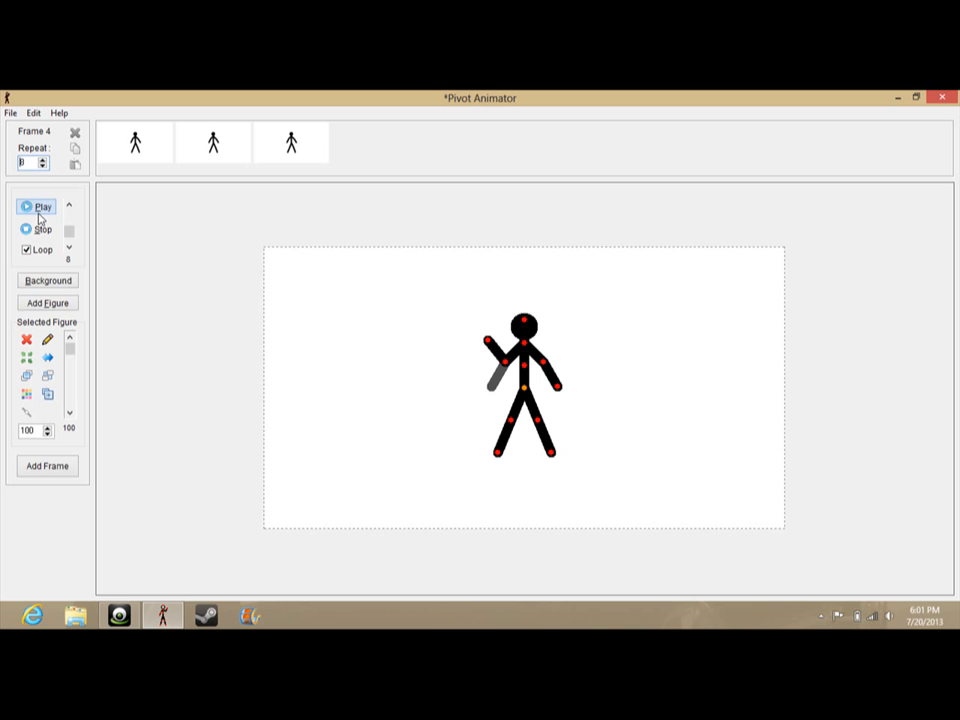
{"action": "left_click", "coordinate": [42, 206]}
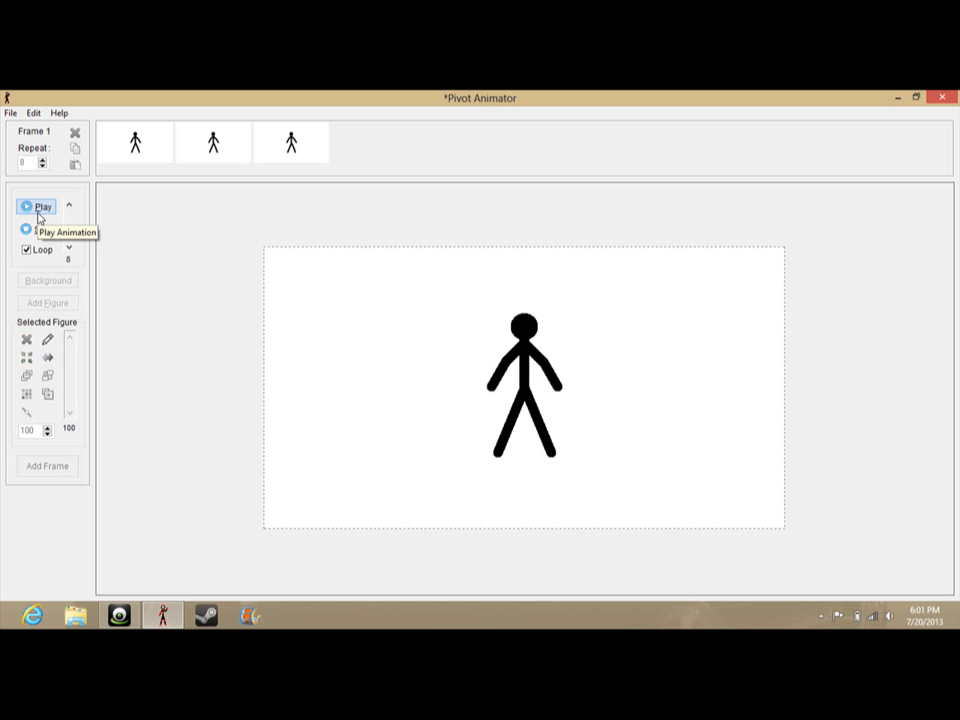
{"action": "left_click", "coordinate": [43, 207]}
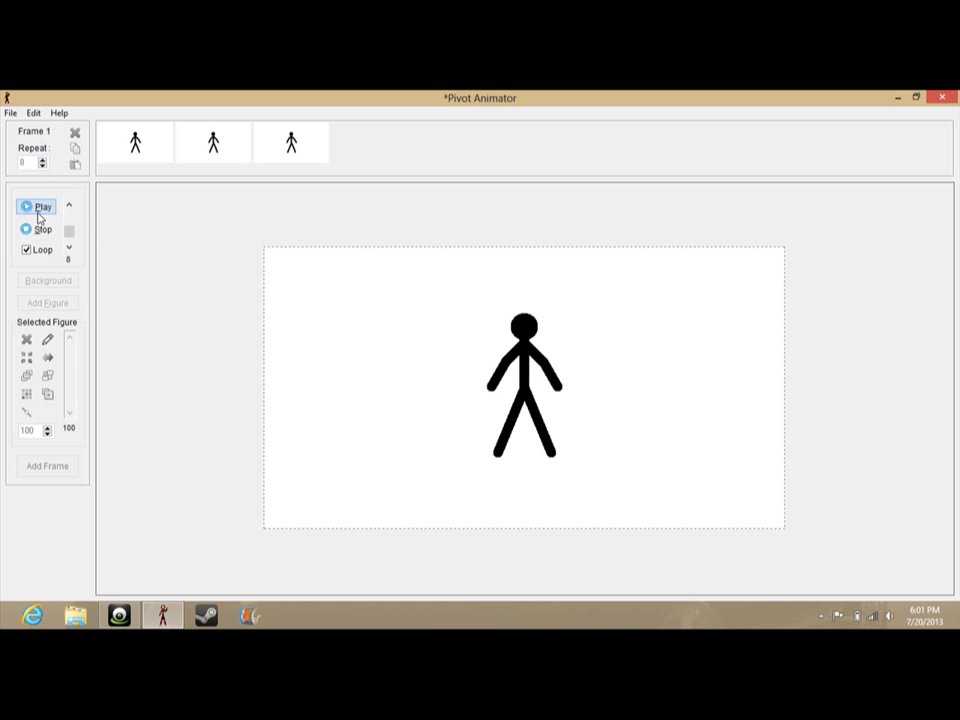
{"action": "left_click", "coordinate": [42, 207]}
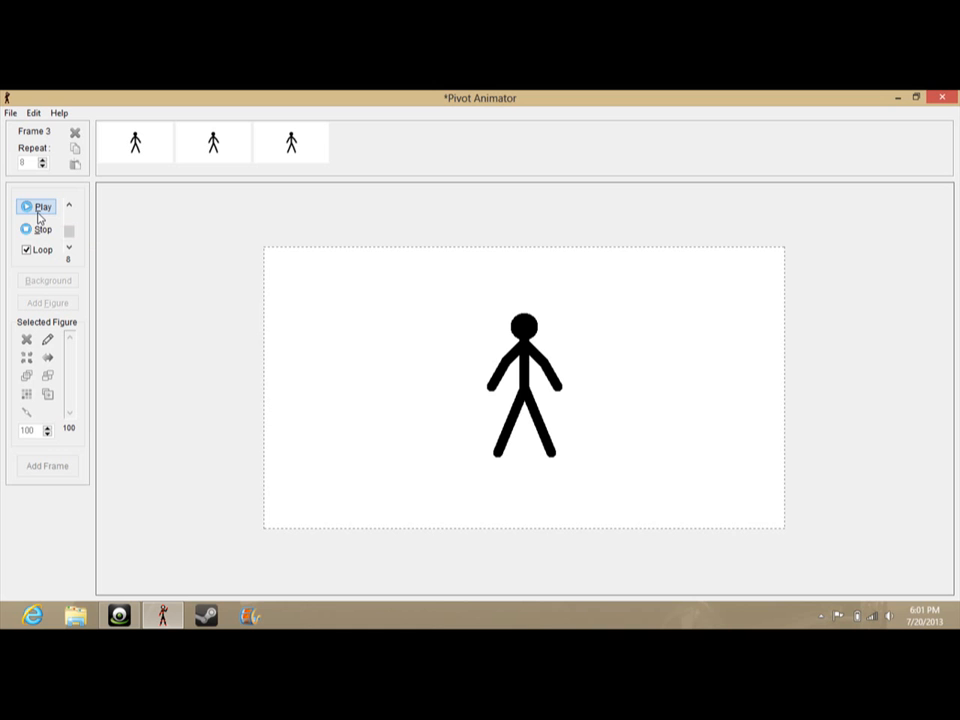
{"action": "left_click", "coordinate": [27, 229]}
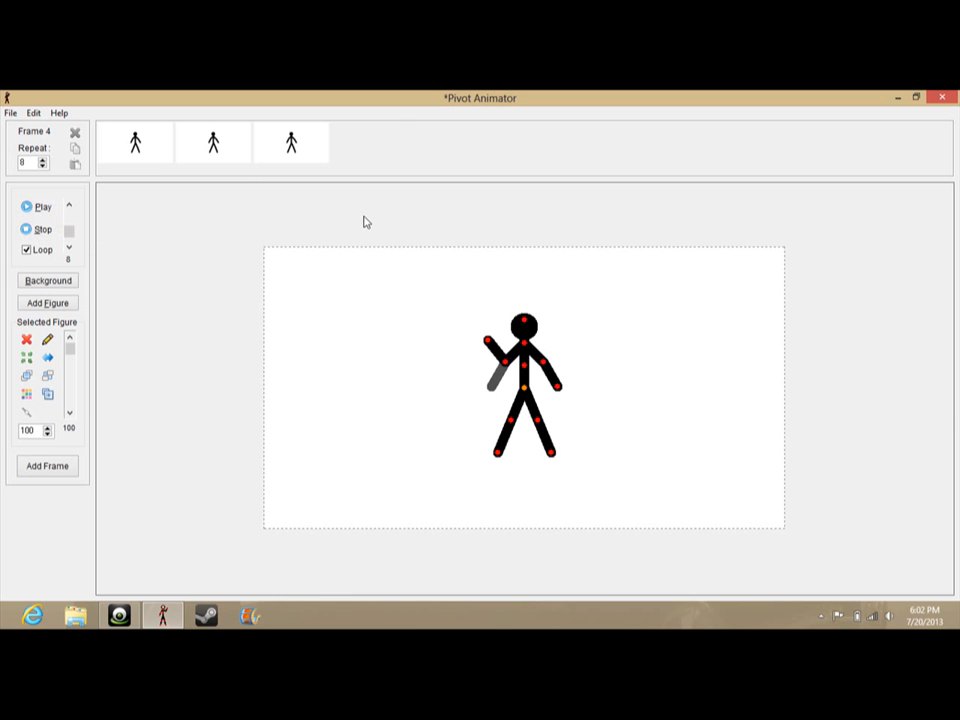
Store the raised-arm pose as frame 4 and replay the four-frame animation.
{"action": "left_click", "coordinate": [46, 466]}
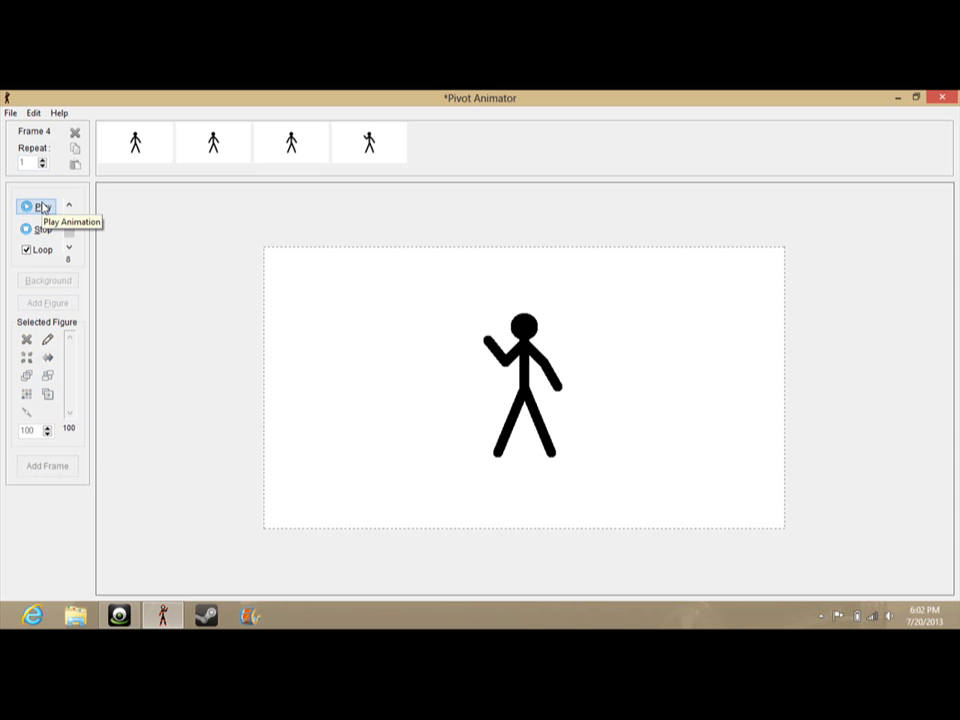
{"action": "left_click", "coordinate": [42, 206]}
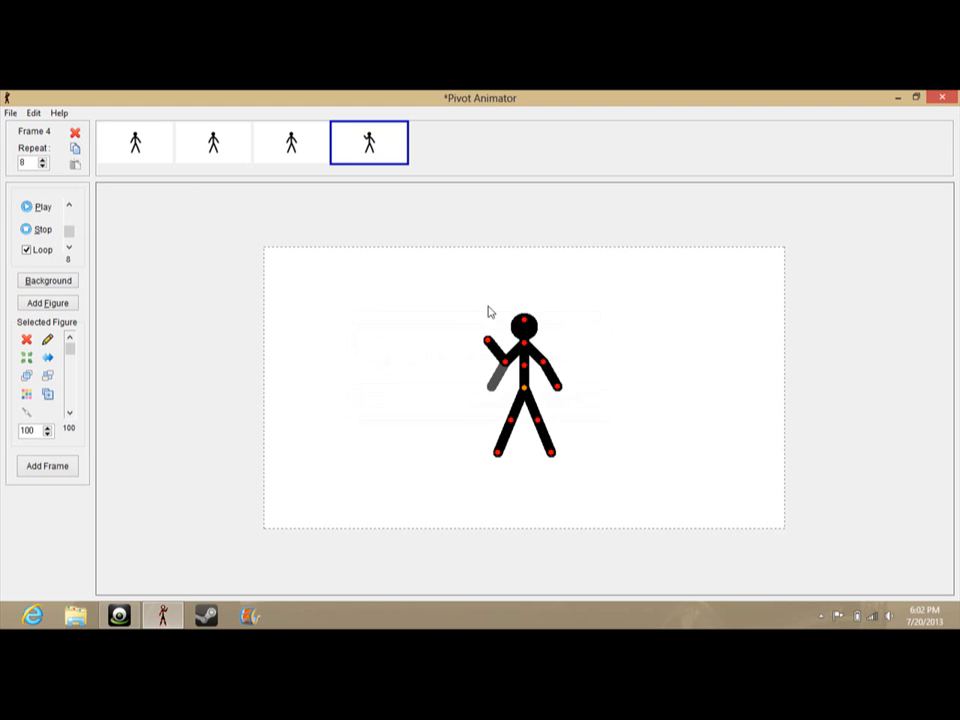
{"action": "mouse_move", "coordinate": [42, 224]}
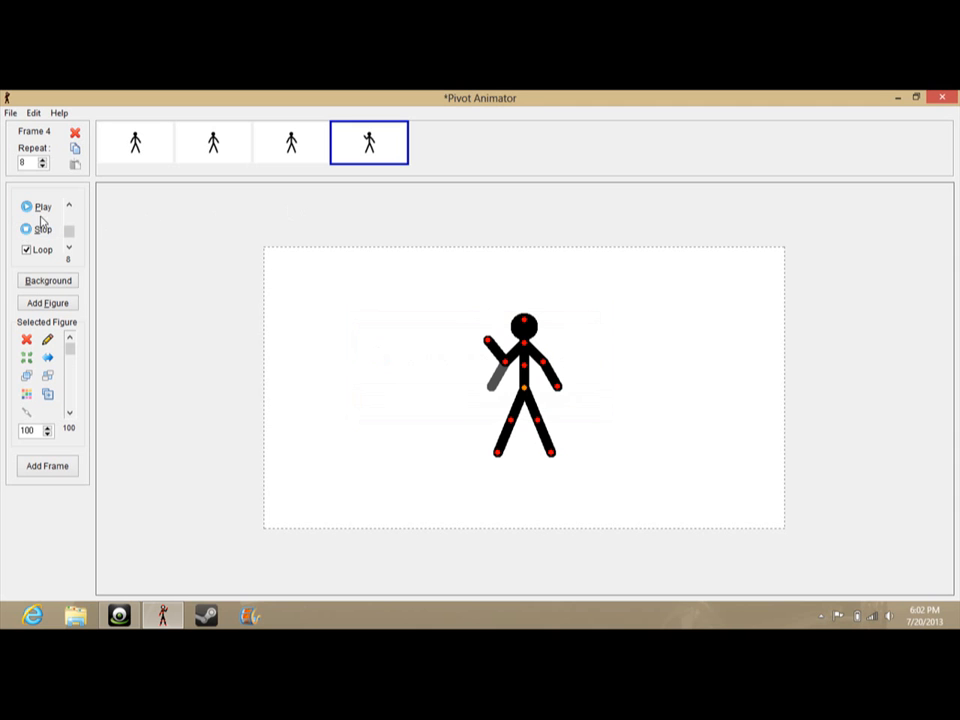
{"action": "mouse_move", "coordinate": [42, 207]}
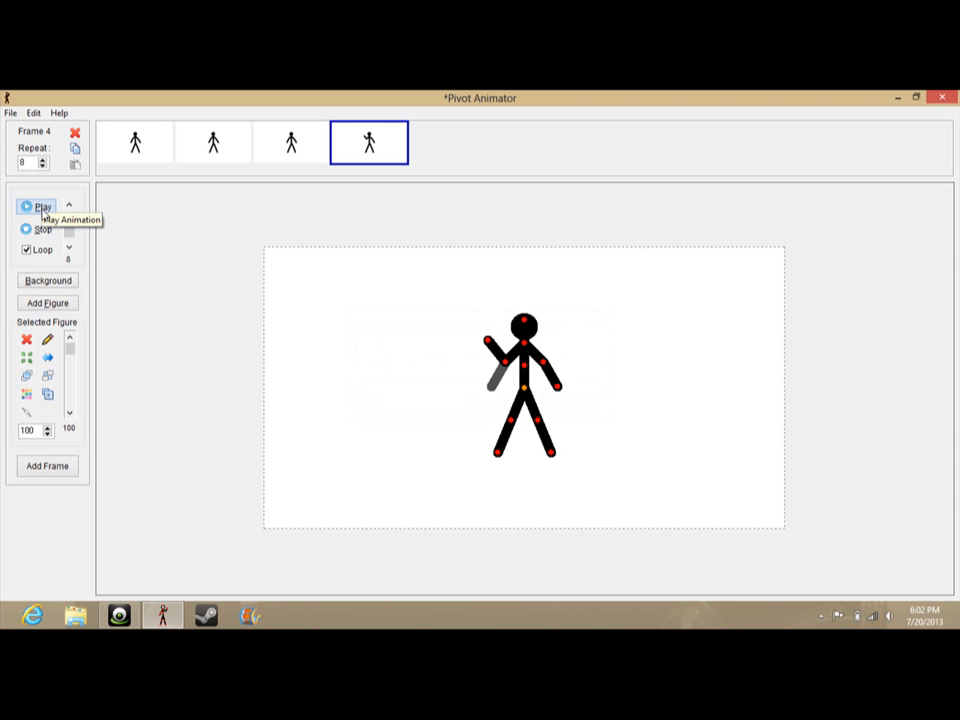
{"action": "left_click", "coordinate": [42, 207]}
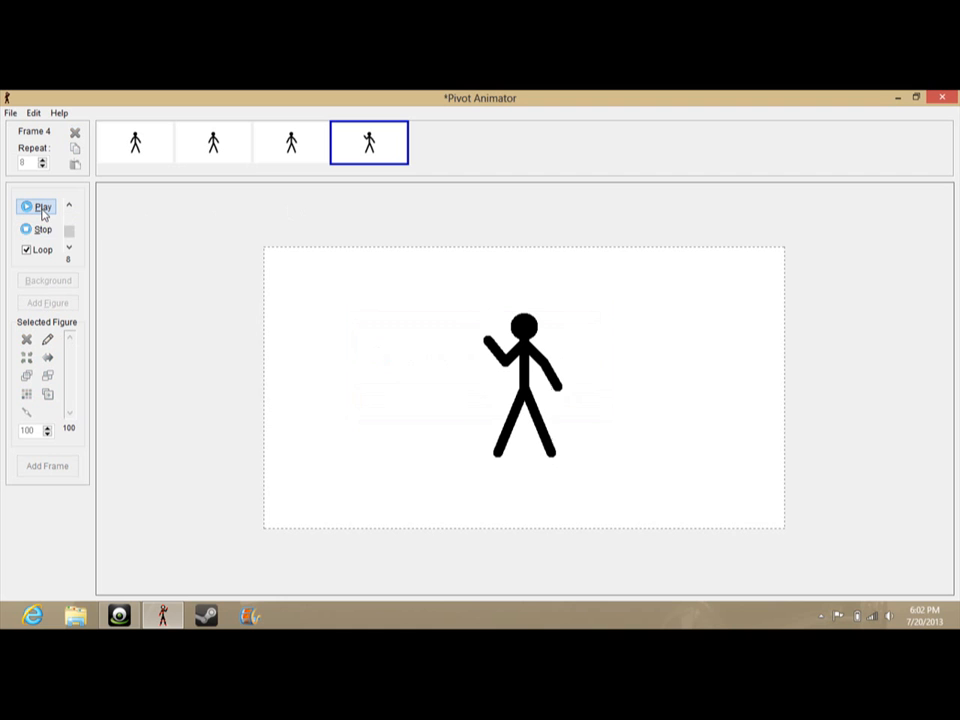
{"action": "mouse_move", "coordinate": [43, 207]}
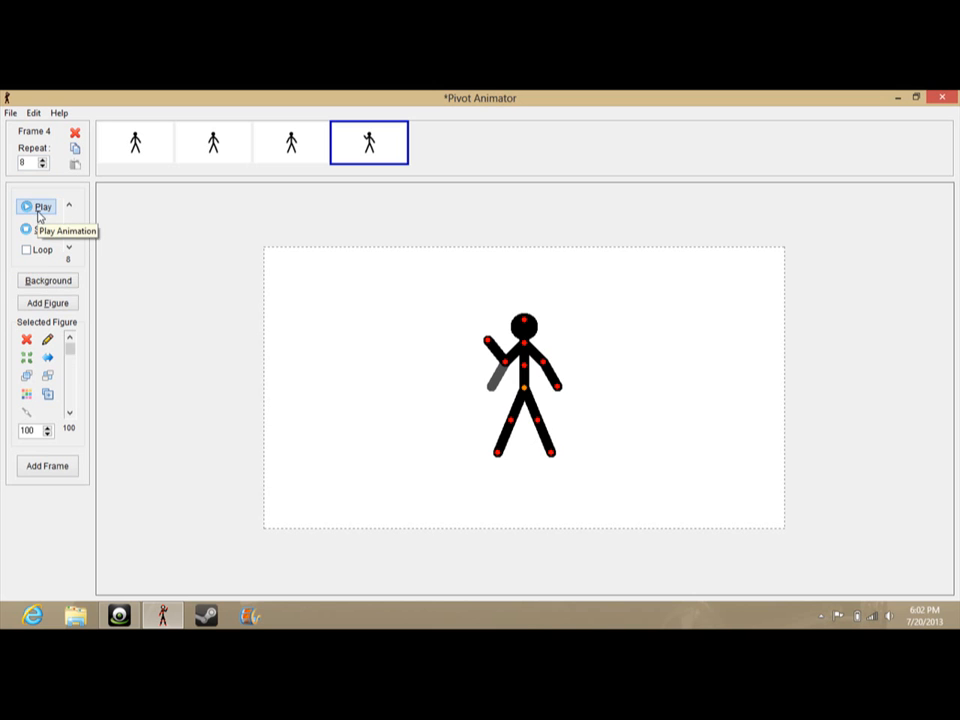
Stop playback, re-enable Loop, and check the frame rate slider at 8.
{"action": "left_click", "coordinate": [43, 207]}
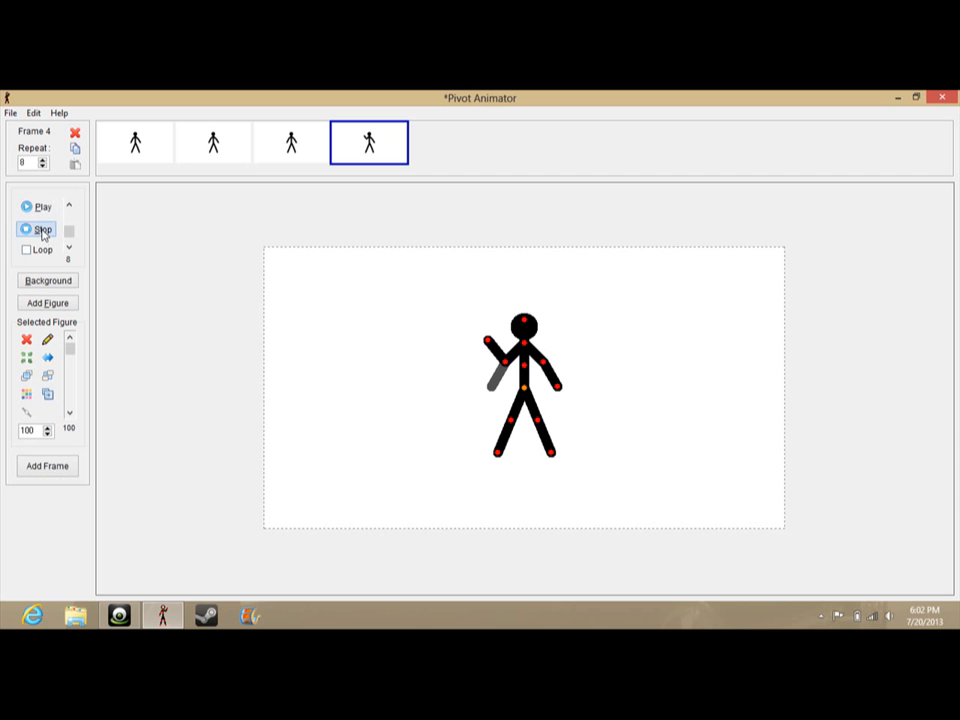
{"action": "left_click", "coordinate": [26, 249]}
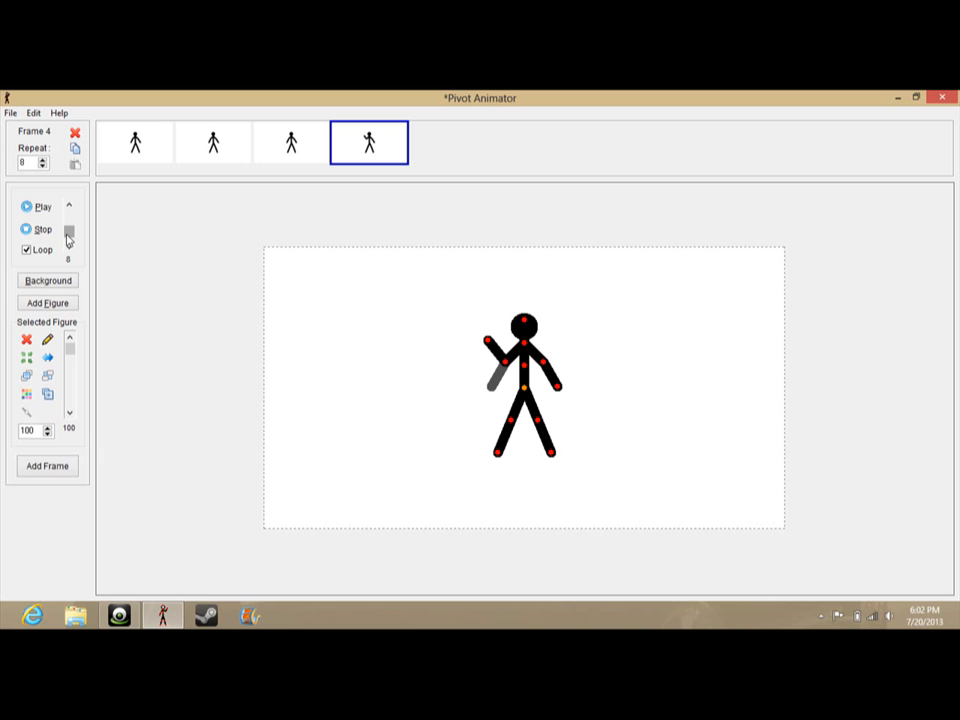
{"action": "mouse_move", "coordinate": [68, 238]}
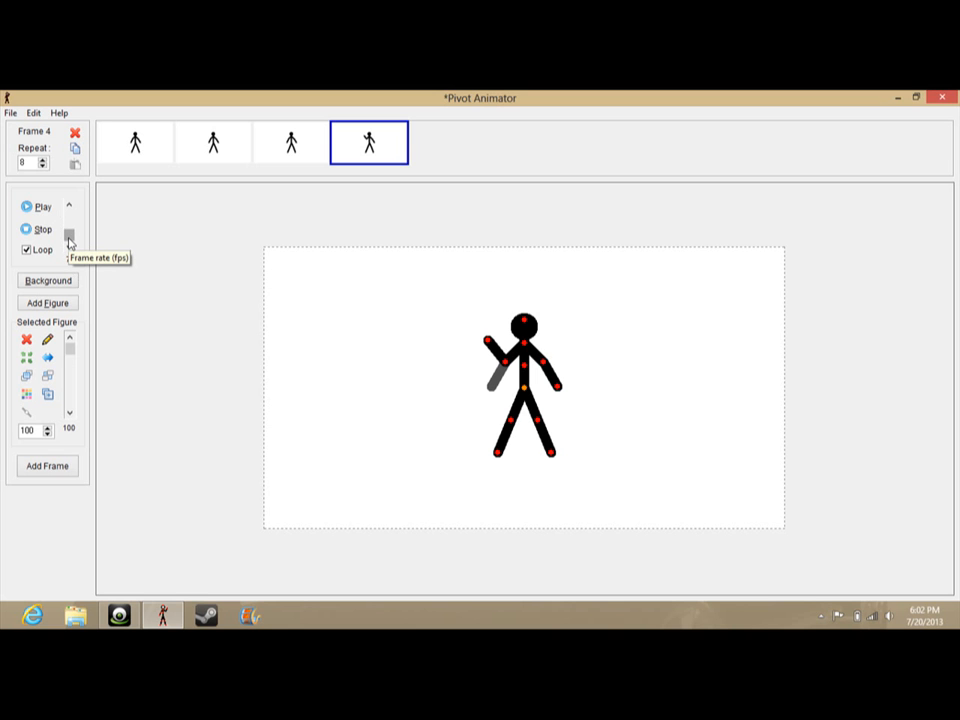
{"action": "left_click", "coordinate": [69, 218]}
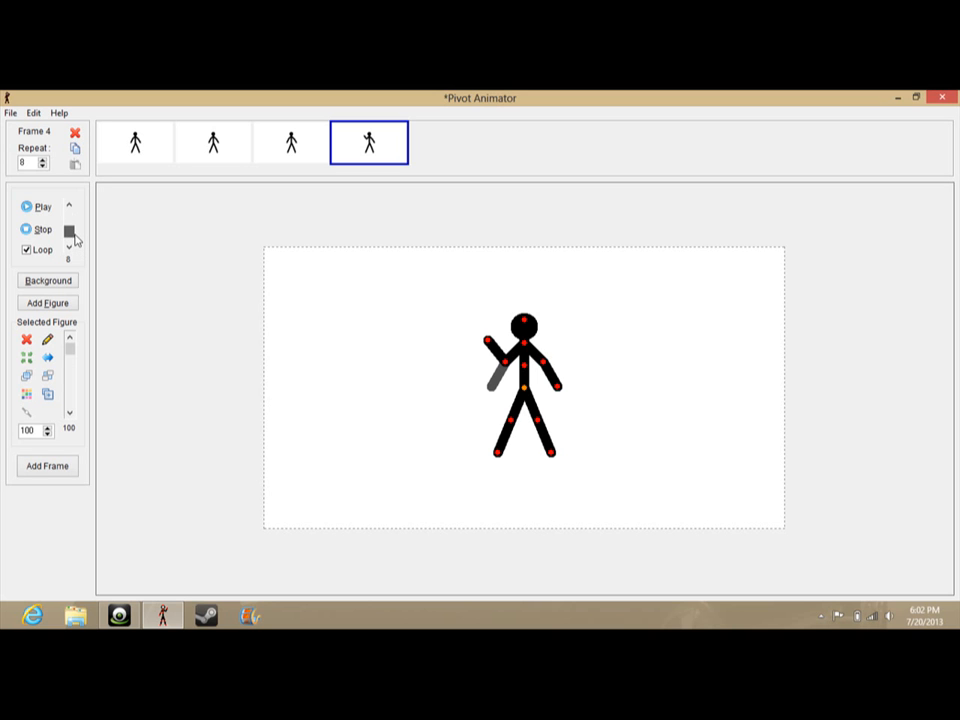
{"action": "mouse_move", "coordinate": [69, 230]}
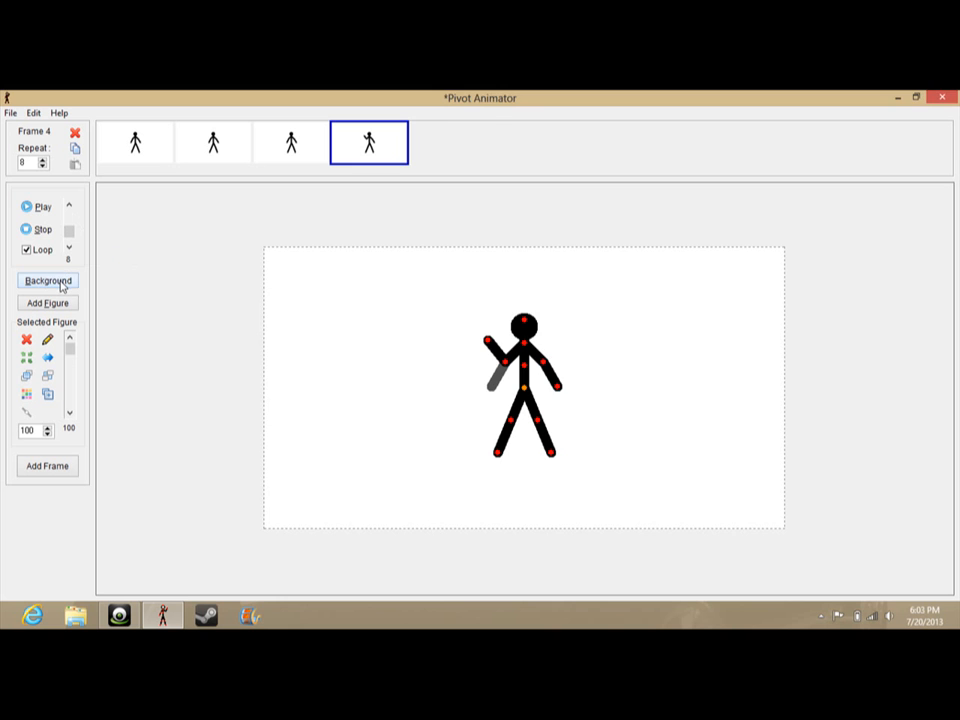
{"action": "left_click", "coordinate": [47, 280]}
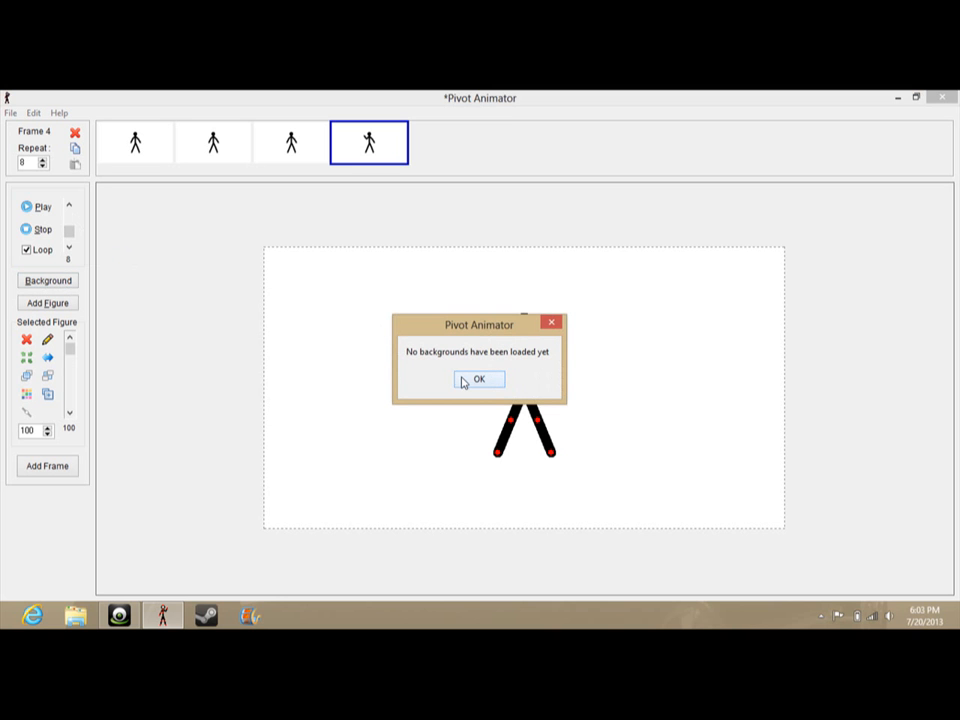
{"action": "left_click", "coordinate": [479, 379]}
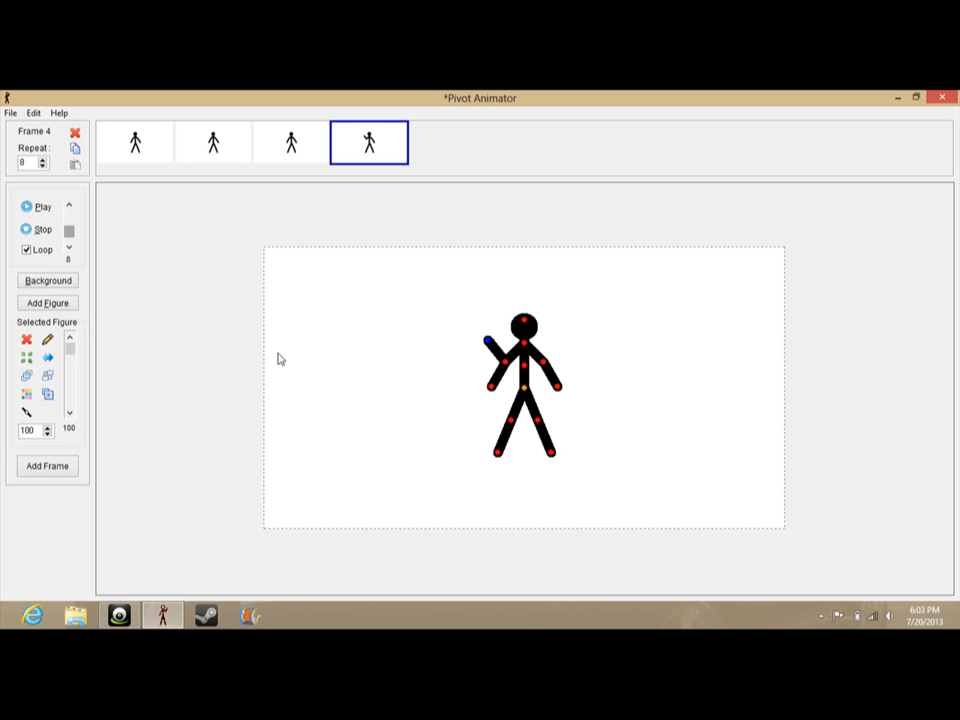
{"action": "mouse_move", "coordinate": [525, 393]}
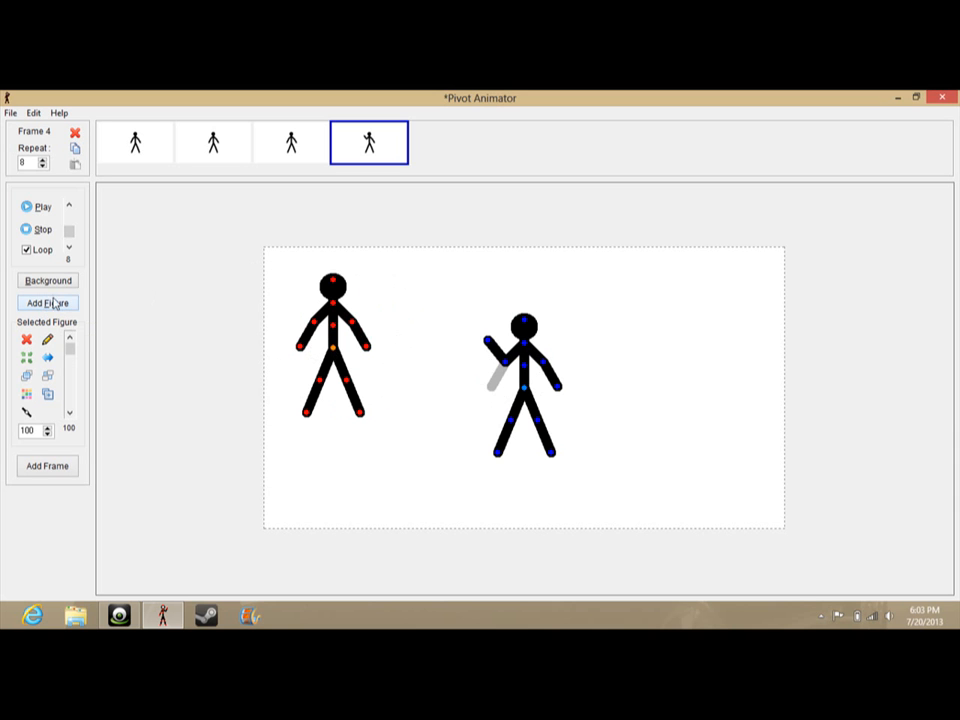
{"action": "mouse_move", "coordinate": [48, 303]}
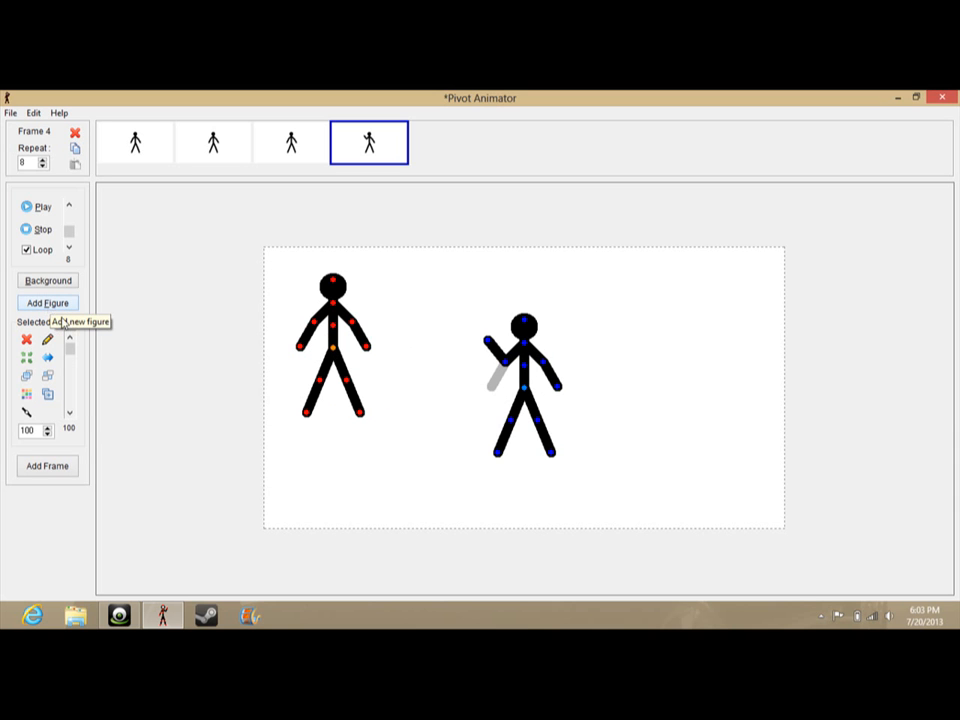
{"action": "mouse_move", "coordinate": [29, 340]}
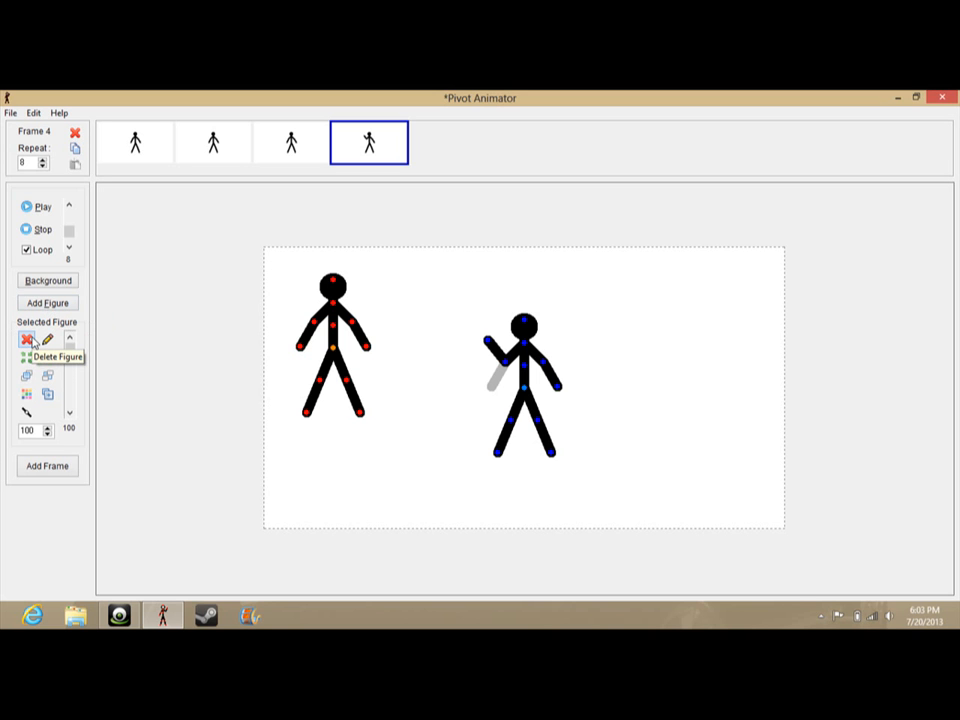
{"action": "left_click", "coordinate": [27, 340]}
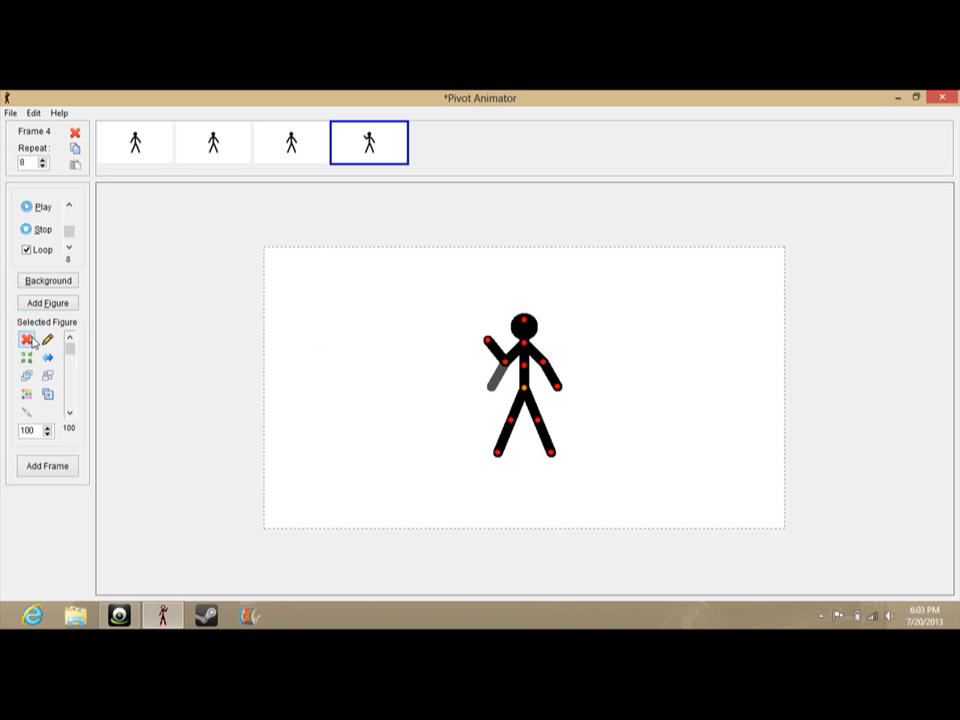
{"action": "mouse_move", "coordinate": [47, 342]}
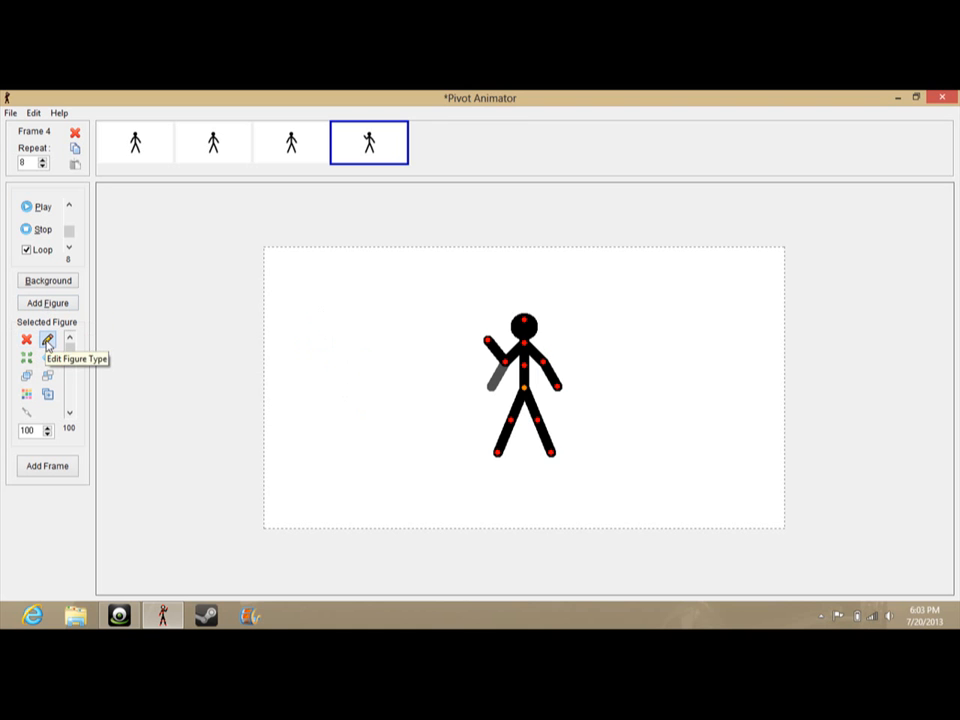
Open the maximized figure builder and attach a new line segment from the neck.
{"action": "left_click", "coordinate": [47, 340]}
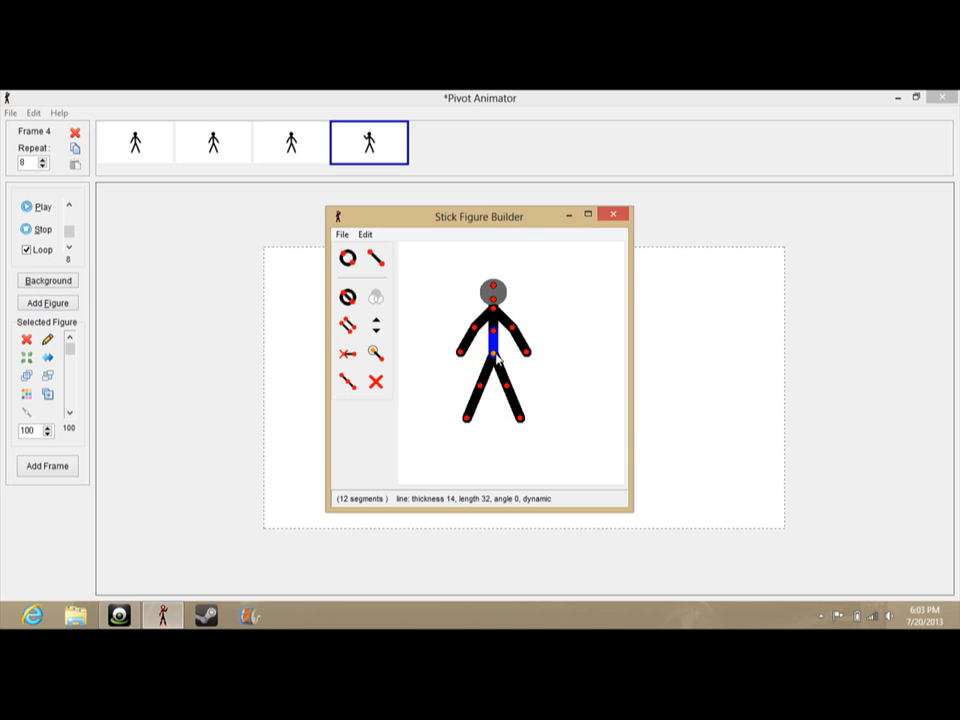
{"action": "left_click", "coordinate": [590, 215]}
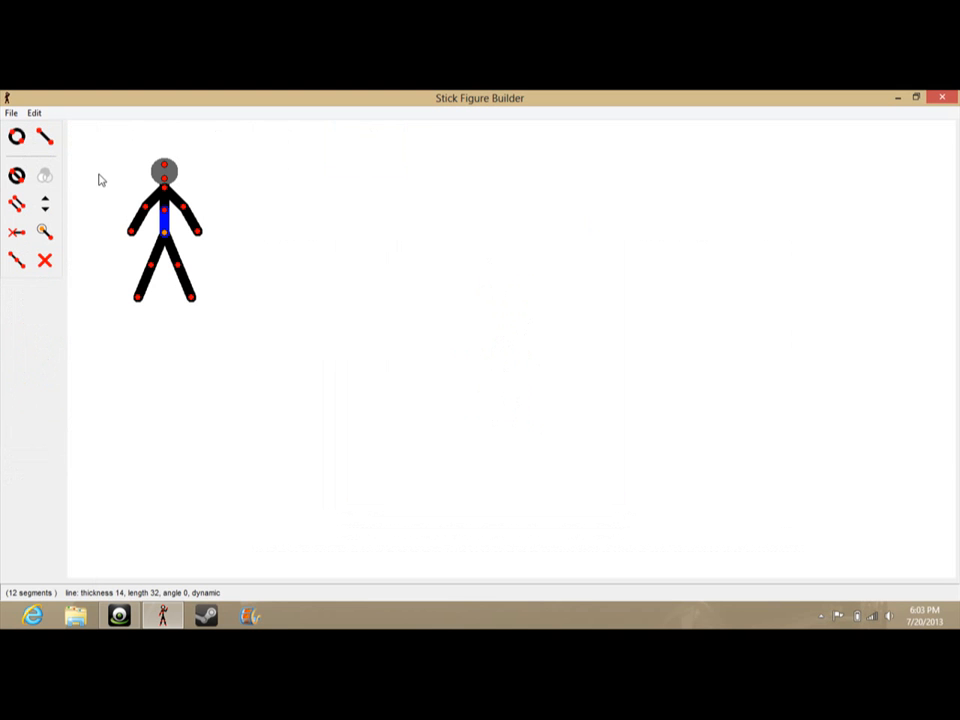
{"action": "left_click", "coordinate": [45, 137]}
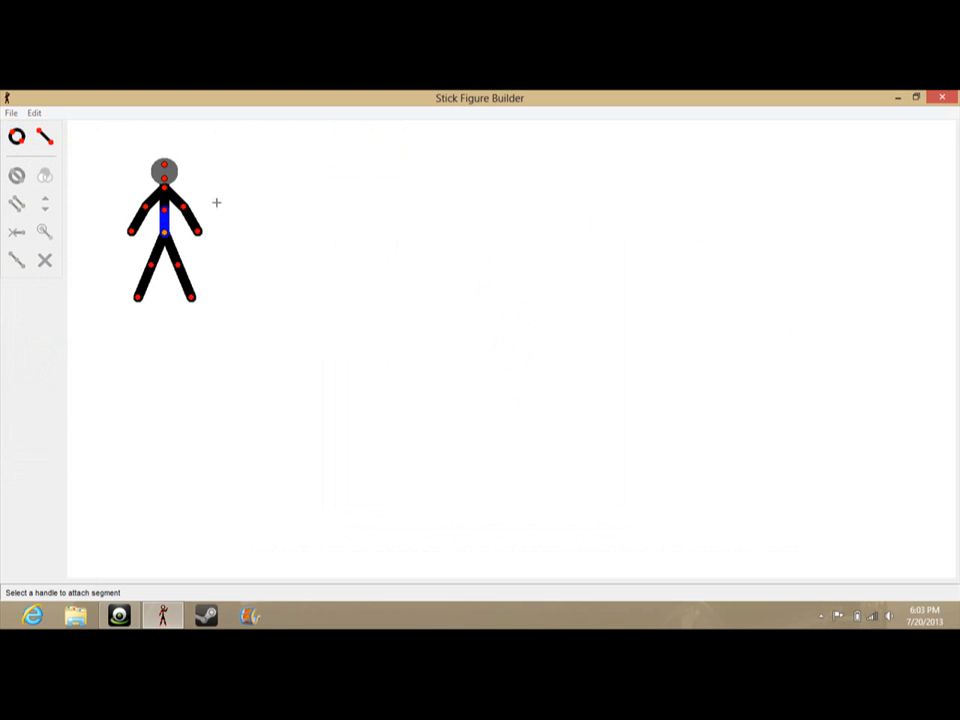
{"action": "mouse_move", "coordinate": [17, 137]}
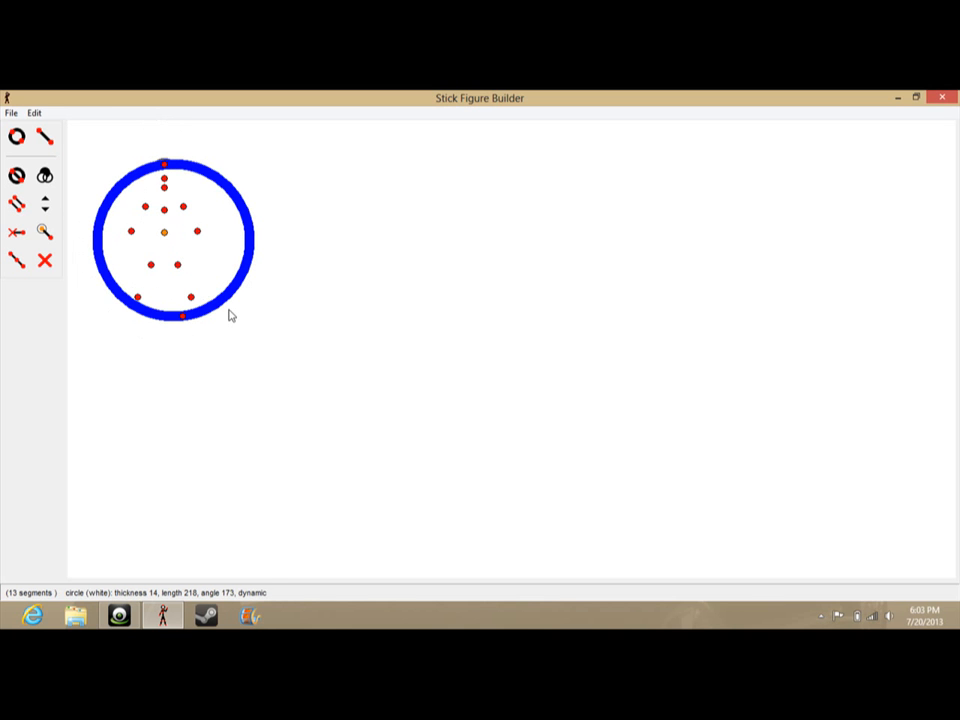
{"action": "left_click", "coordinate": [45, 137]}
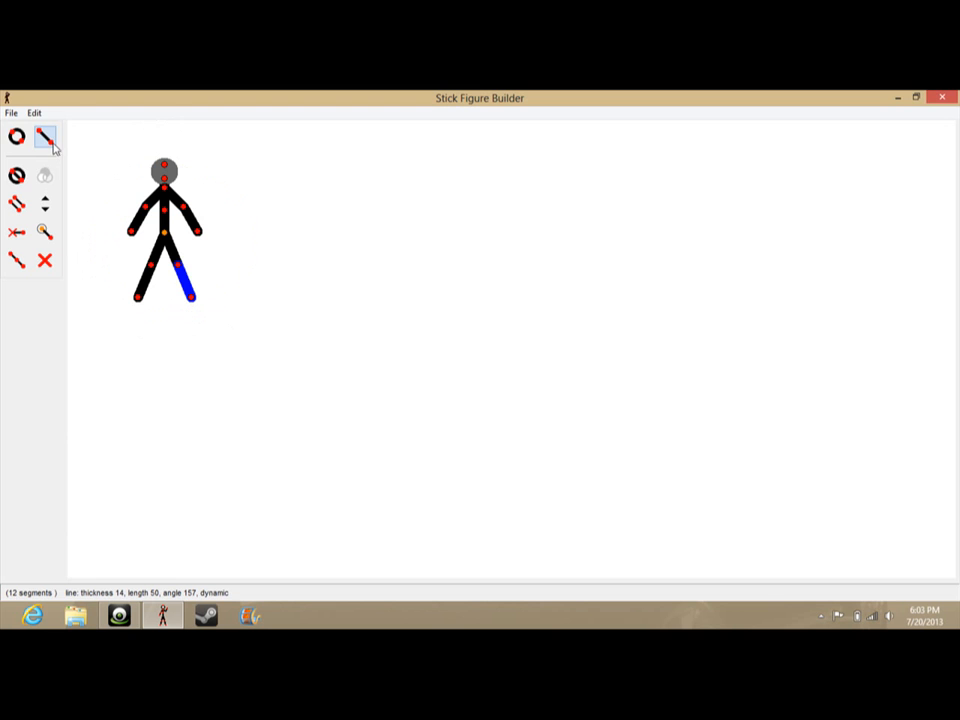
{"action": "left_click", "coordinate": [46, 137]}
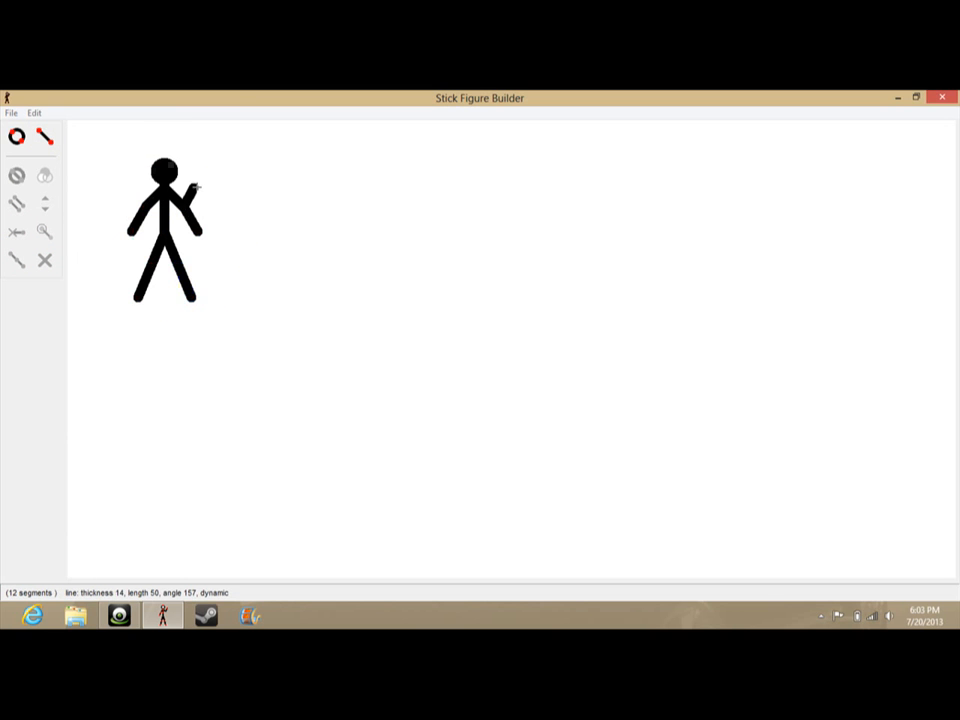
{"action": "left_click_drag", "start_coordinate": [197, 188], "coordinate": [212, 185]}
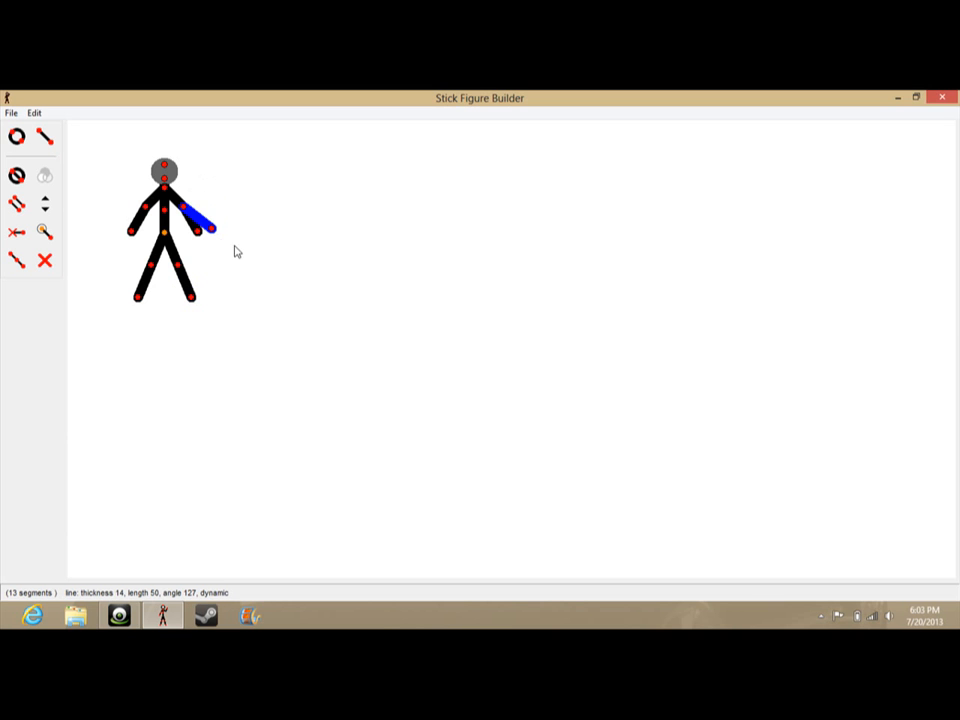
{"action": "left_click_drag", "start_coordinate": [205, 228], "coordinate": [160, 168]}
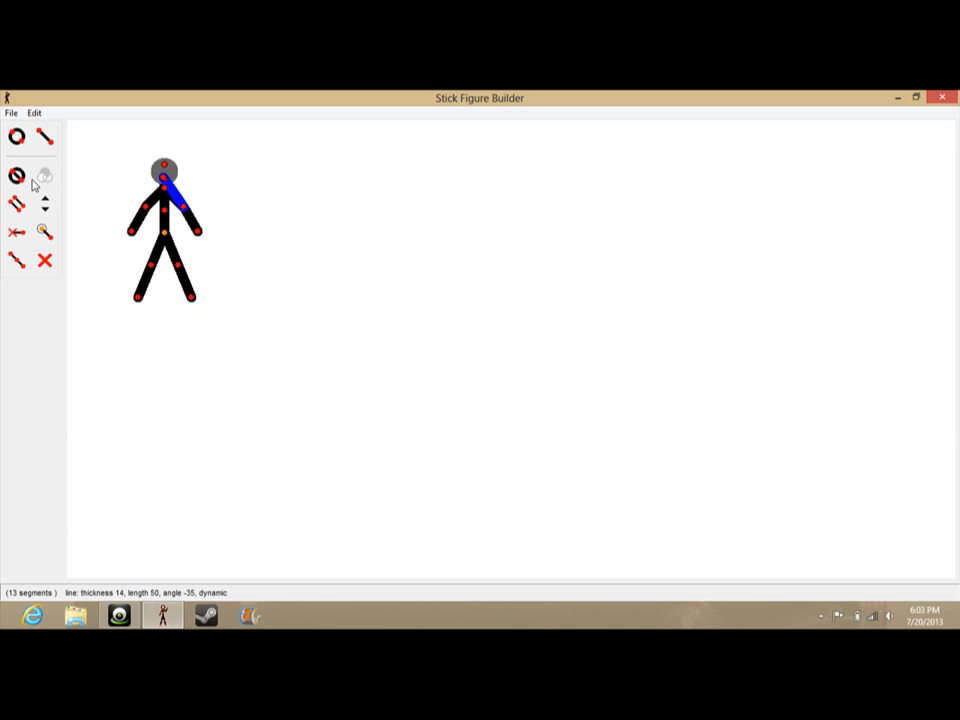
{"action": "mouse_move", "coordinate": [17, 175]}
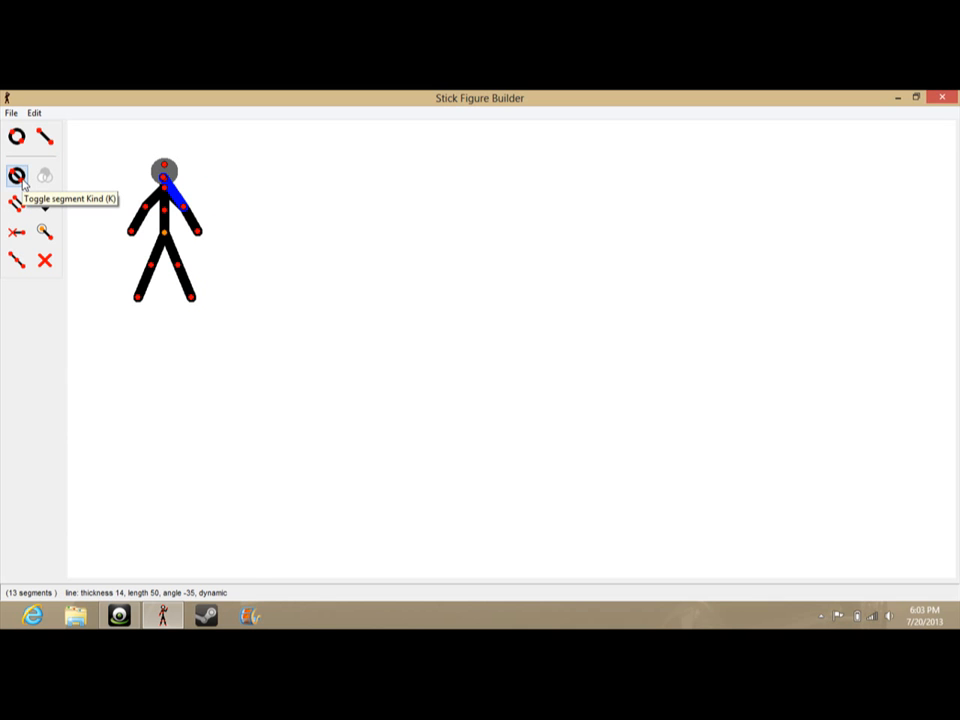
Toggle the new segment to a circle and back, then duplicate it beside the arm.
{"action": "left_click", "coordinate": [44, 176]}
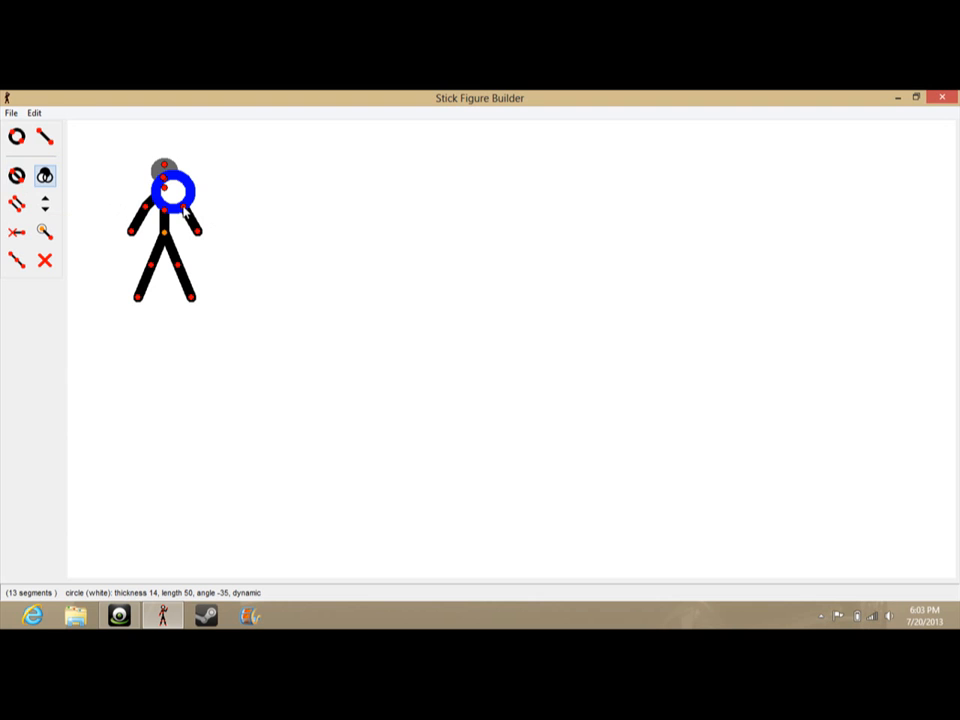
{"action": "left_click", "coordinate": [16, 175]}
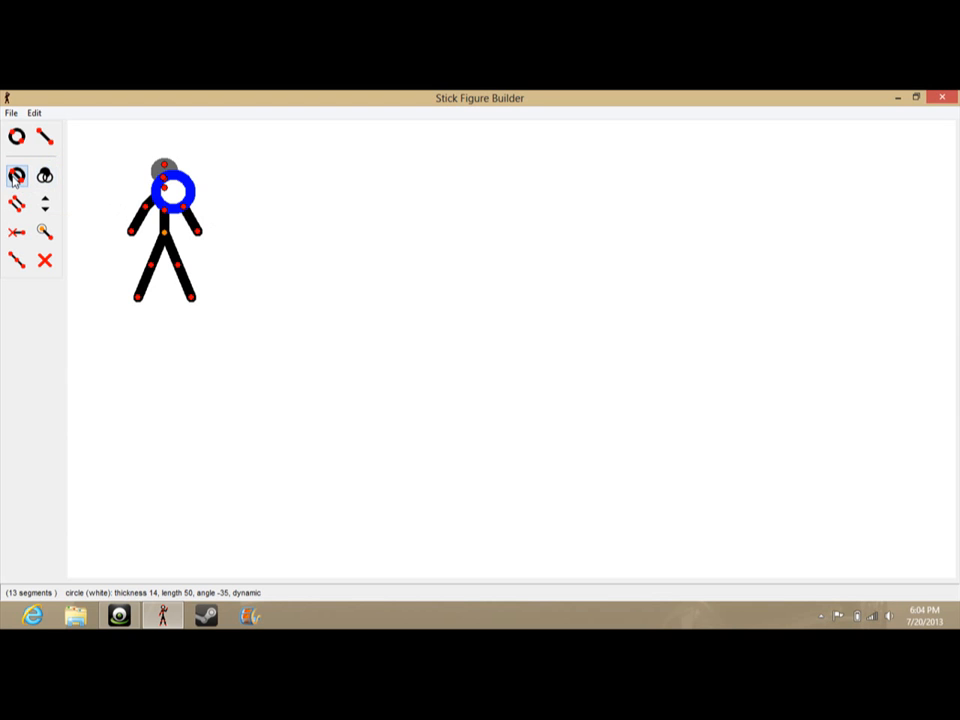
{"action": "mouse_move", "coordinate": [17, 176]}
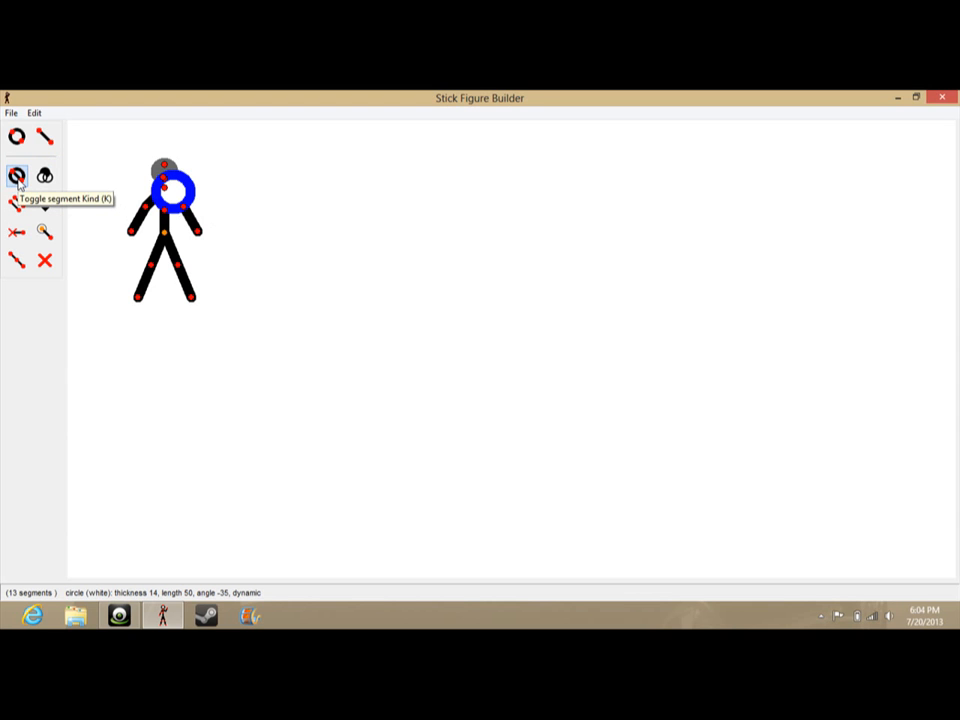
{"action": "left_click", "coordinate": [17, 175]}
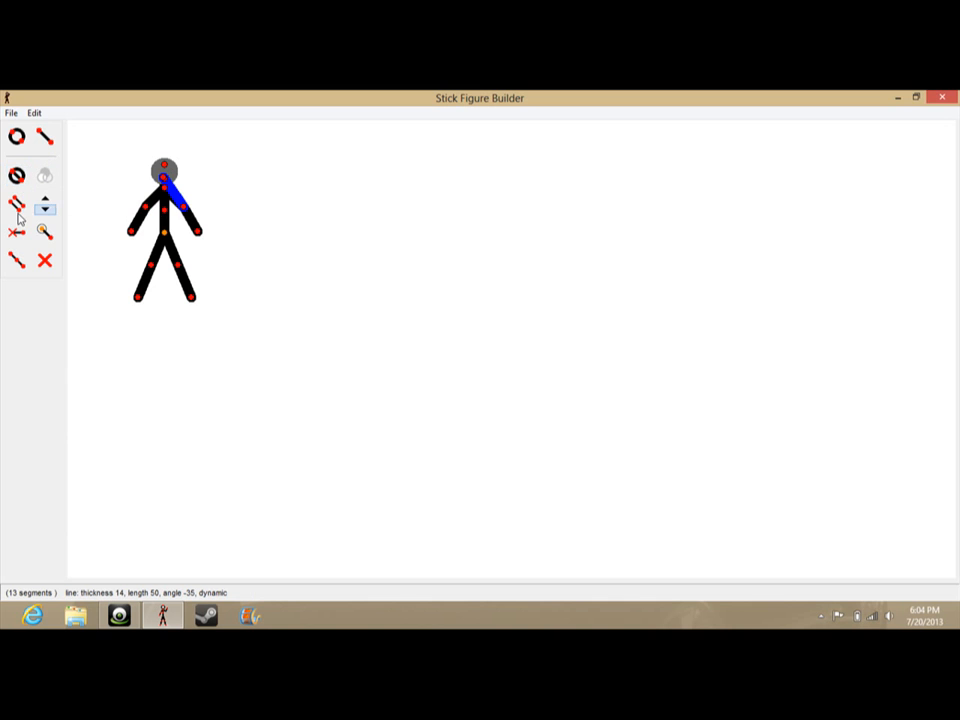
{"action": "mouse_move", "coordinate": [18, 205]}
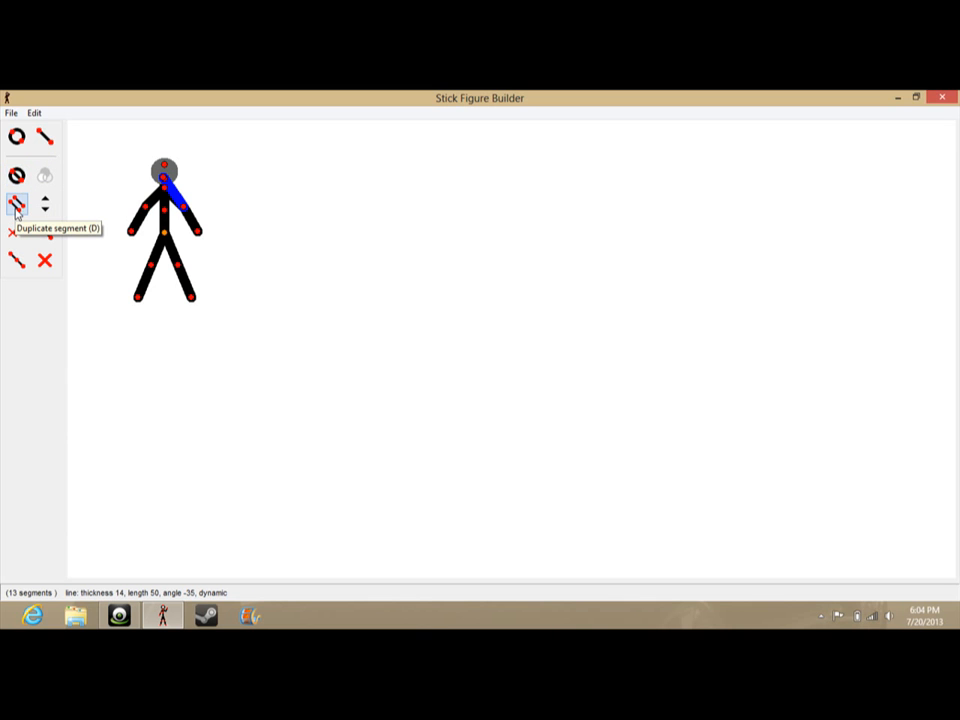
{"action": "left_click", "coordinate": [17, 204]}
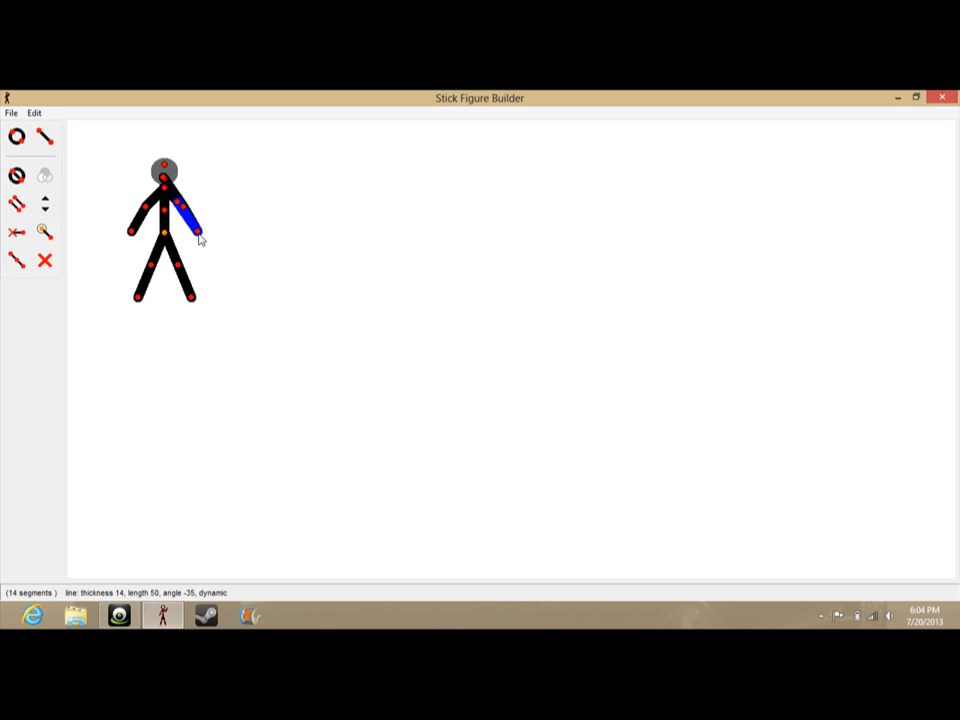
{"action": "left_click_drag", "start_coordinate": [200, 235], "coordinate": [175, 262]}
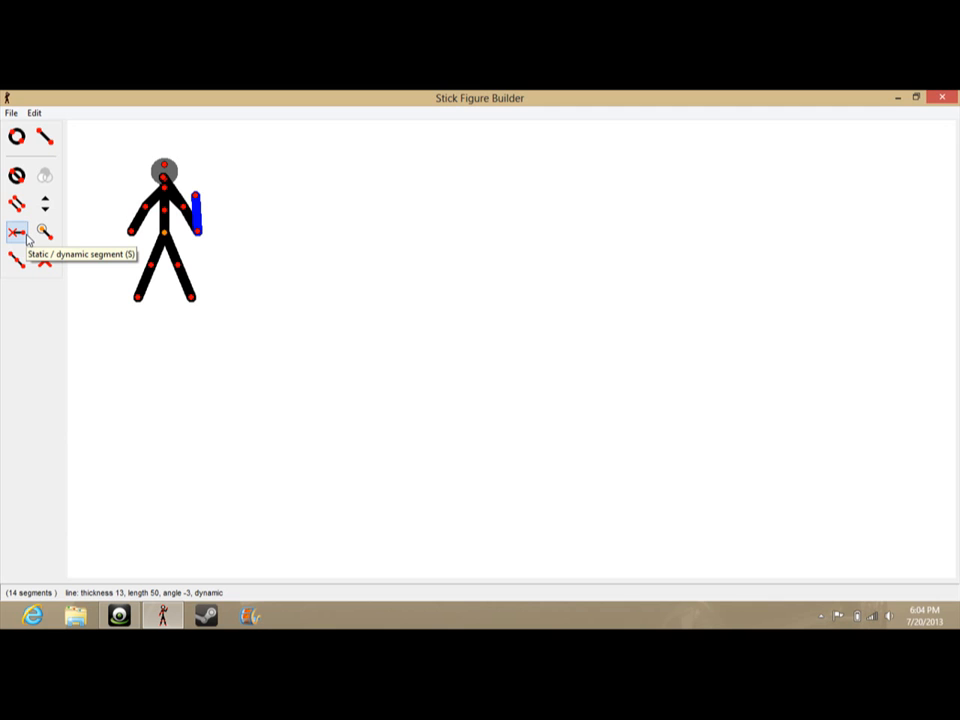
Make the duplicate segment static along the arm and select the other new segment.
{"action": "left_click", "coordinate": [17, 231]}
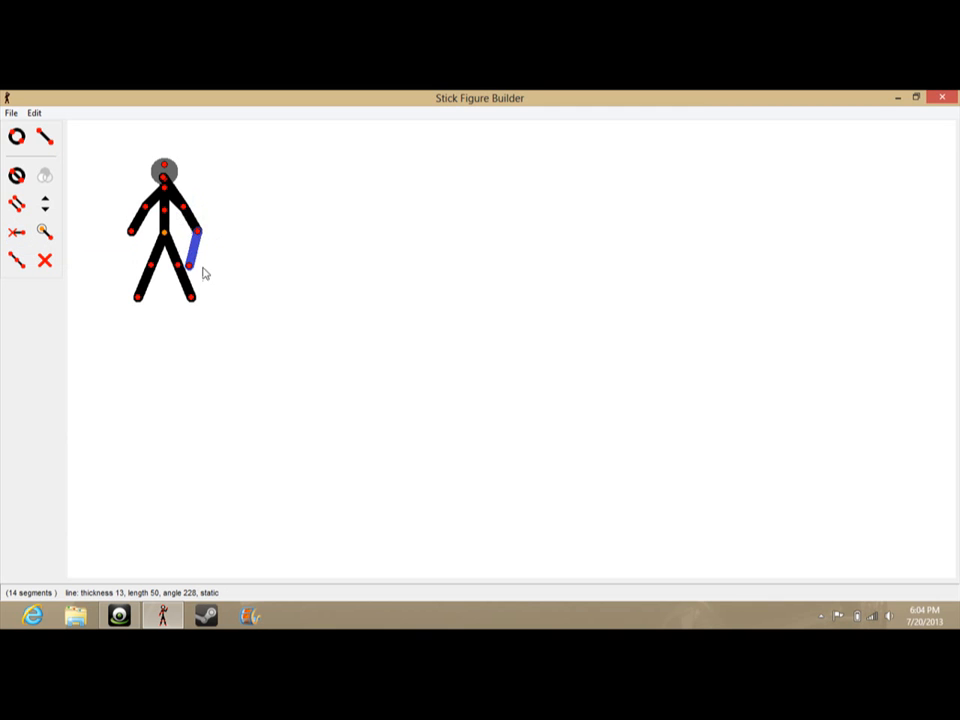
{"action": "left_click_drag", "start_coordinate": [163, 267], "coordinate": [198, 228]}
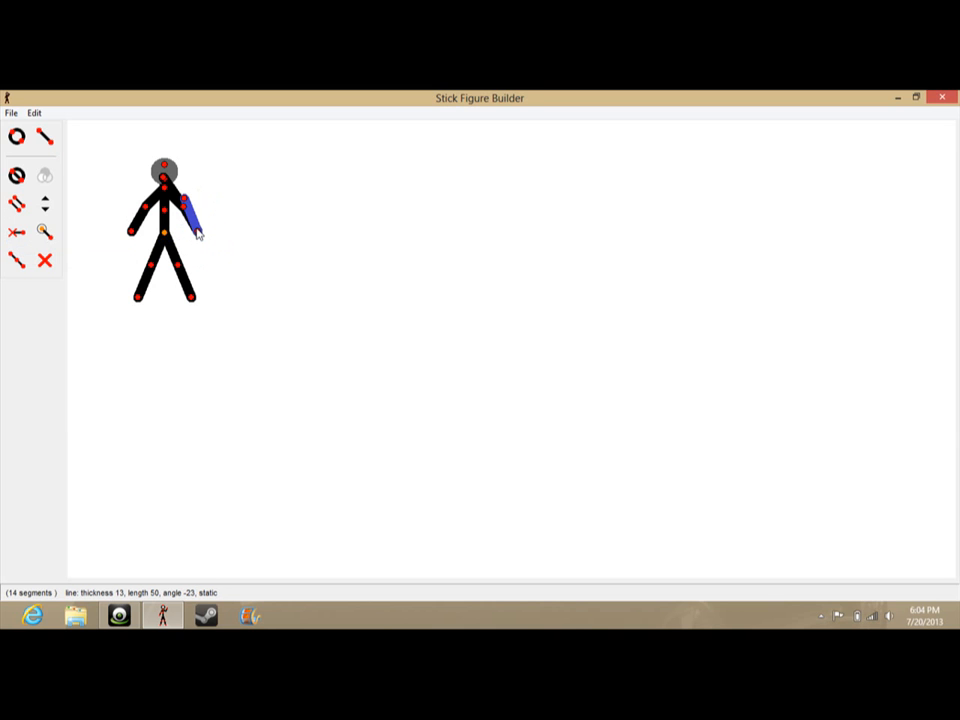
{"action": "mouse_move", "coordinate": [44, 232]}
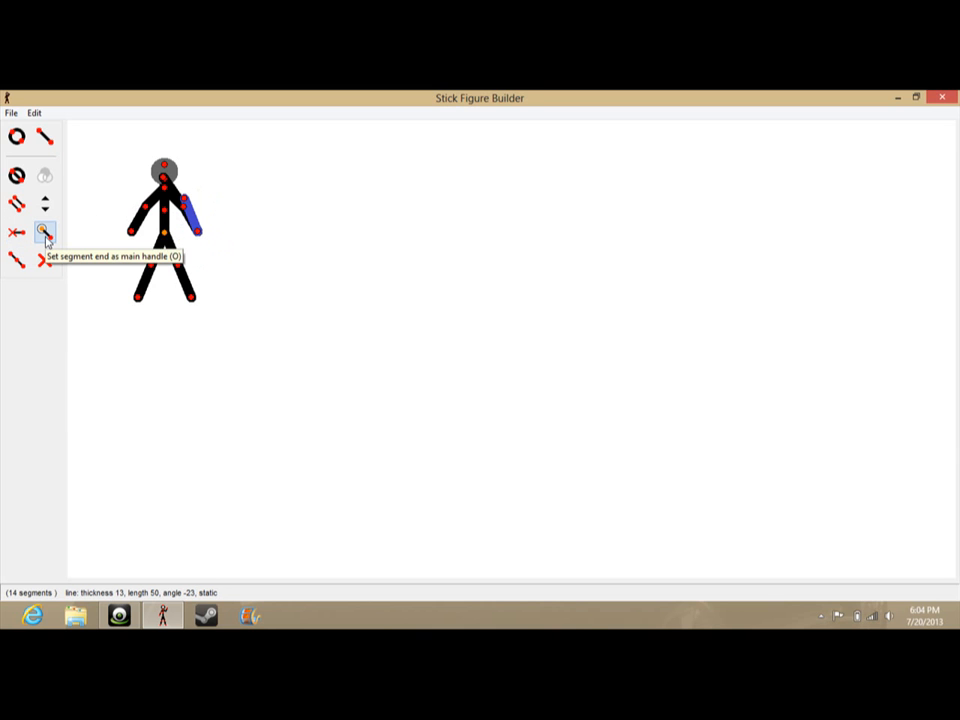
{"action": "mouse_move", "coordinate": [170, 240]}
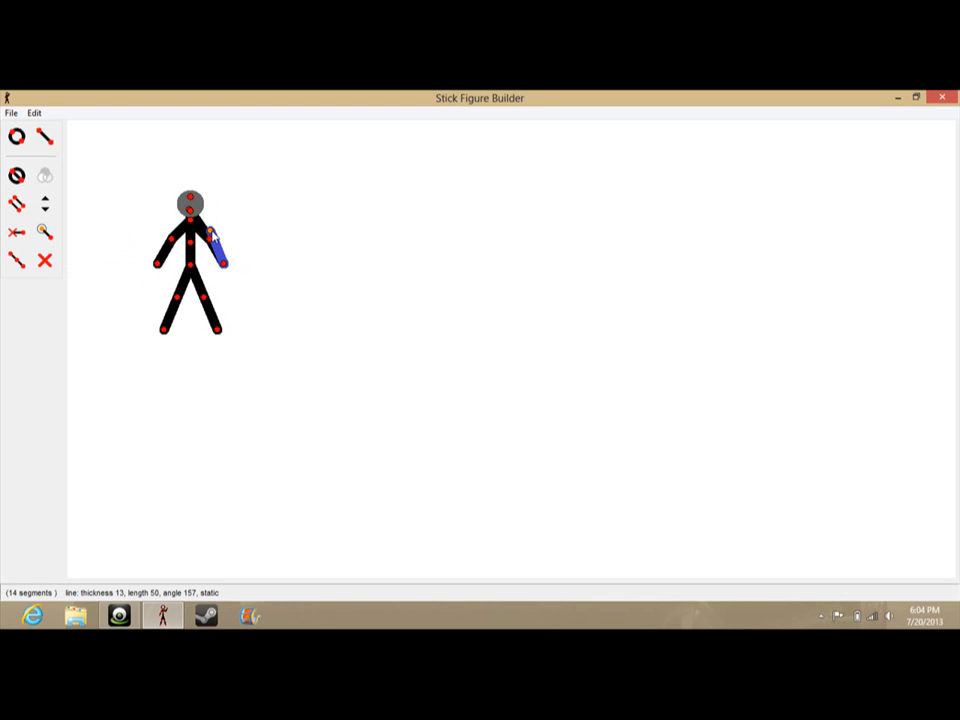
{"action": "left_click", "coordinate": [45, 232]}
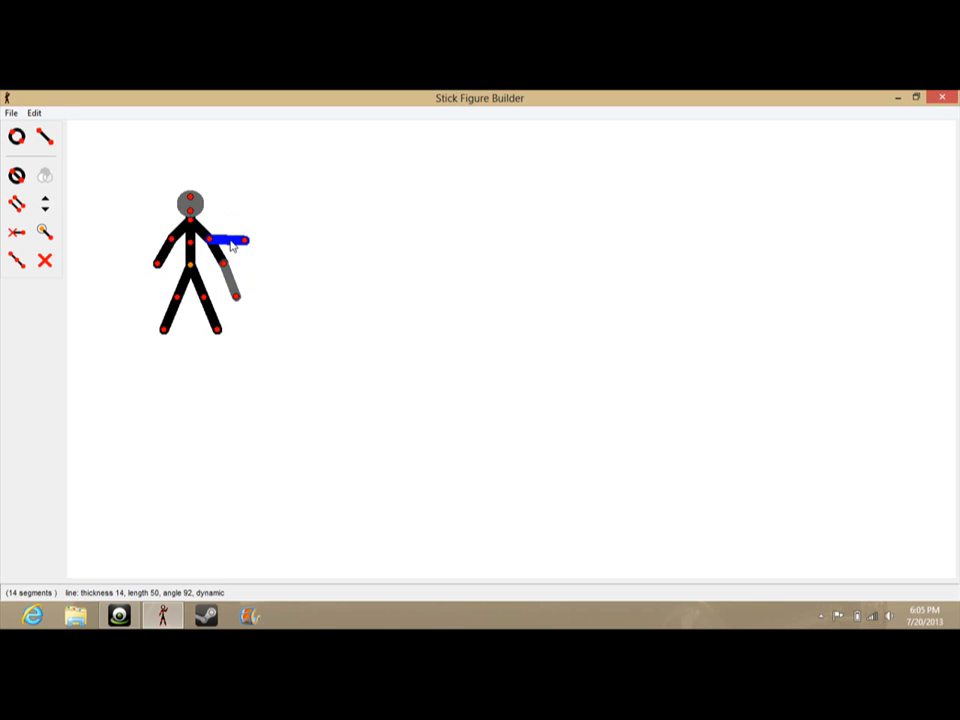
Set the horizontal segment's tip as main handle and delete the stray tiny segment.
{"action": "left_click", "coordinate": [45, 232]}
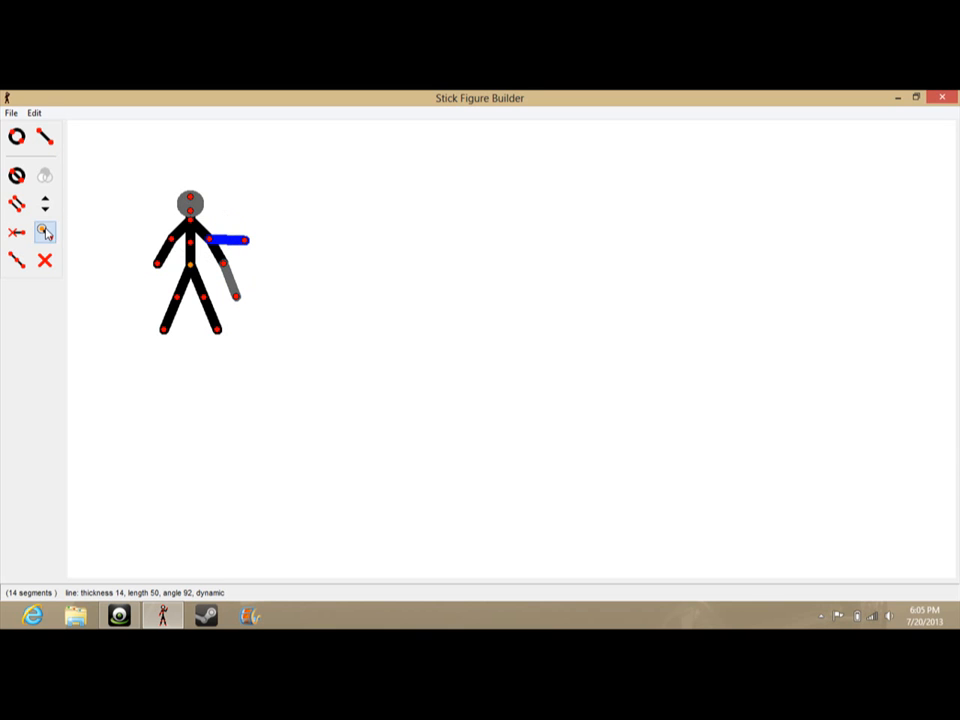
{"action": "mouse_move", "coordinate": [192, 262]}
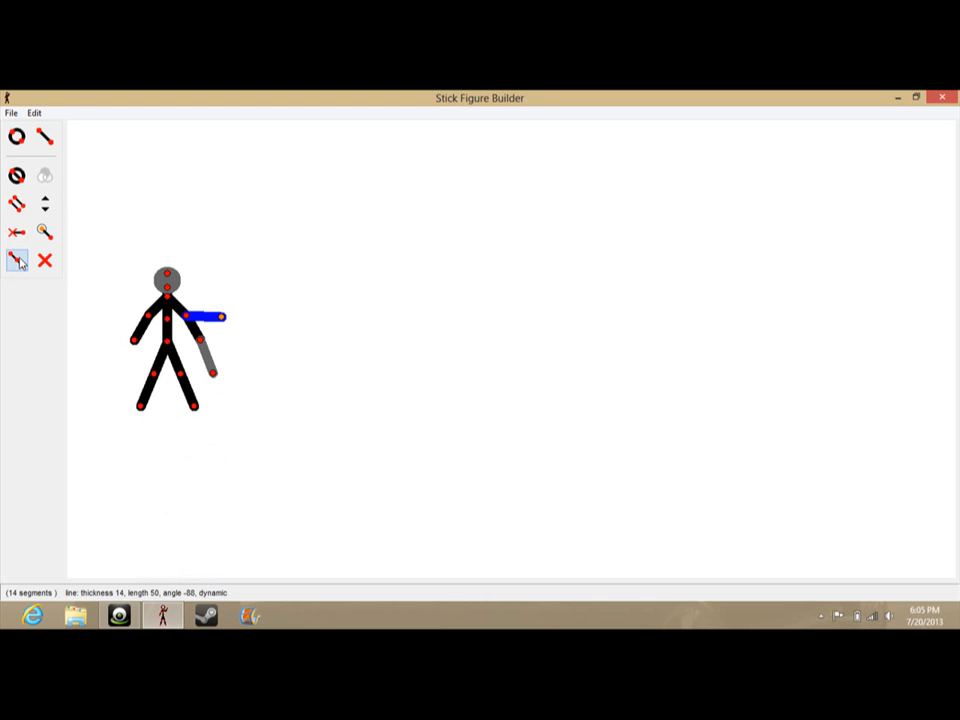
{"action": "mouse_move", "coordinate": [17, 260]}
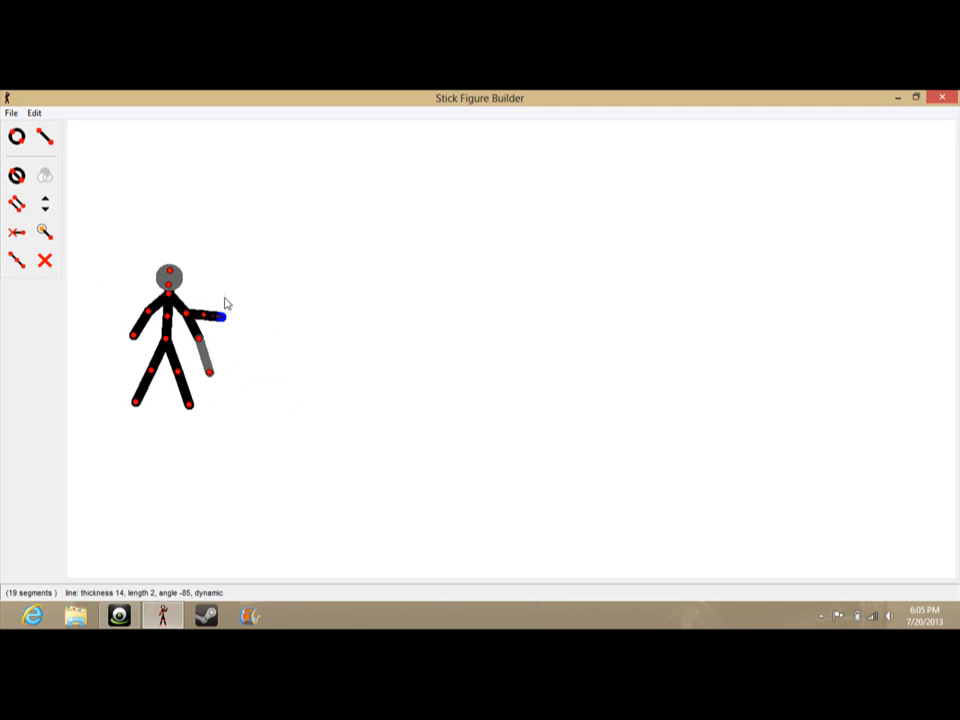
{"action": "mouse_move", "coordinate": [45, 260]}
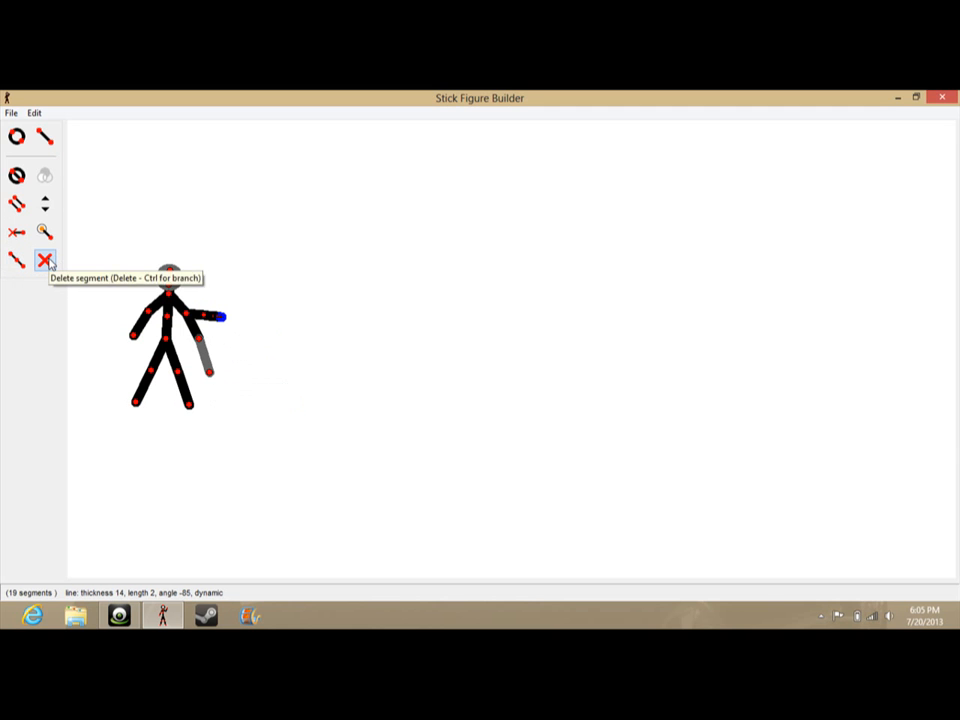
{"action": "left_click", "coordinate": [45, 260]}
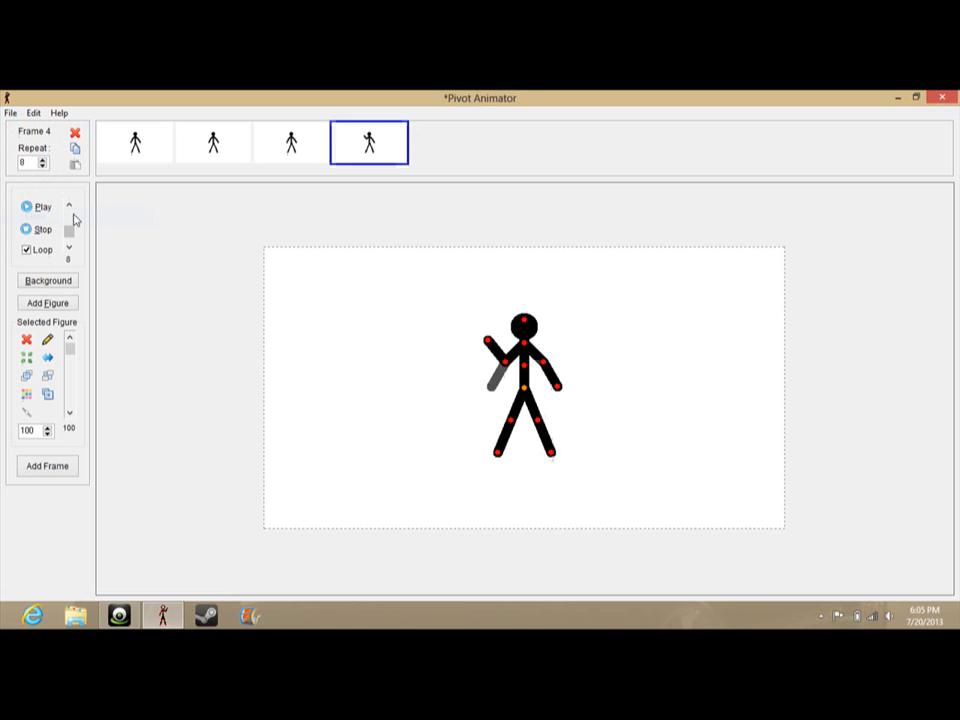
{"action": "mouse_move", "coordinate": [3, 295]}
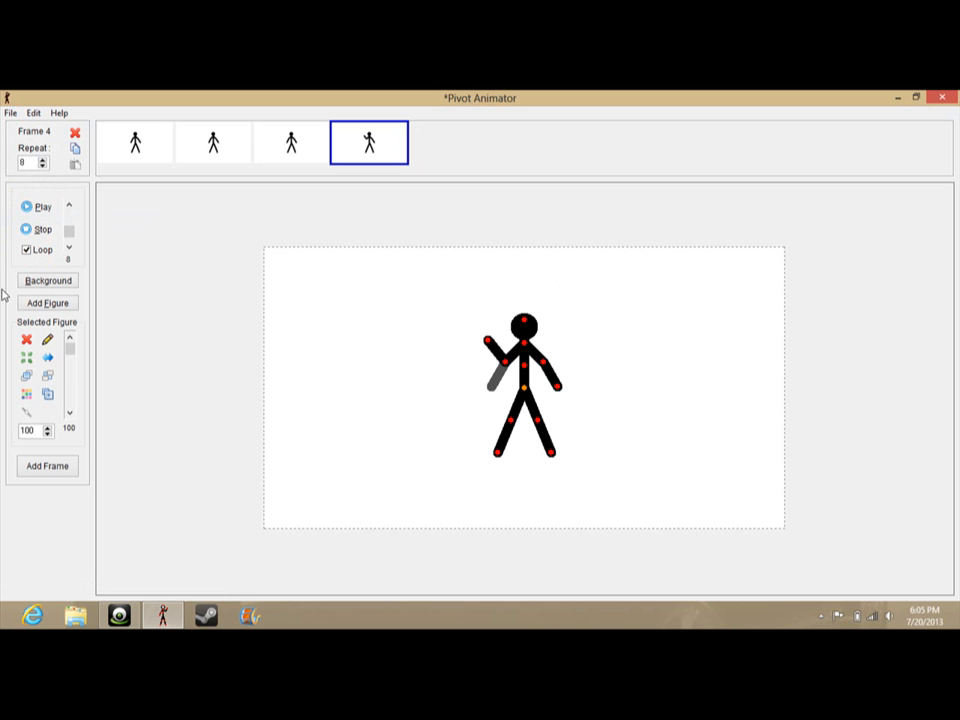
{"action": "mouse_move", "coordinate": [26, 340]}
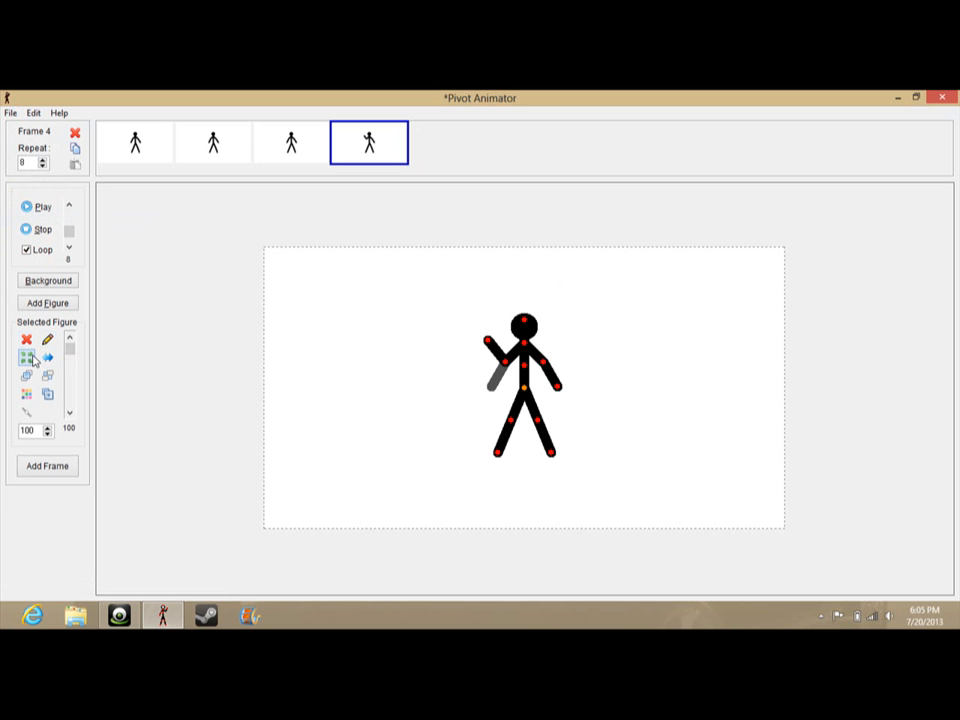
{"action": "mouse_move", "coordinate": [28, 358]}
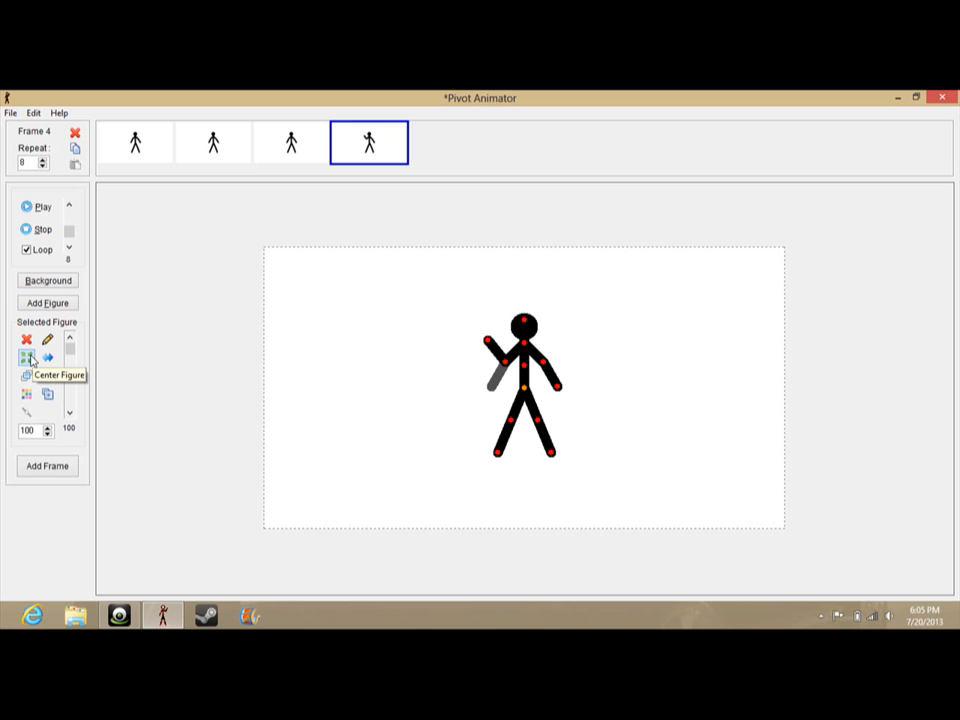
{"action": "mouse_move", "coordinate": [527, 378]}
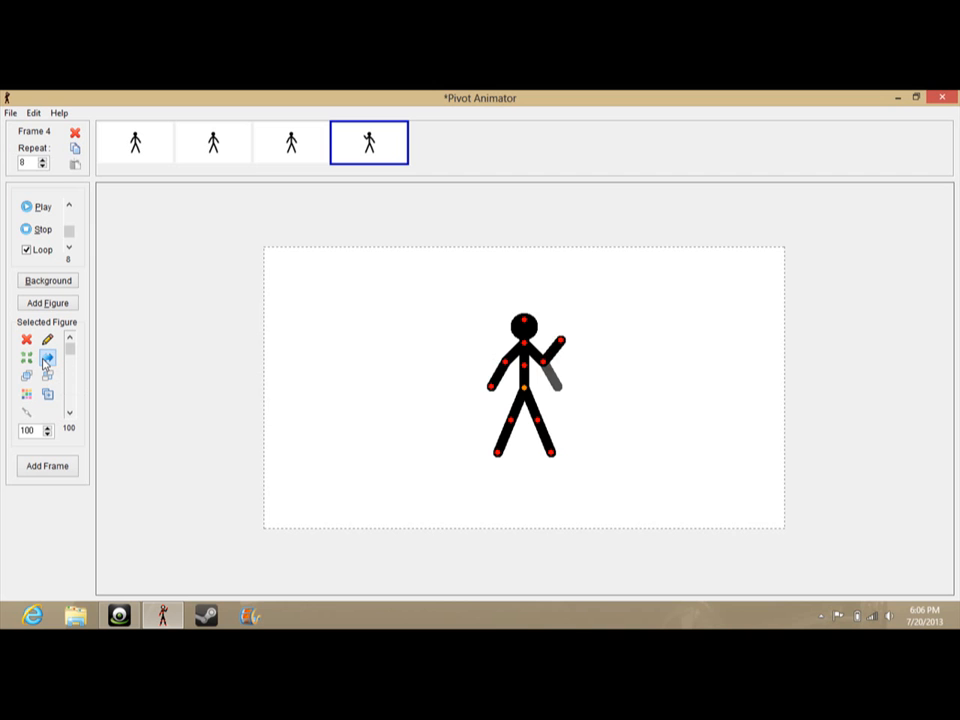
Mirror the figure's pose and add frames until frame 9 is showing.
{"action": "left_click", "coordinate": [46, 466]}
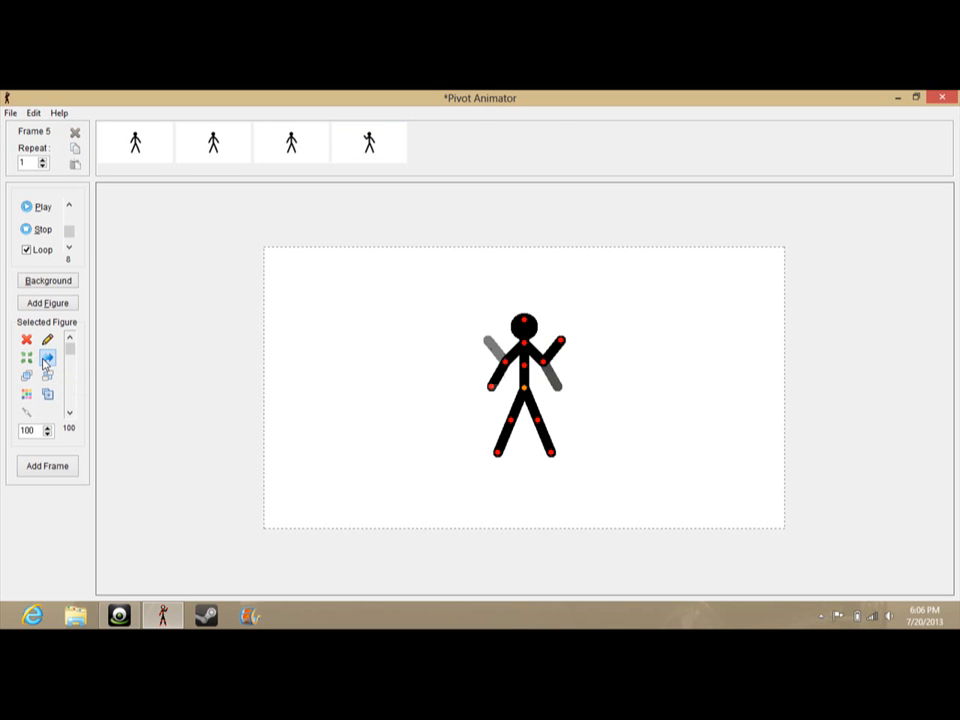
{"action": "left_click", "coordinate": [46, 466]}
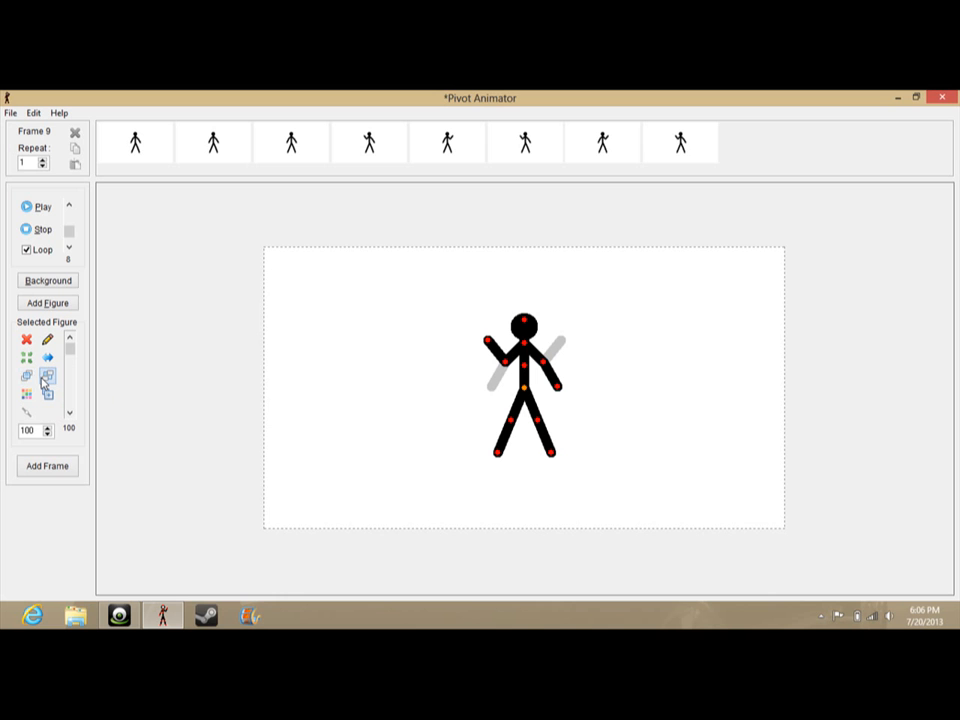
{"action": "mouse_move", "coordinate": [47, 377]}
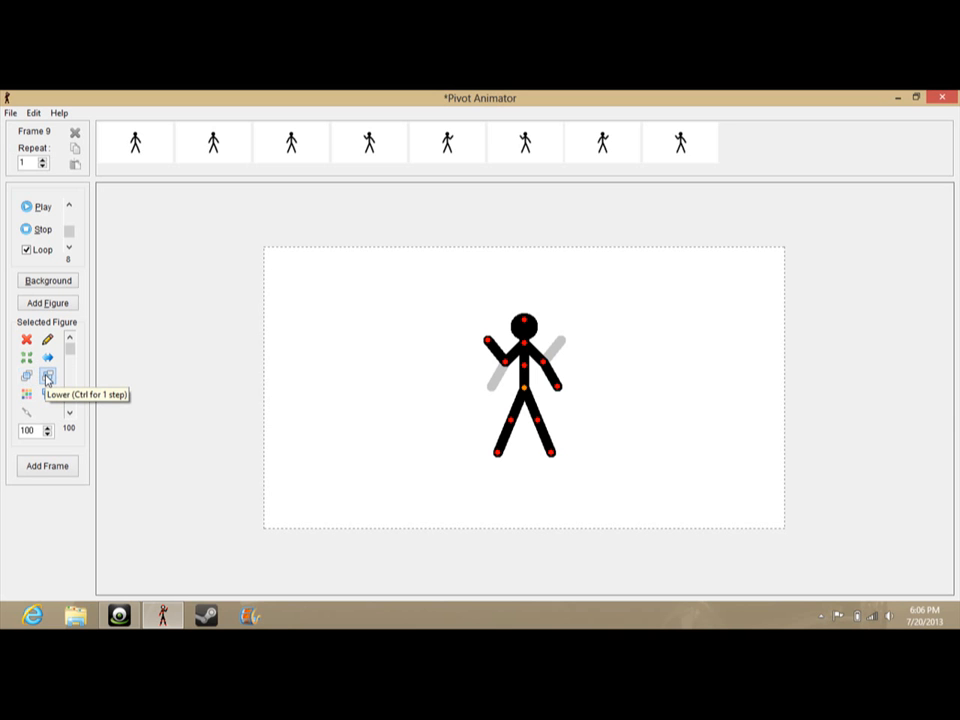
{"action": "mouse_move", "coordinate": [737, 292]}
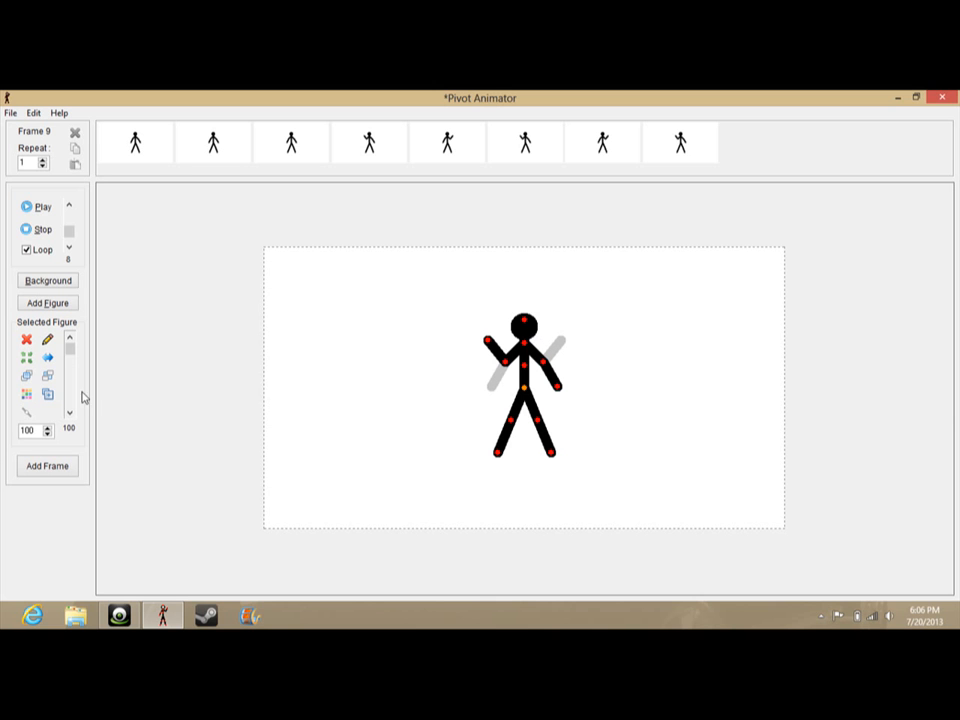
{"action": "mouse_move", "coordinate": [27, 375]}
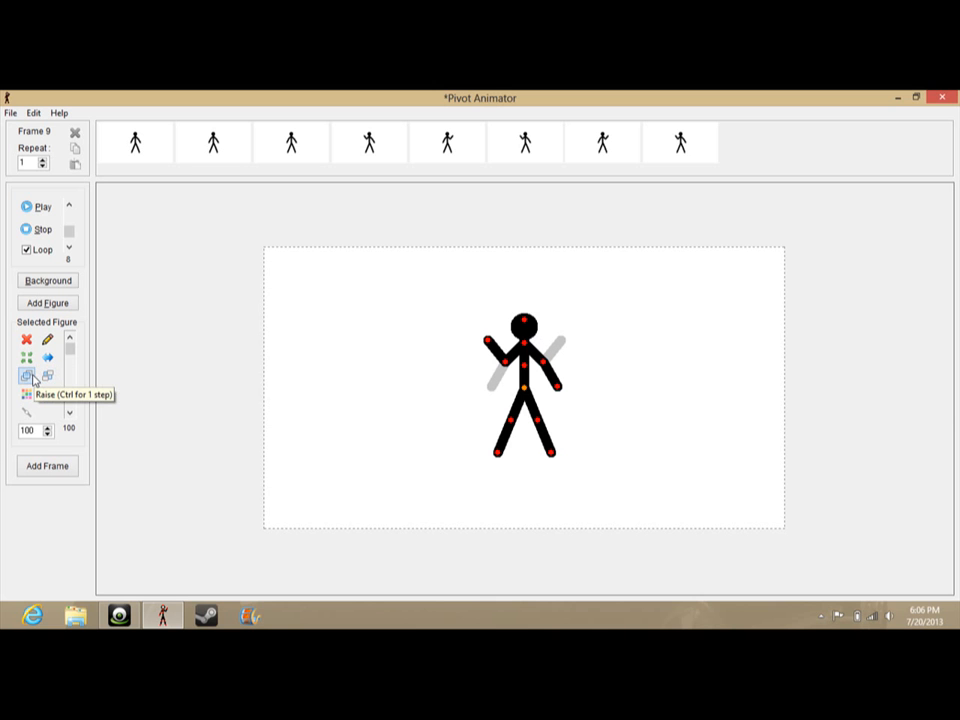
{"action": "mouse_move", "coordinate": [405, 333]}
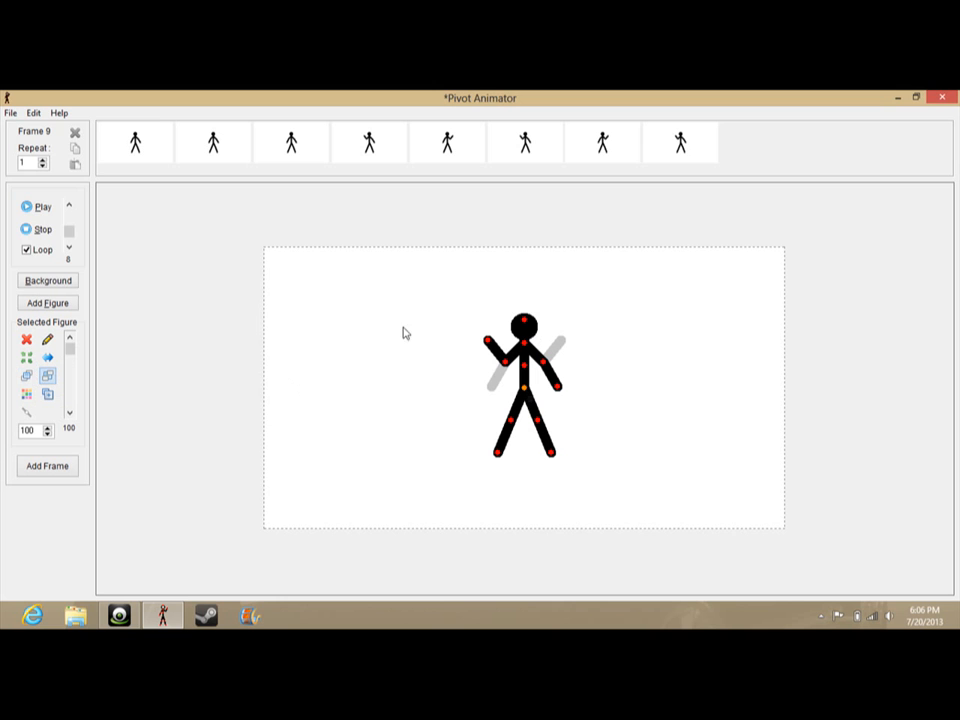
Load the elephant figure type from the stick figures folder into frame 9.
{"action": "left_click", "coordinate": [34, 112]}
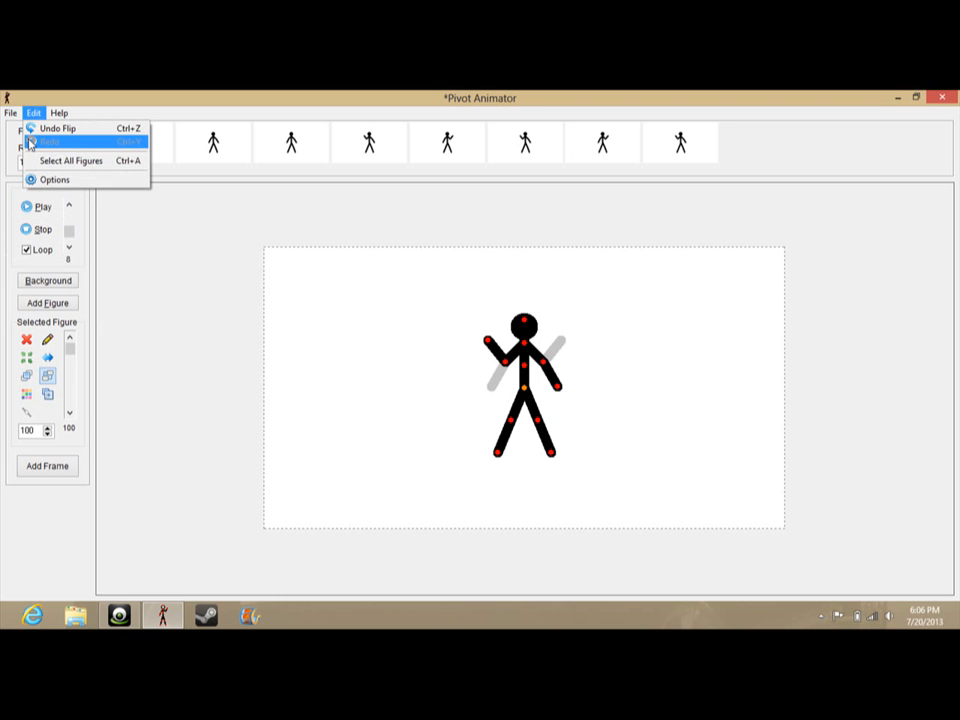
{"action": "left_click", "coordinate": [11, 112]}
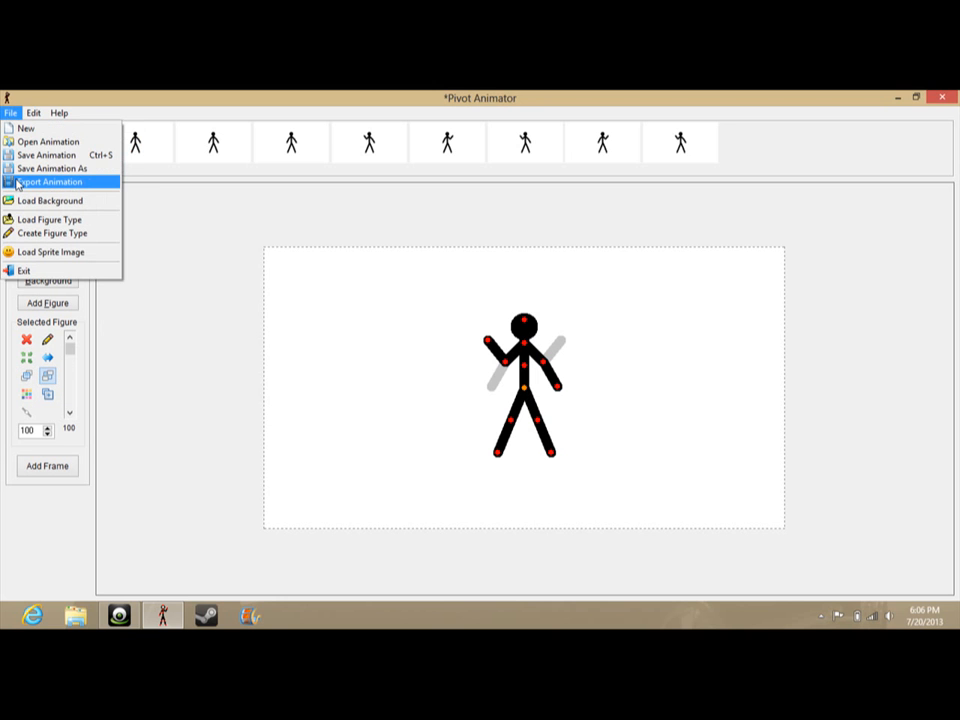
{"action": "mouse_move", "coordinate": [50, 219]}
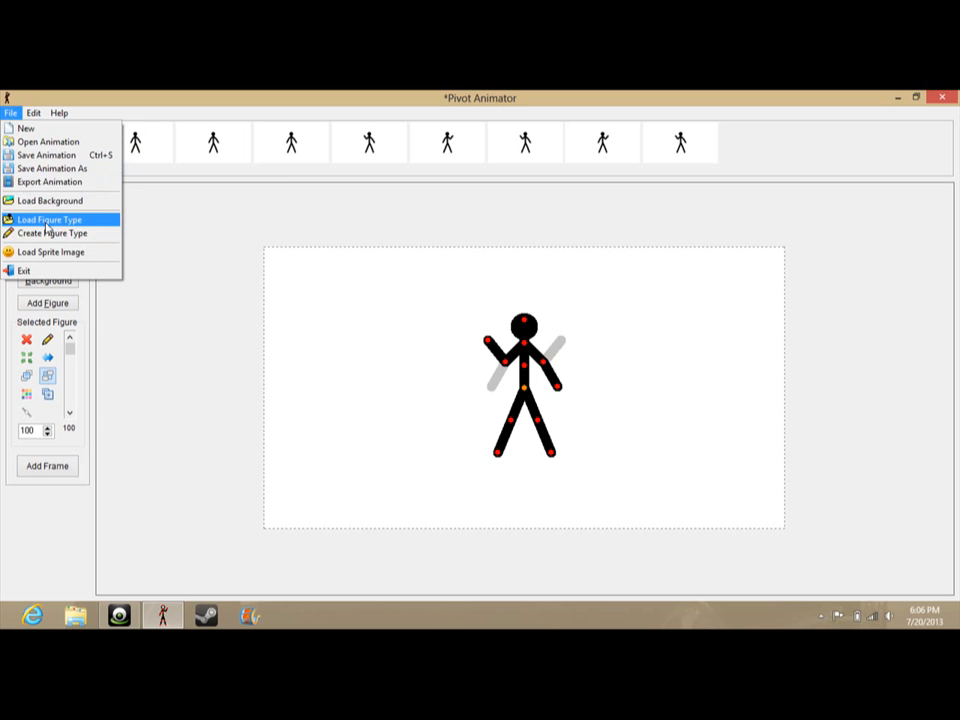
{"action": "left_click", "coordinate": [50, 219]}
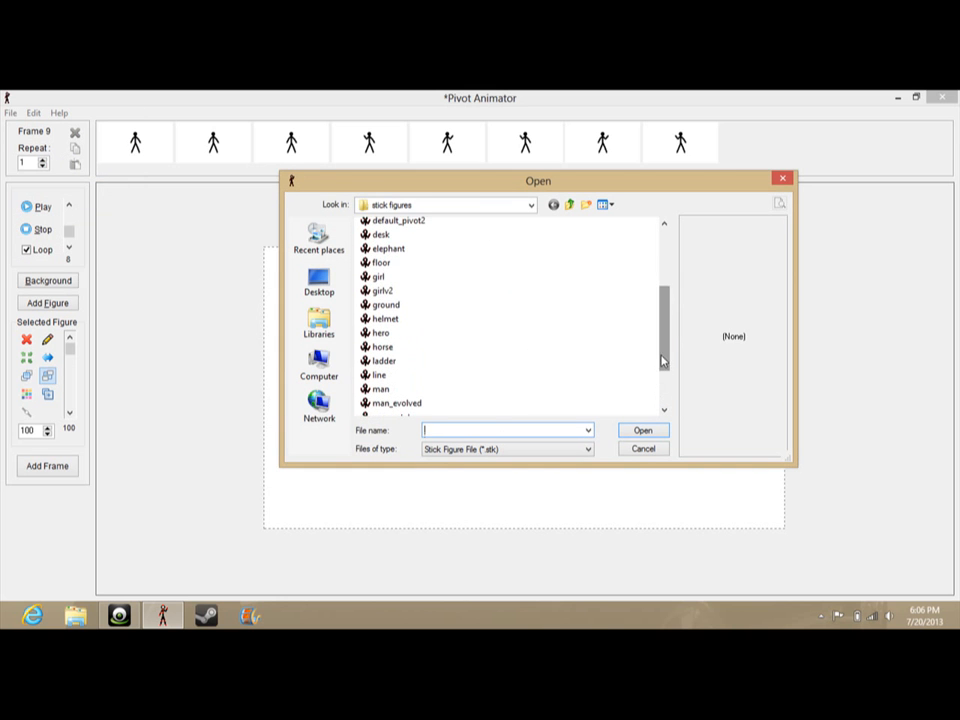
{"action": "left_click", "coordinate": [388, 248]}
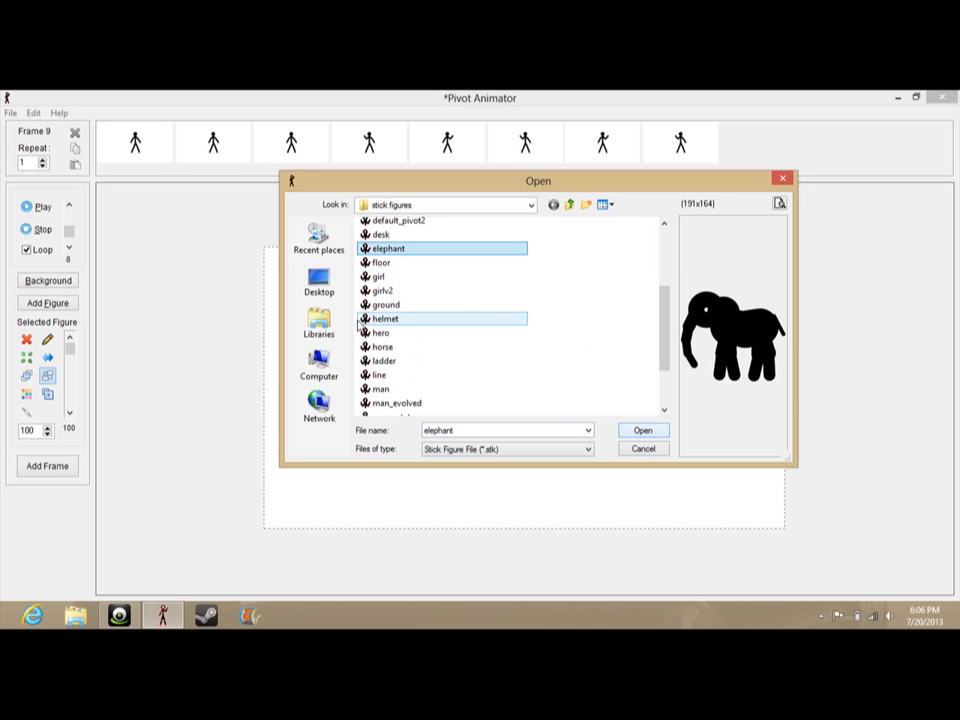
{"action": "mouse_move", "coordinate": [380, 277]}
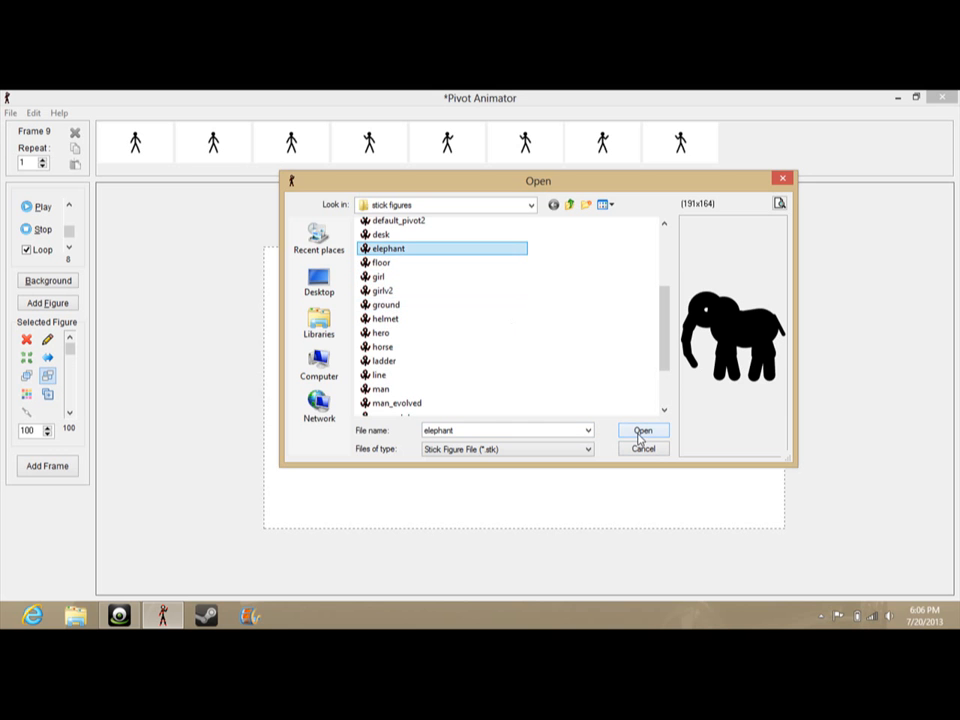
{"action": "left_click", "coordinate": [642, 430]}
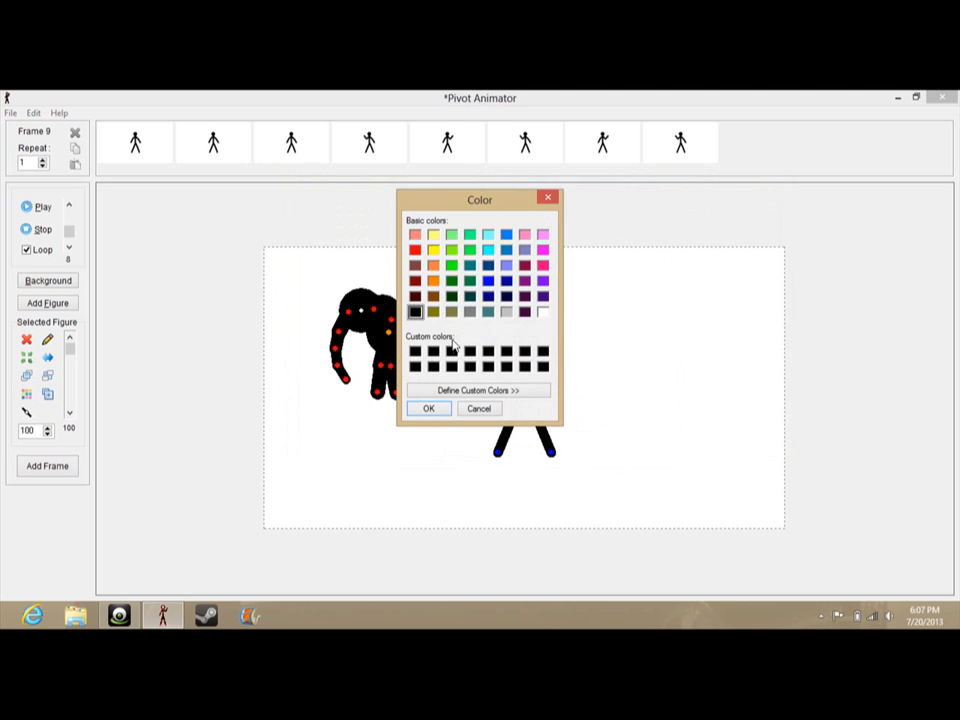
{"action": "mouse_move", "coordinate": [420, 248]}
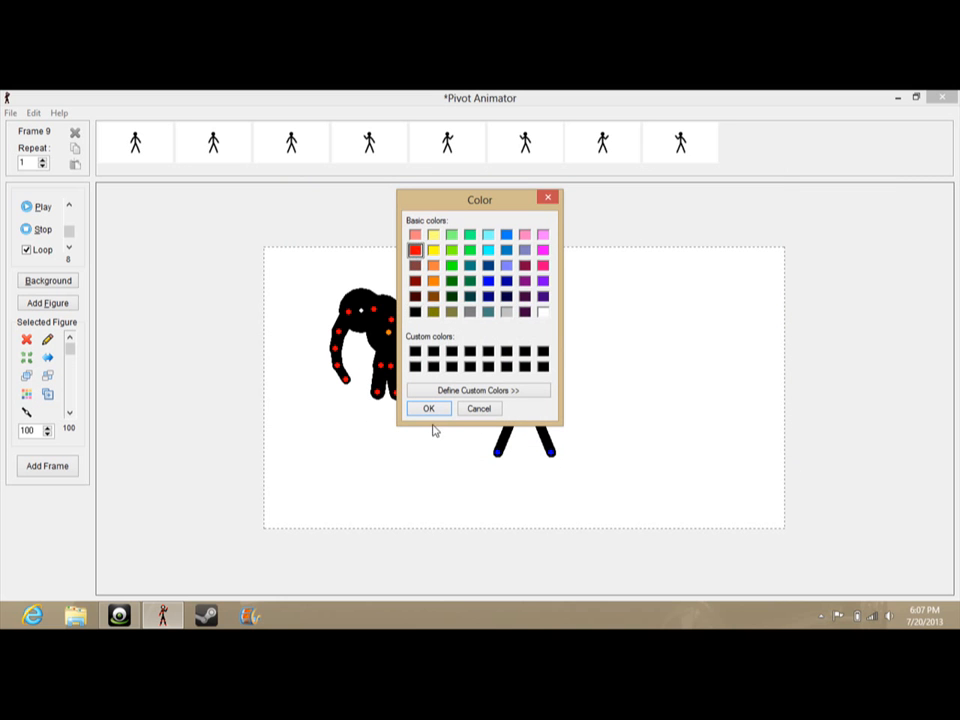
Make the elephant red, move it onto the stick figure, and send it behind.
{"action": "left_click", "coordinate": [429, 408]}
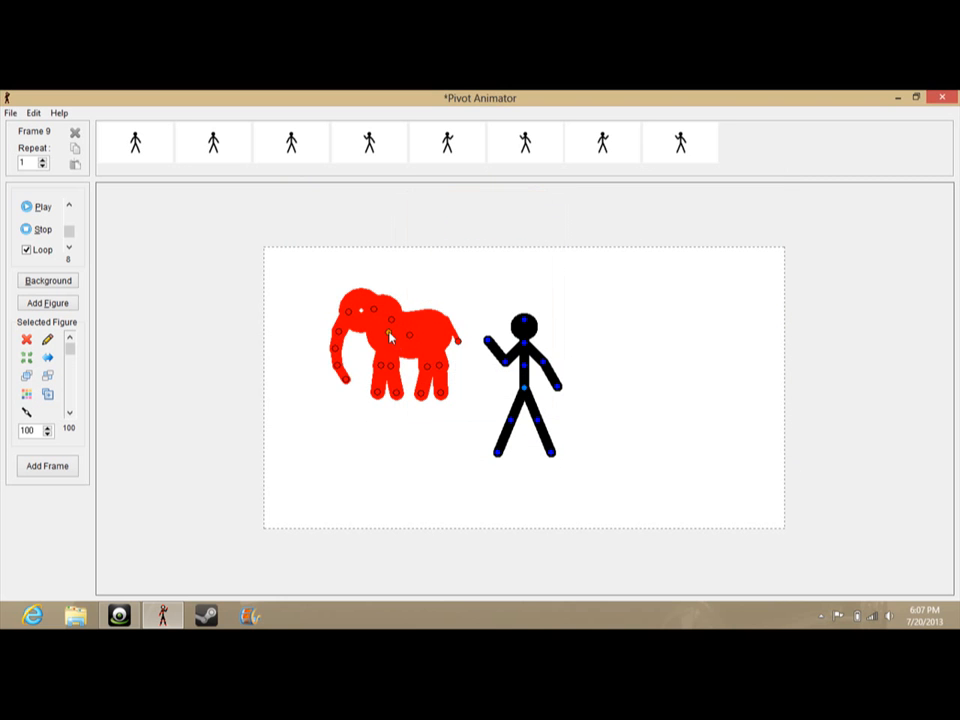
{"action": "left_click_drag", "start_coordinate": [390, 337], "coordinate": [517, 395]}
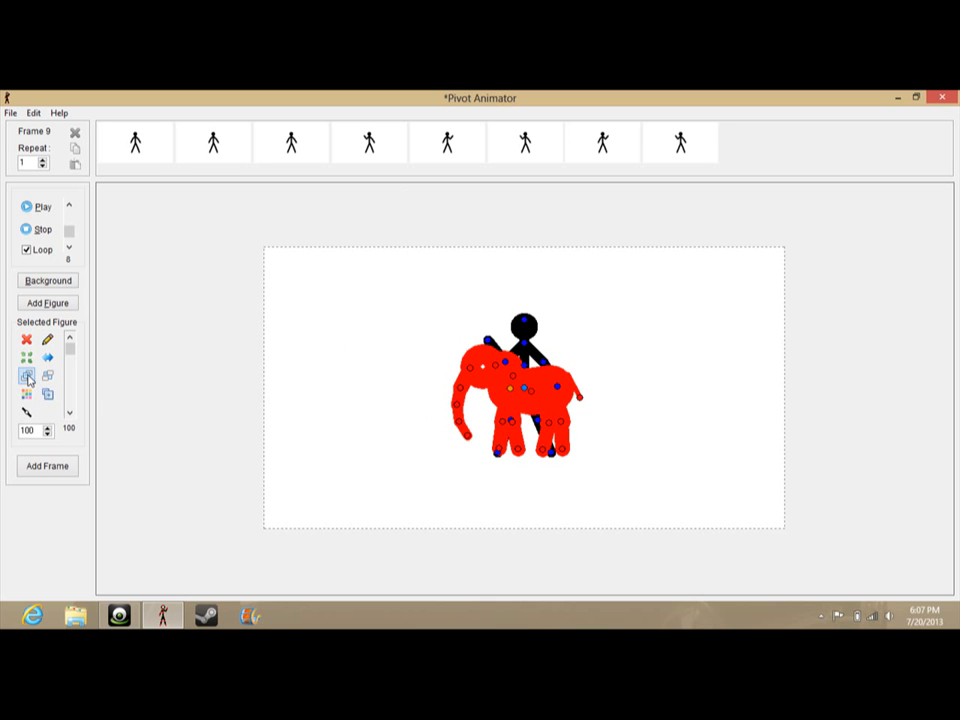
{"action": "left_click", "coordinate": [47, 376]}
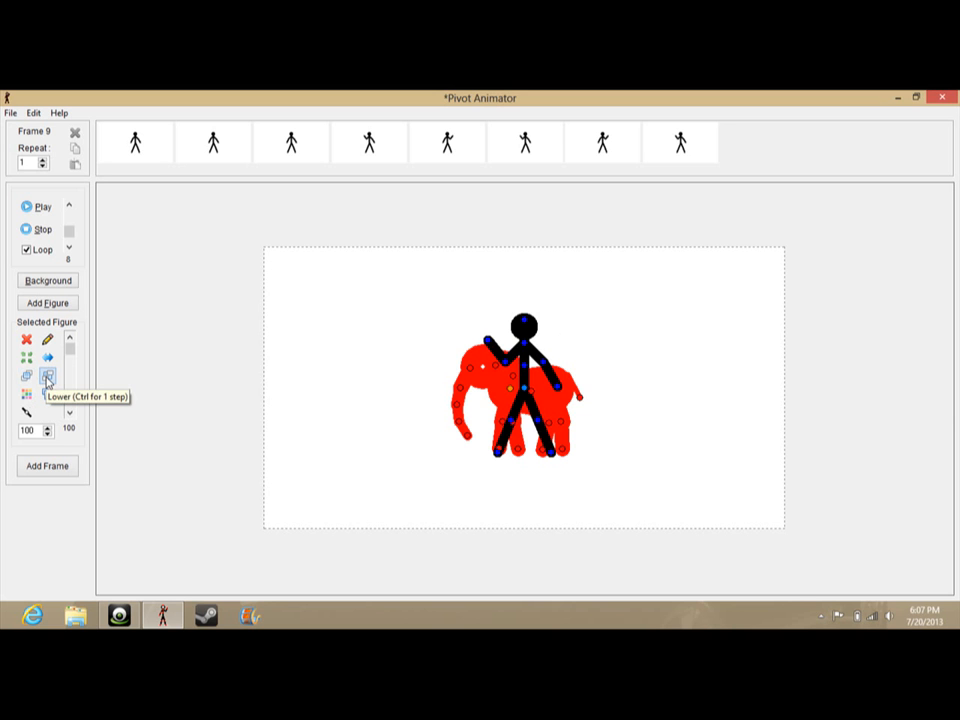
{"action": "mouse_move", "coordinate": [55, 388]}
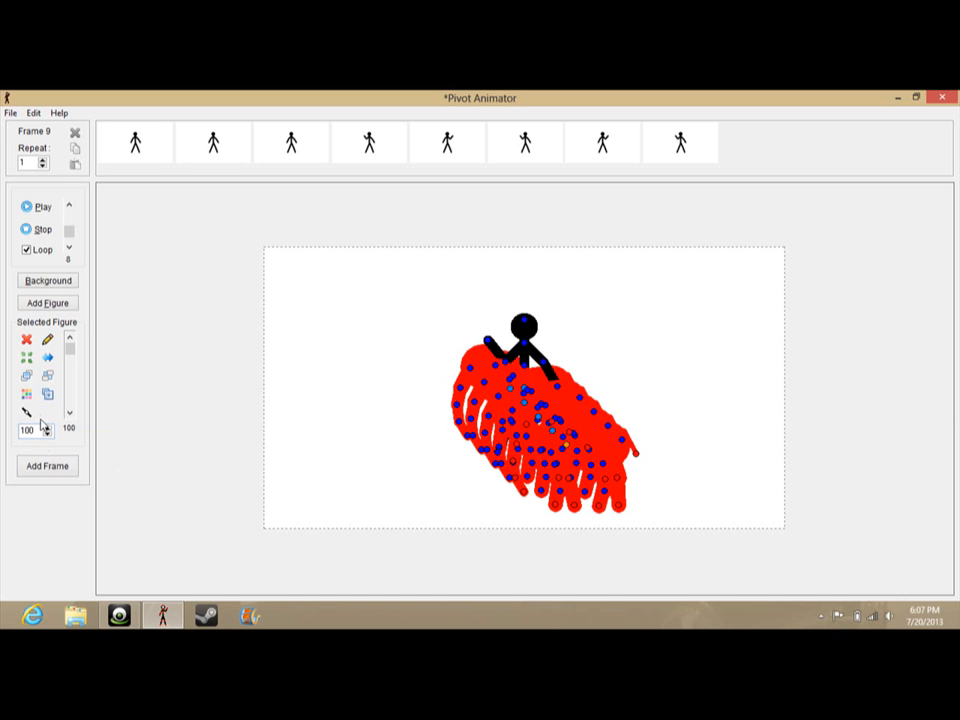
{"action": "mouse_move", "coordinate": [26, 413]}
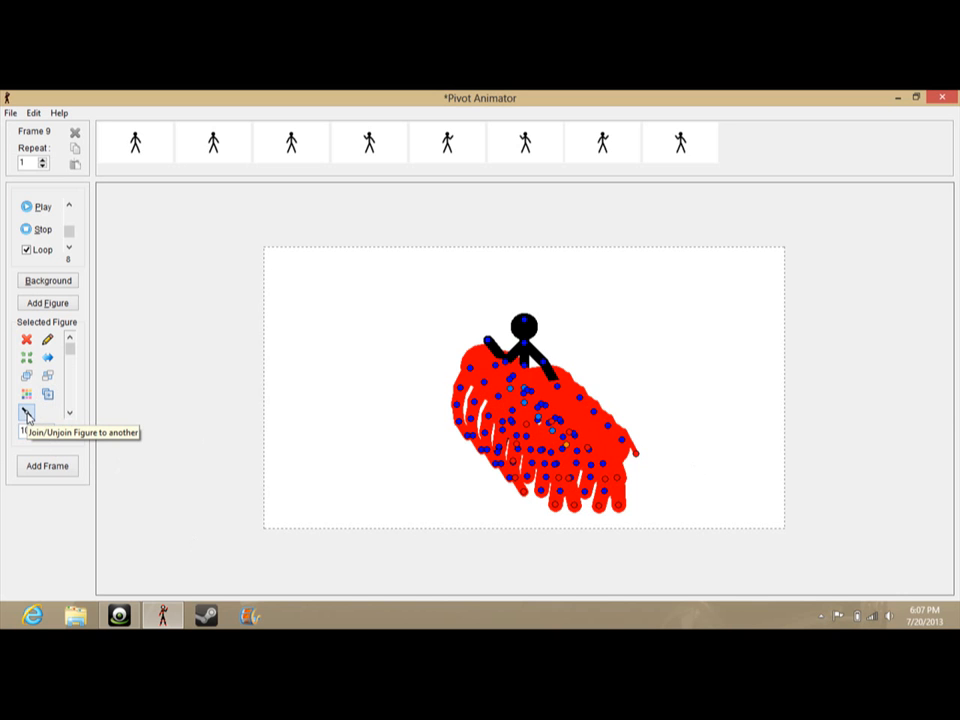
Start joining the red elephants to the stick figure with the Join/Unjoin tool.
{"action": "left_click", "coordinate": [27, 413]}
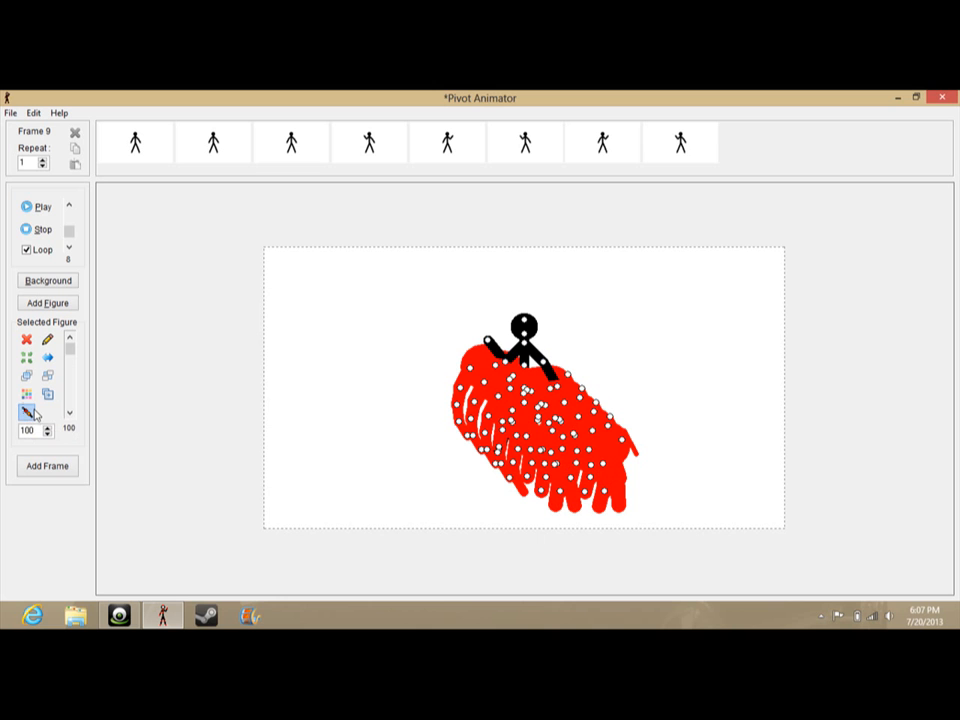
{"action": "mouse_move", "coordinate": [281, 391]}
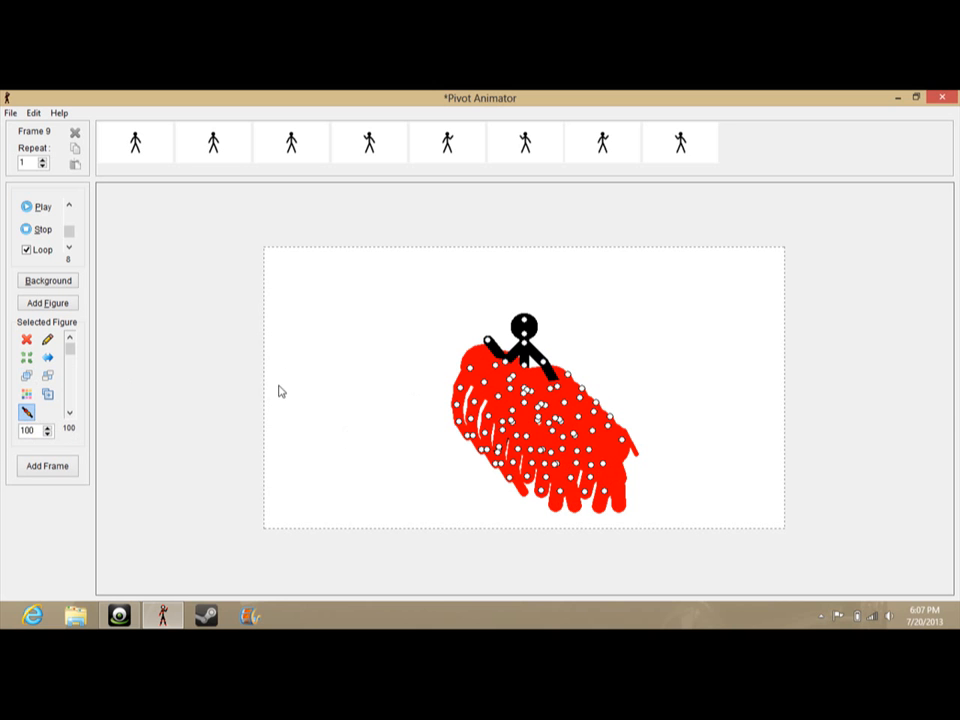
{"action": "mouse_move", "coordinate": [490, 344]}
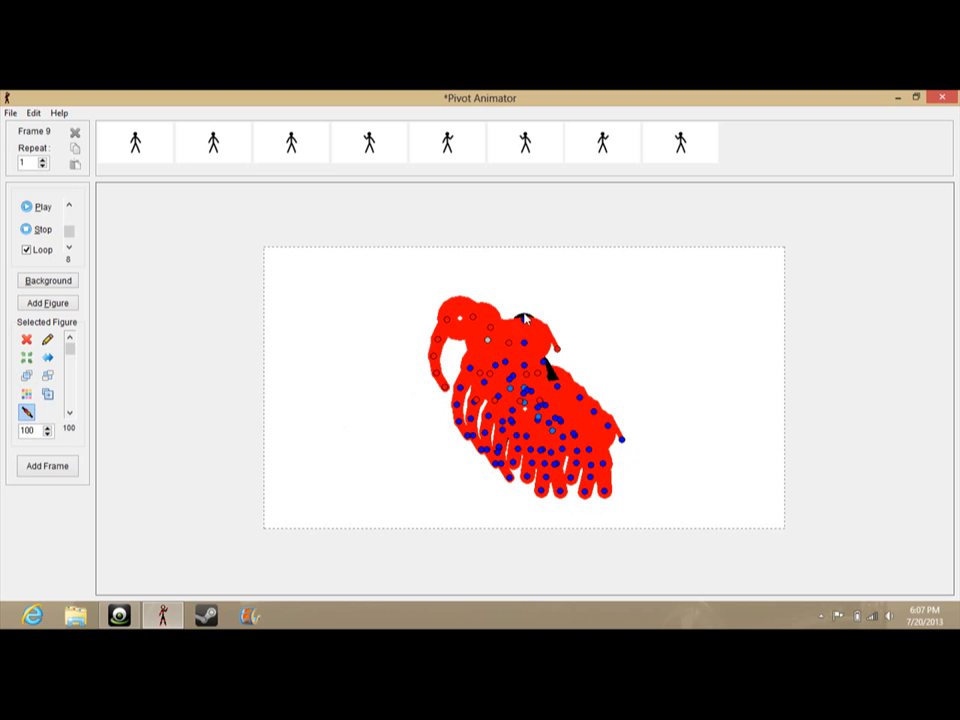
{"action": "mouse_move", "coordinate": [528, 325]}
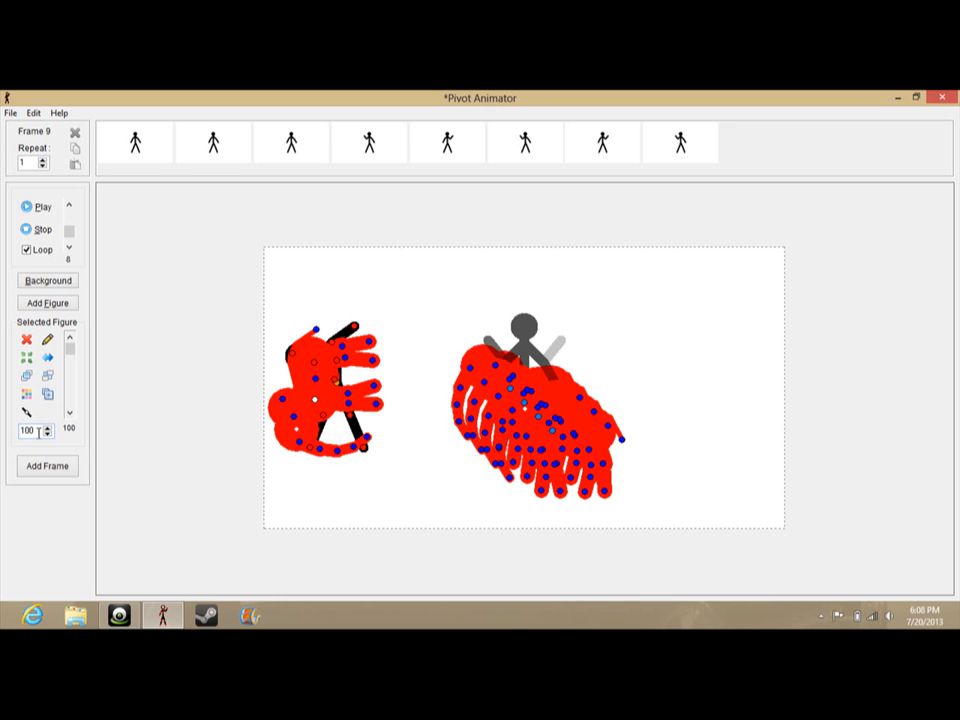
{"action": "mouse_move", "coordinate": [27, 429]}
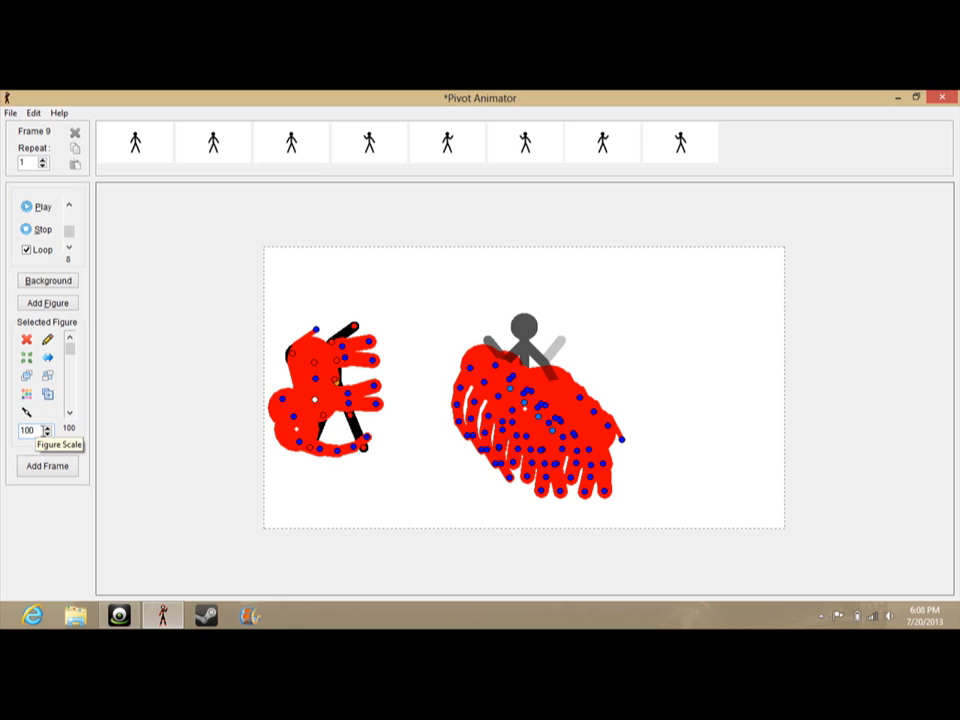
Scale the joined elephant figure to 146 and add two new frames of it.
{"action": "left_click", "coordinate": [47, 428]}
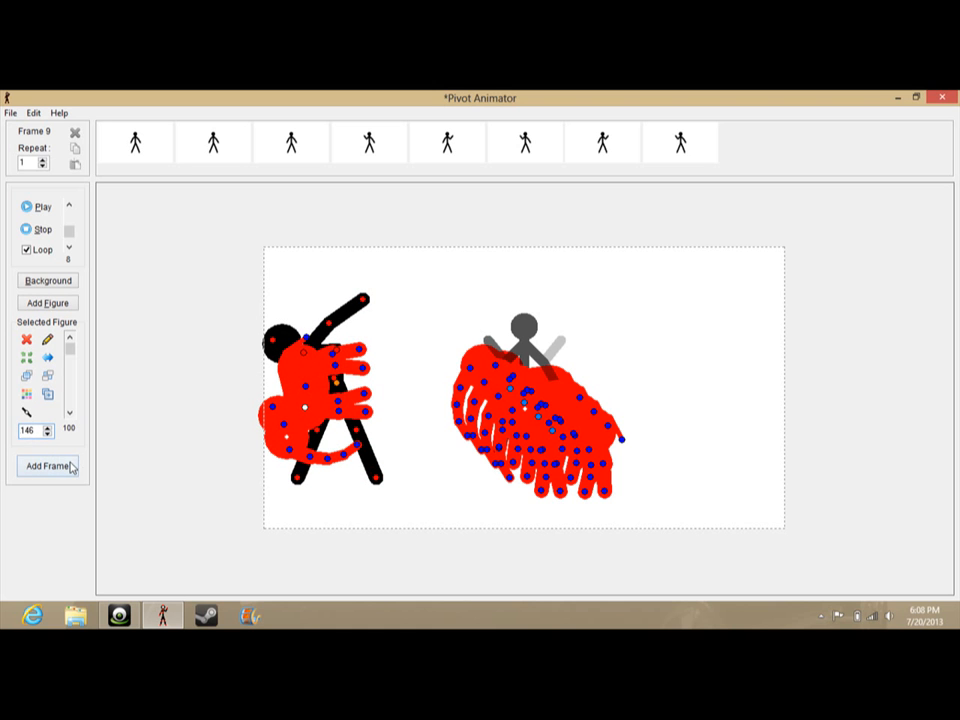
{"action": "left_click", "coordinate": [47, 466]}
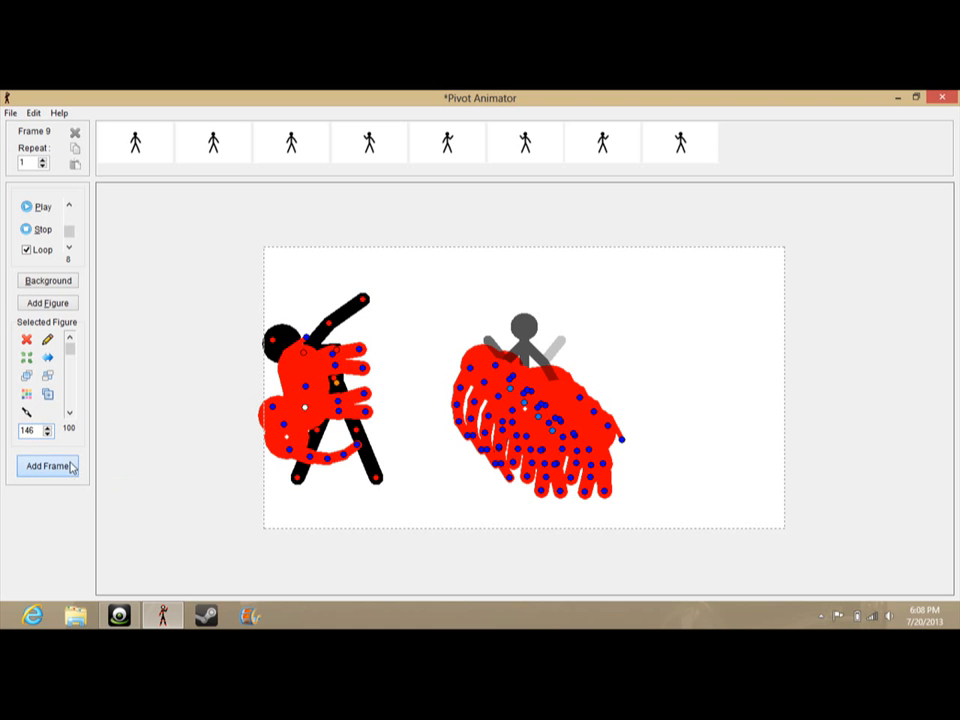
{"action": "left_click", "coordinate": [46, 466]}
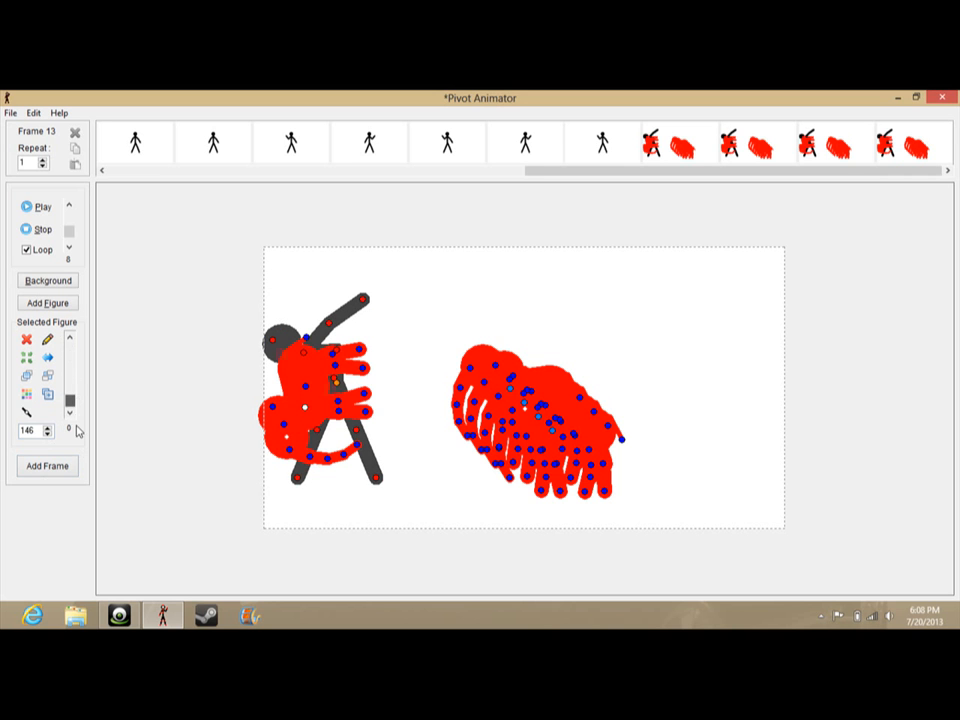
{"action": "mouse_move", "coordinate": [70, 400]}
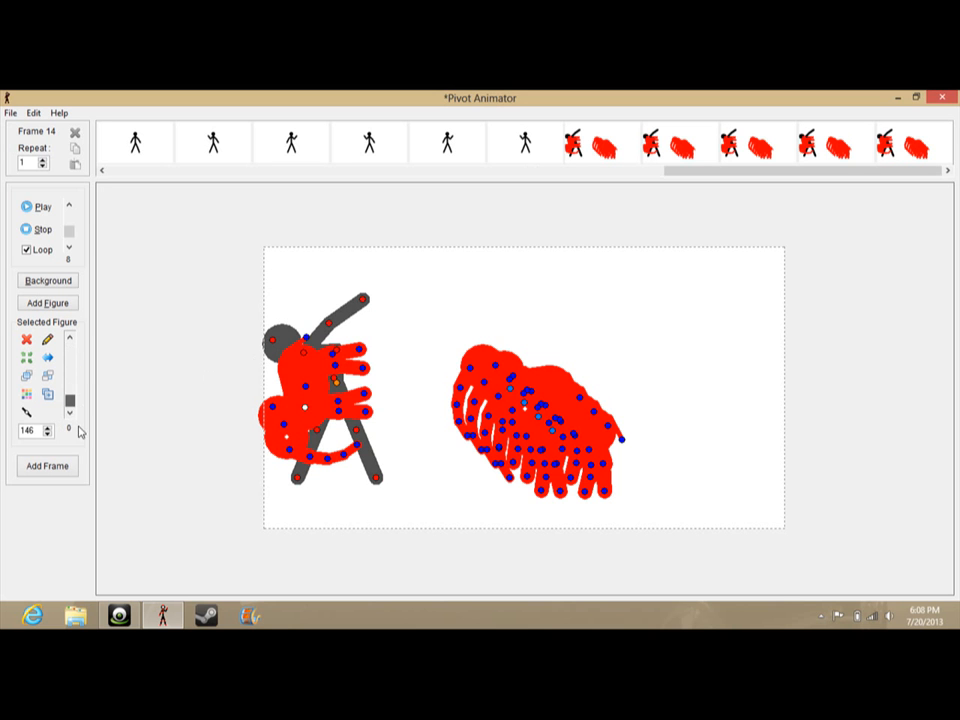
Add frames through frame 16 with the stick figure made partly transparent.
{"action": "left_click", "coordinate": [46, 466]}
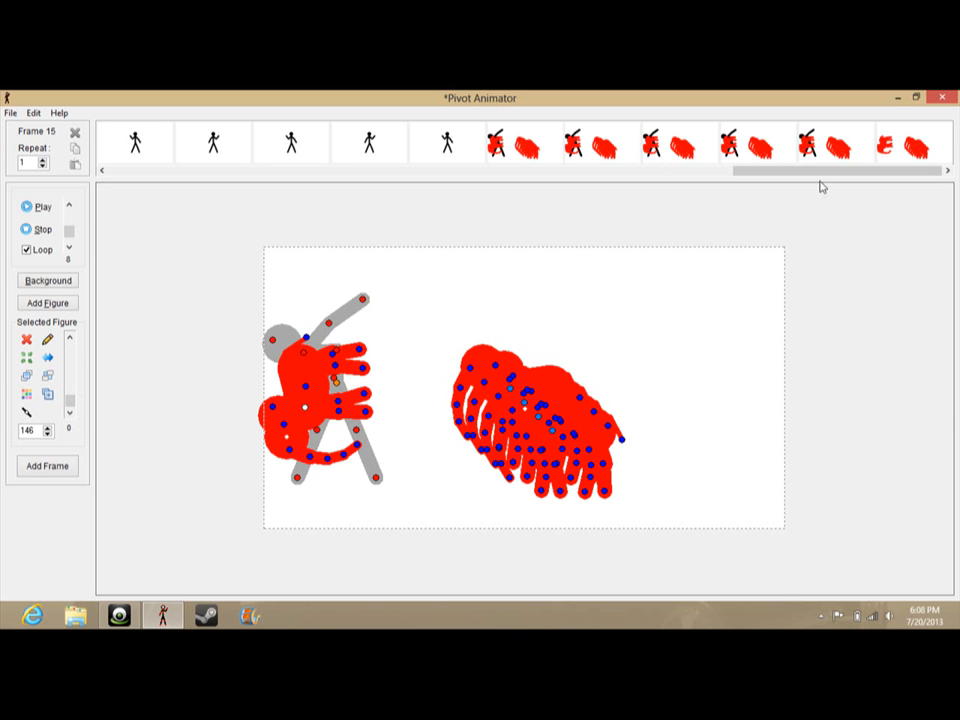
{"action": "mouse_move", "coordinate": [72, 420]}
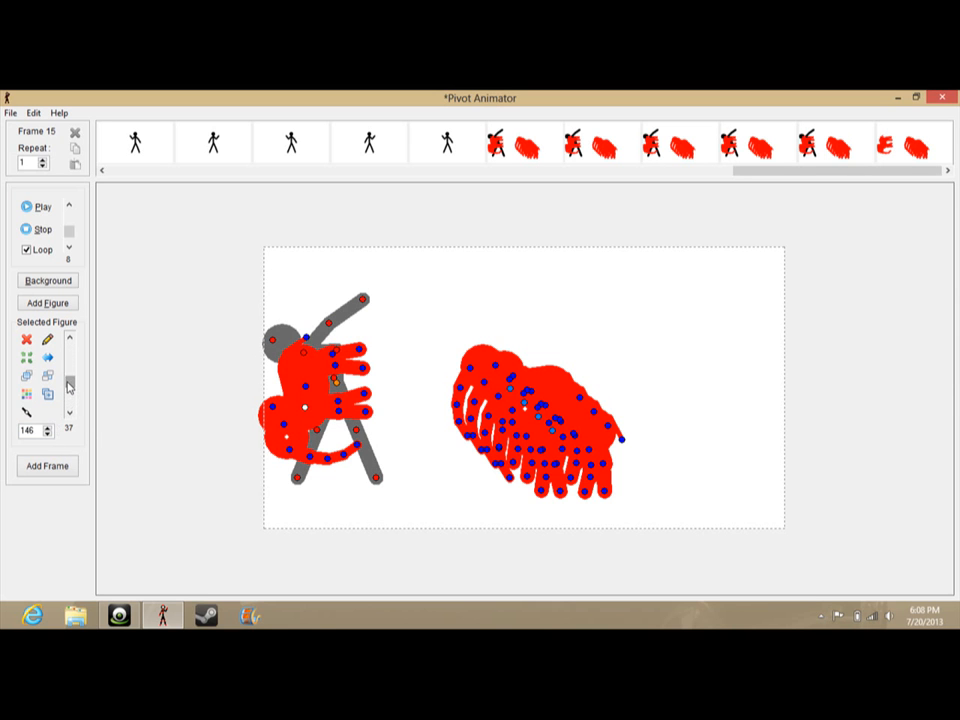
{"action": "left_click", "coordinate": [46, 466]}
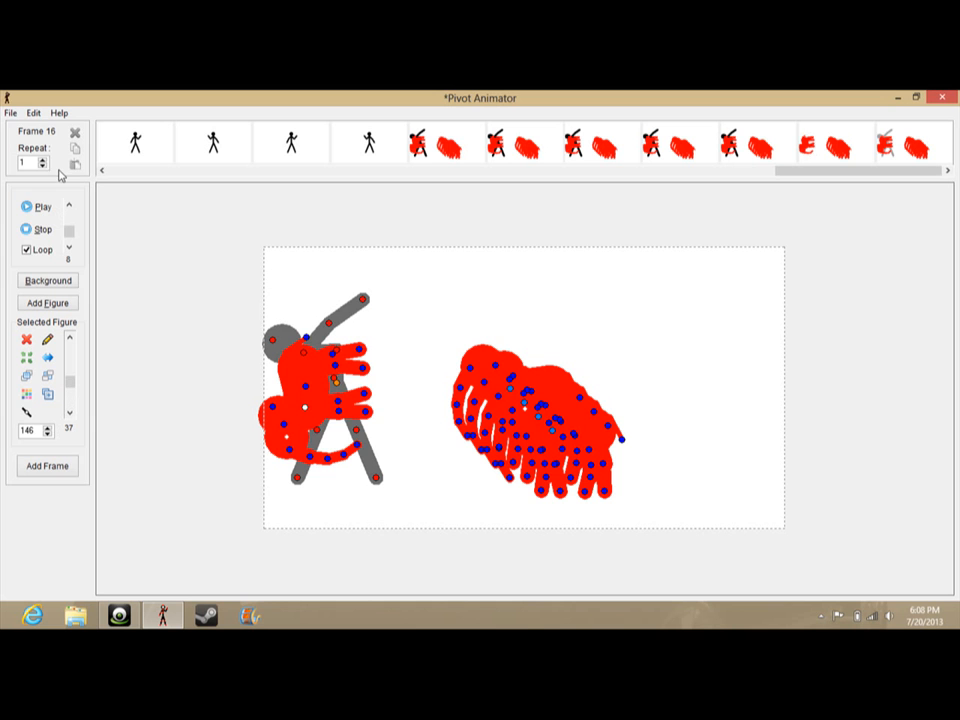
{"action": "left_click", "coordinate": [11, 112]}
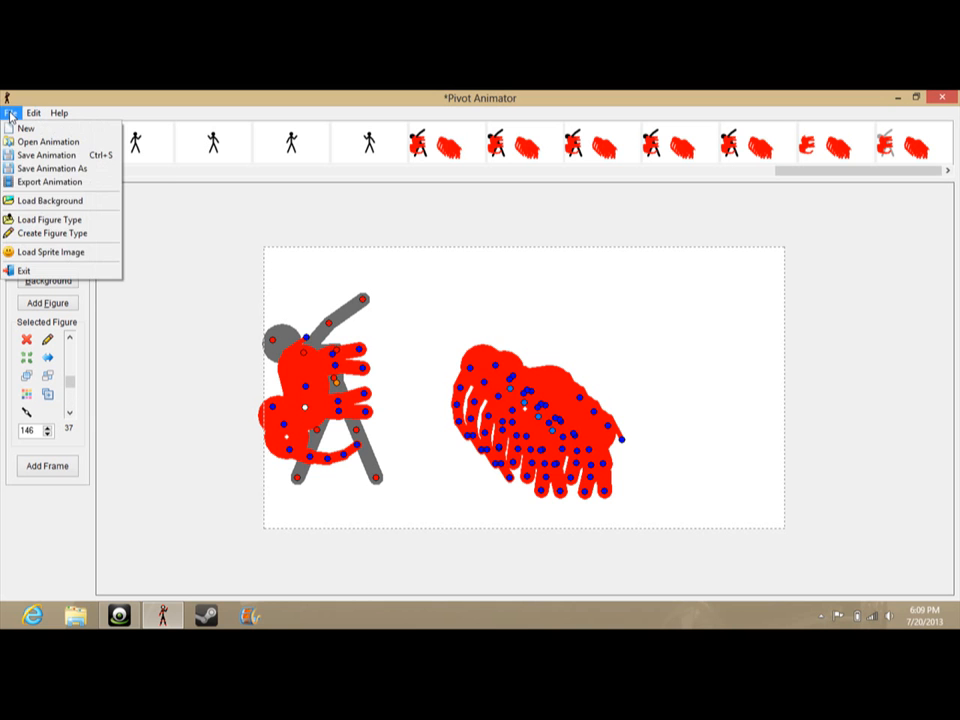
Browse the Help menu options, then the Edit menu.
{"action": "left_click", "coordinate": [59, 112]}
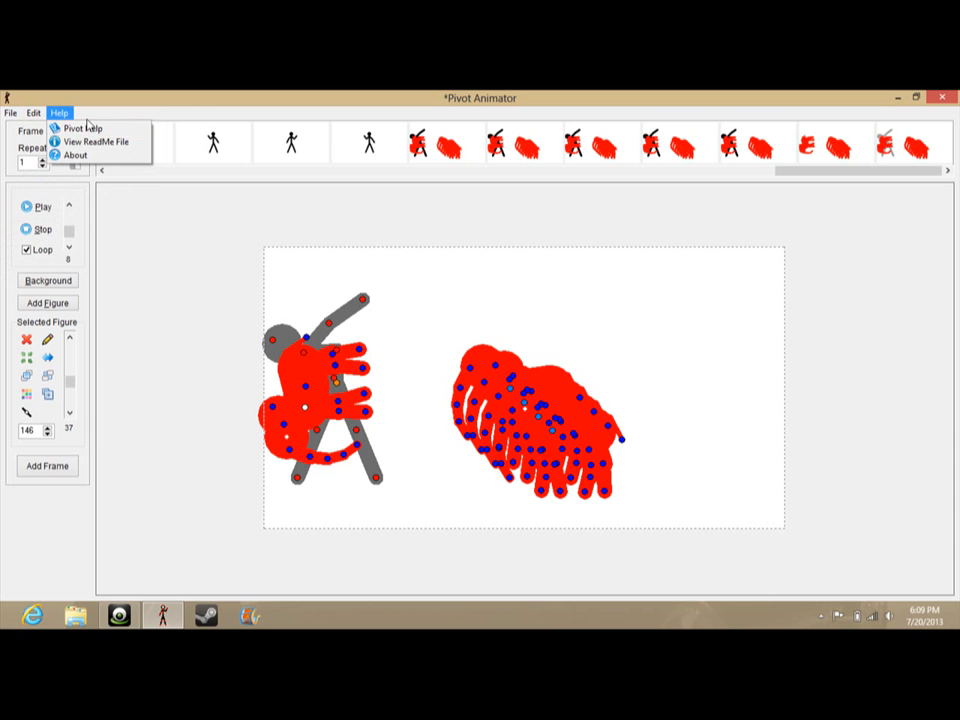
{"action": "mouse_move", "coordinate": [84, 128]}
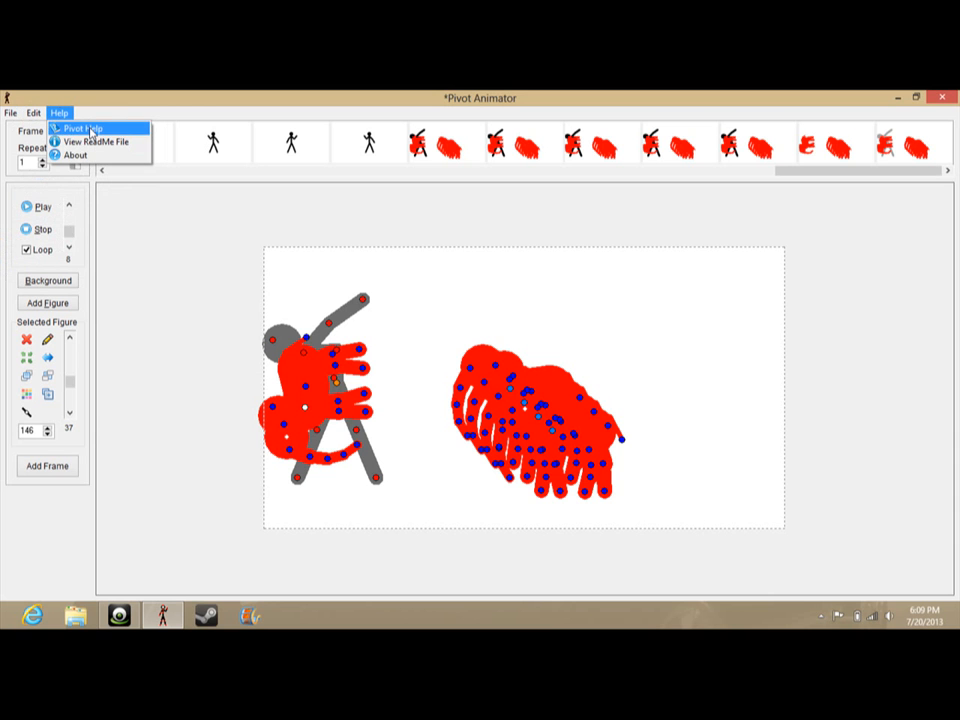
{"action": "mouse_move", "coordinate": [90, 141]}
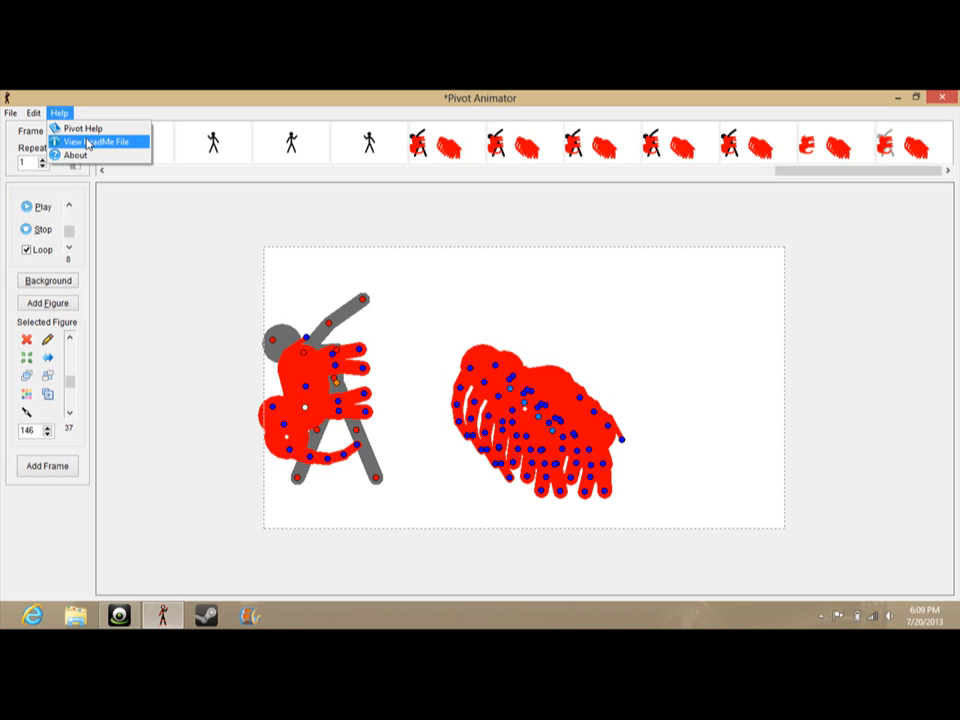
{"action": "left_click", "coordinate": [34, 112]}
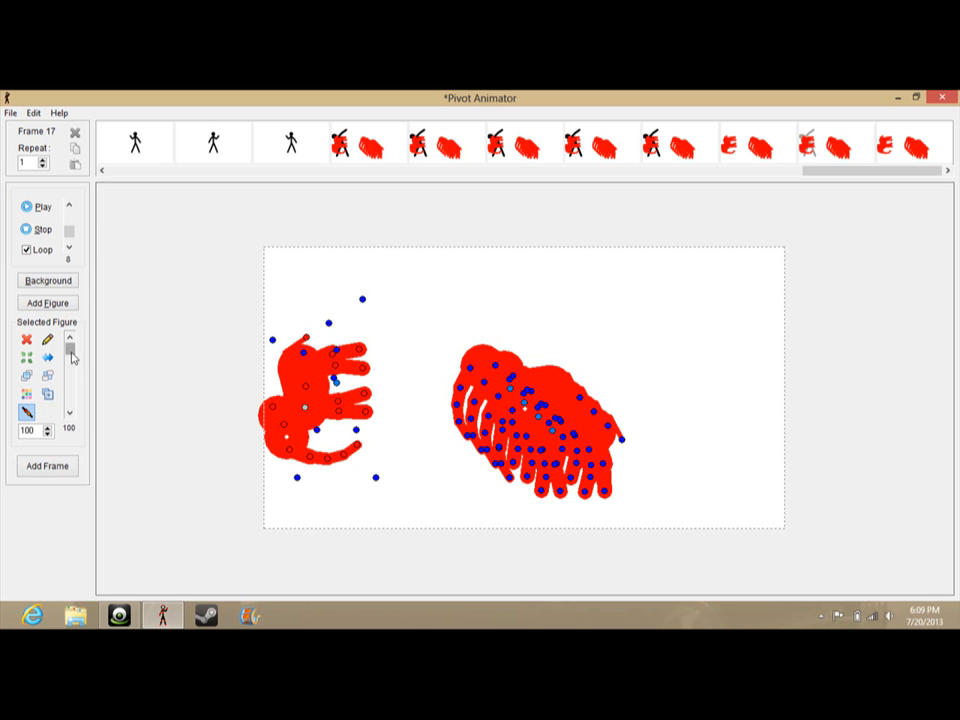
Add a frame, then select and clear all figures to leave frame 21 empty.
{"action": "left_click", "coordinate": [46, 466]}
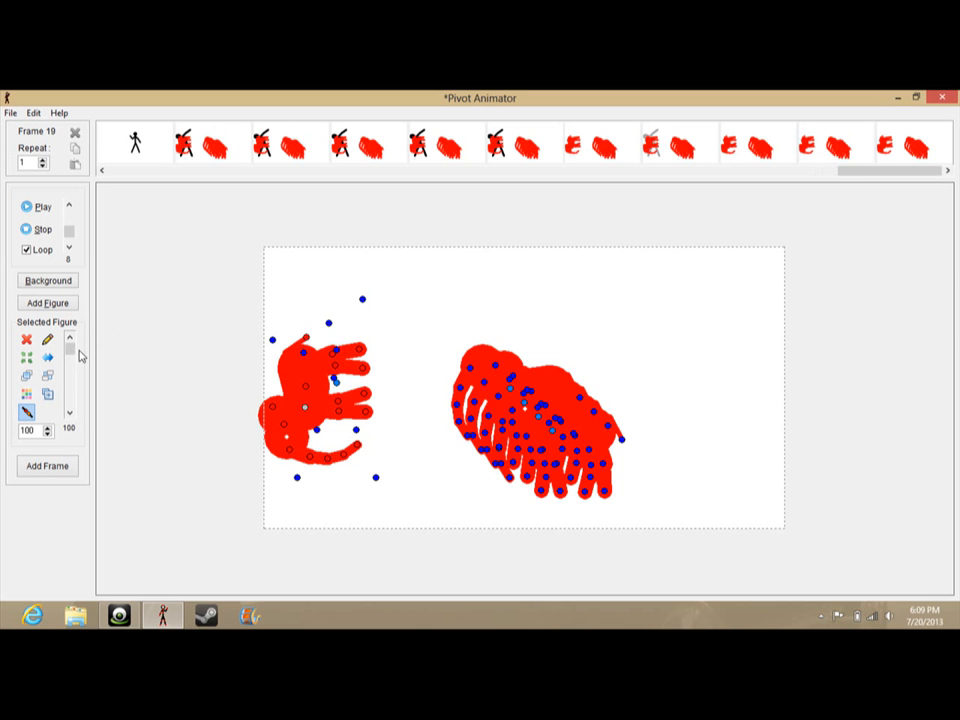
{"action": "mouse_move", "coordinate": [50, 197]}
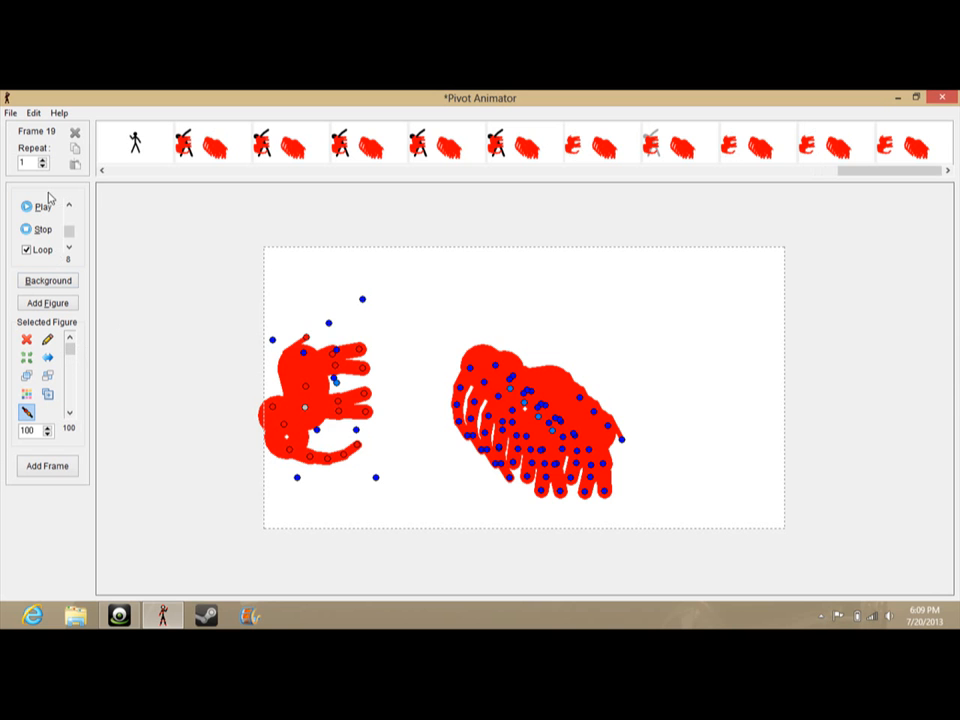
{"action": "left_click", "coordinate": [34, 112]}
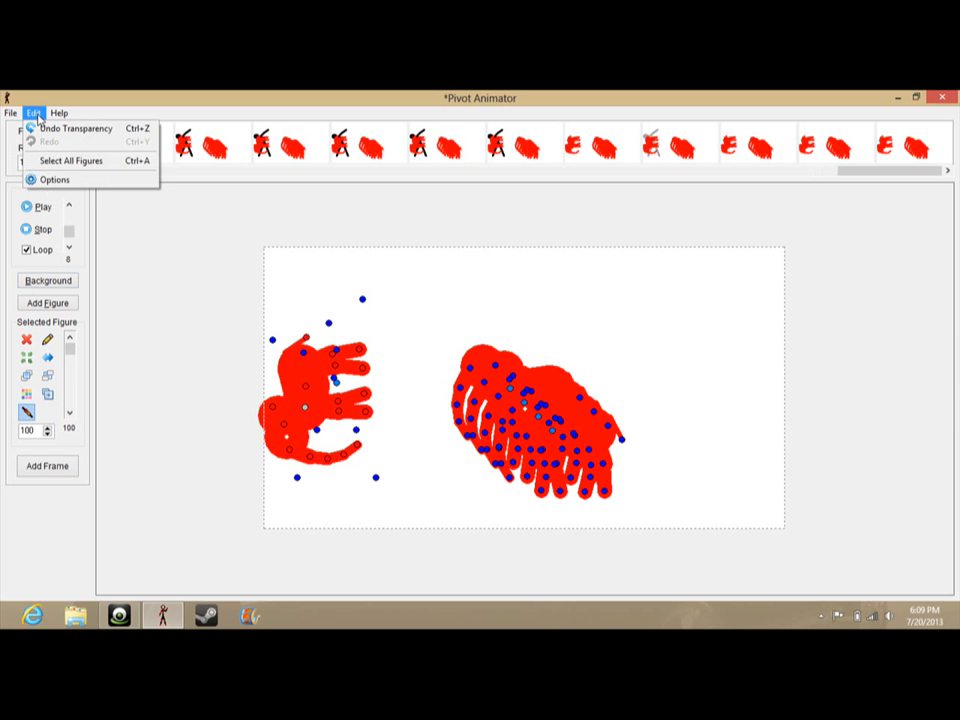
{"action": "mouse_move", "coordinate": [70, 161]}
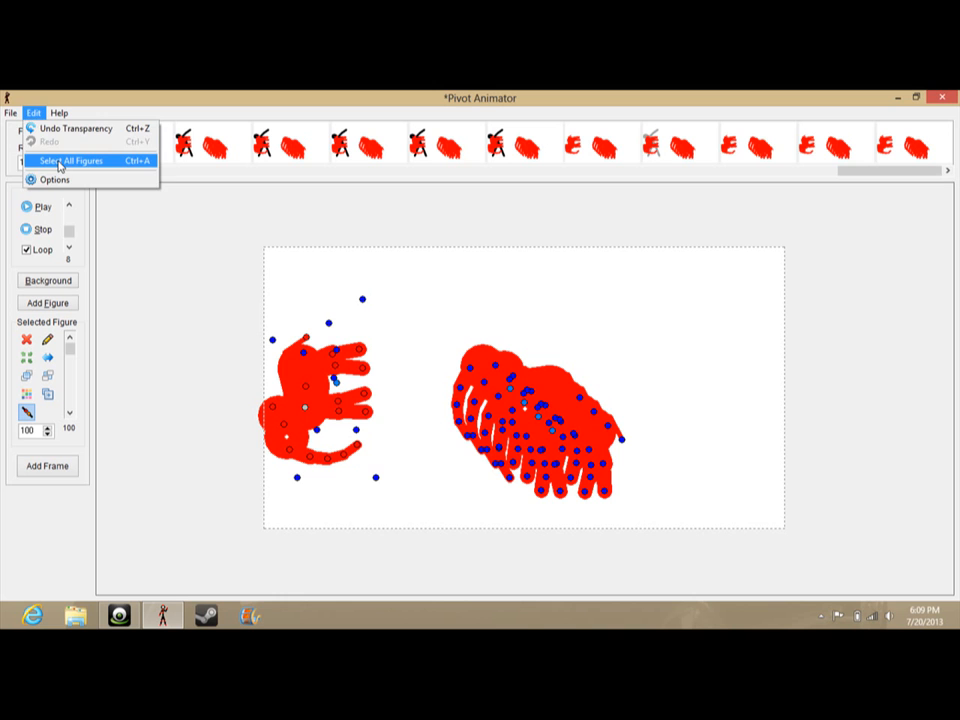
{"action": "left_click", "coordinate": [72, 161]}
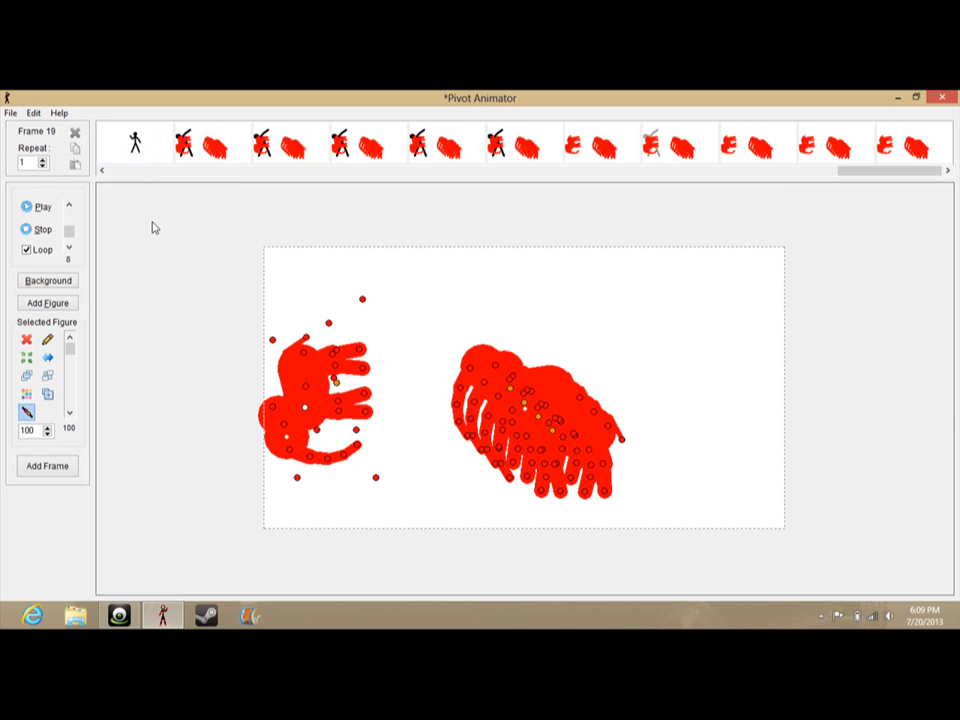
{"action": "left_click", "coordinate": [46, 466]}
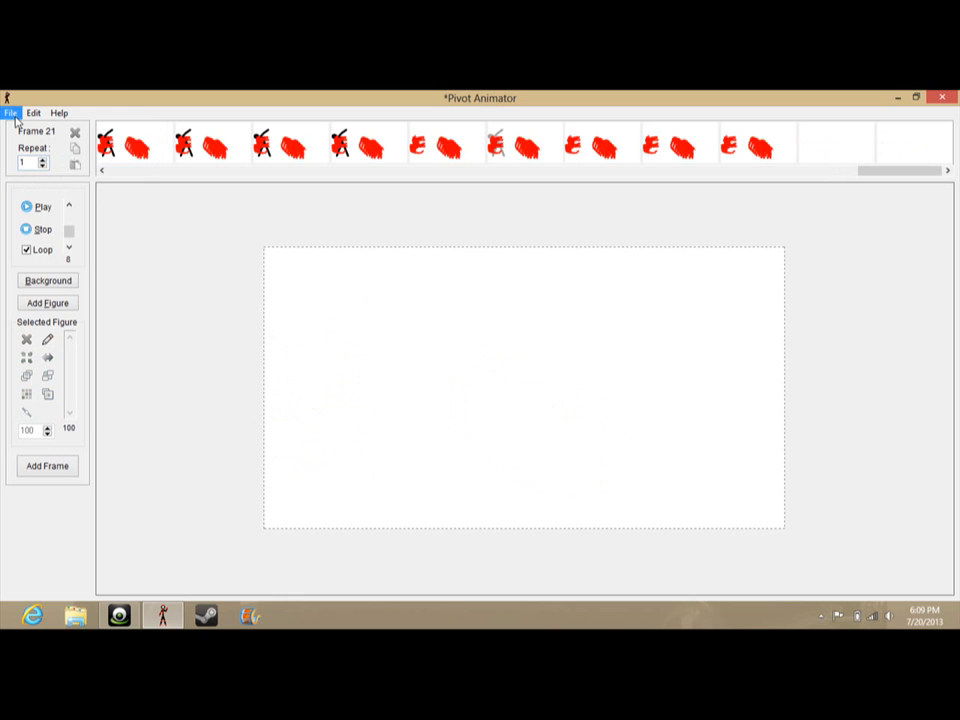
{"action": "left_click", "coordinate": [11, 112]}
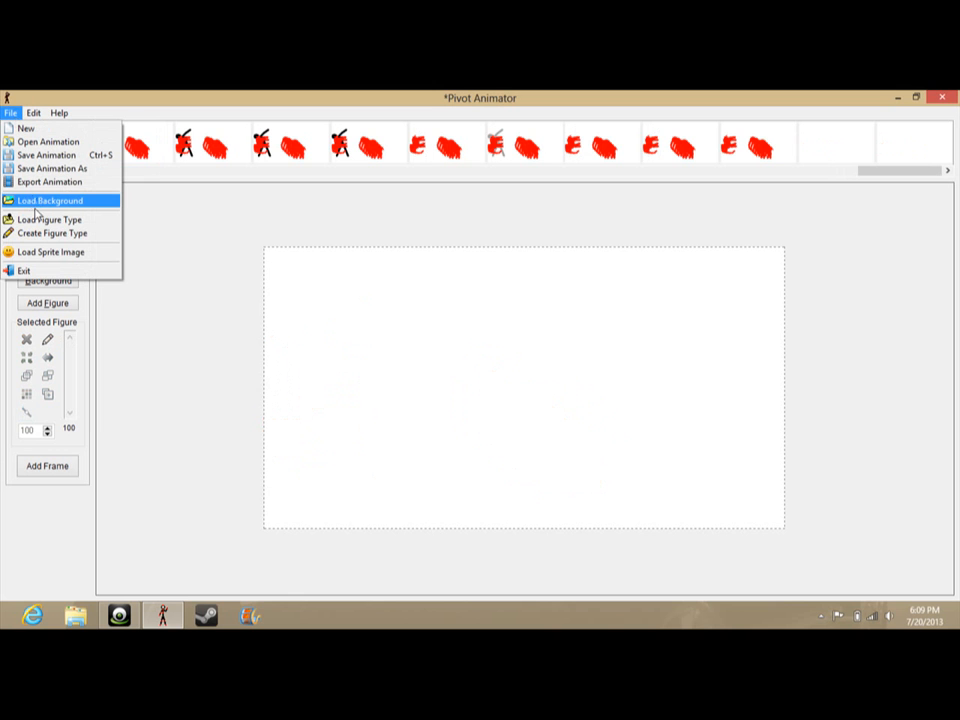
Open the stick figure in Stick Figure Builder via Create Figure Type and view its Edit menu.
{"action": "left_click", "coordinate": [53, 233]}
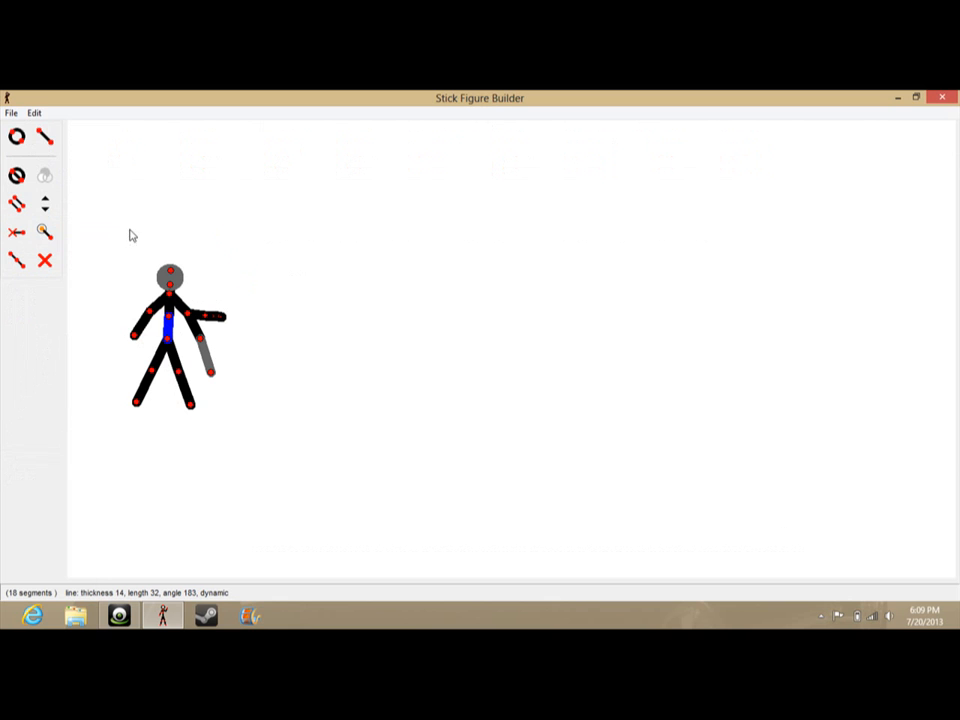
{"action": "left_click", "coordinate": [34, 112]}
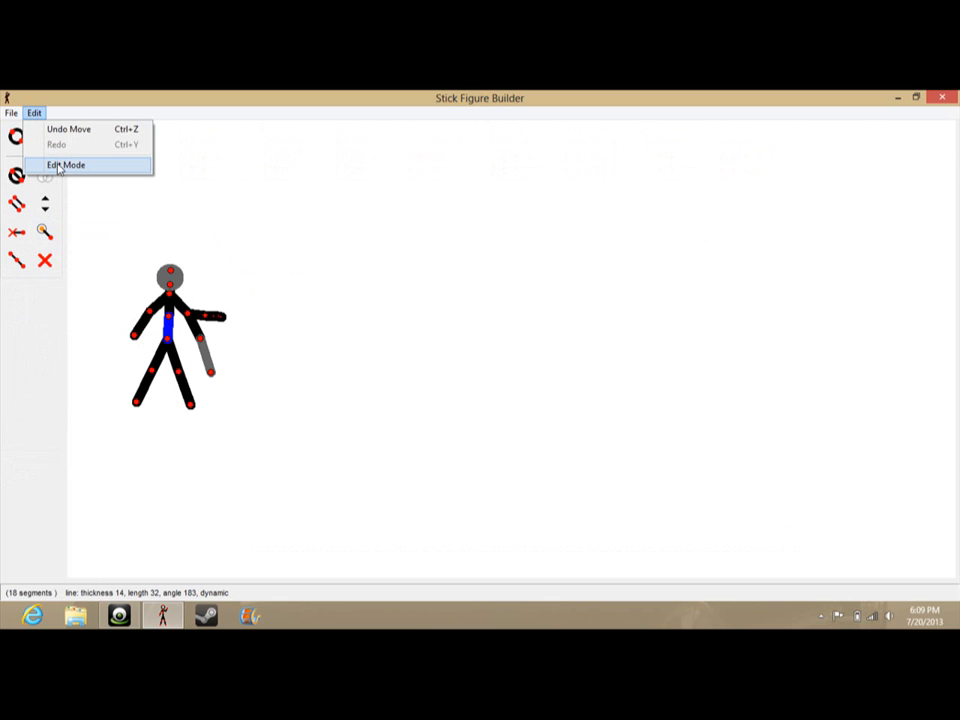
In Edit Mode, point the head straight up, reshape the left arm, and close the builder.
{"action": "left_click", "coordinate": [66, 165]}
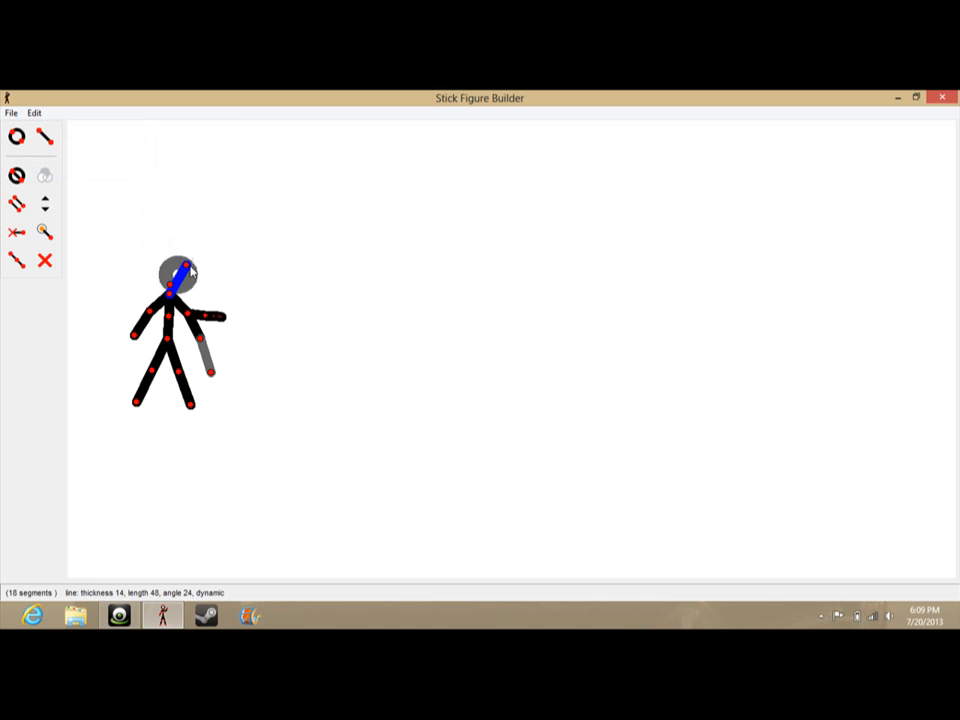
{"action": "left_click_drag", "start_coordinate": [190, 272], "coordinate": [170, 270]}
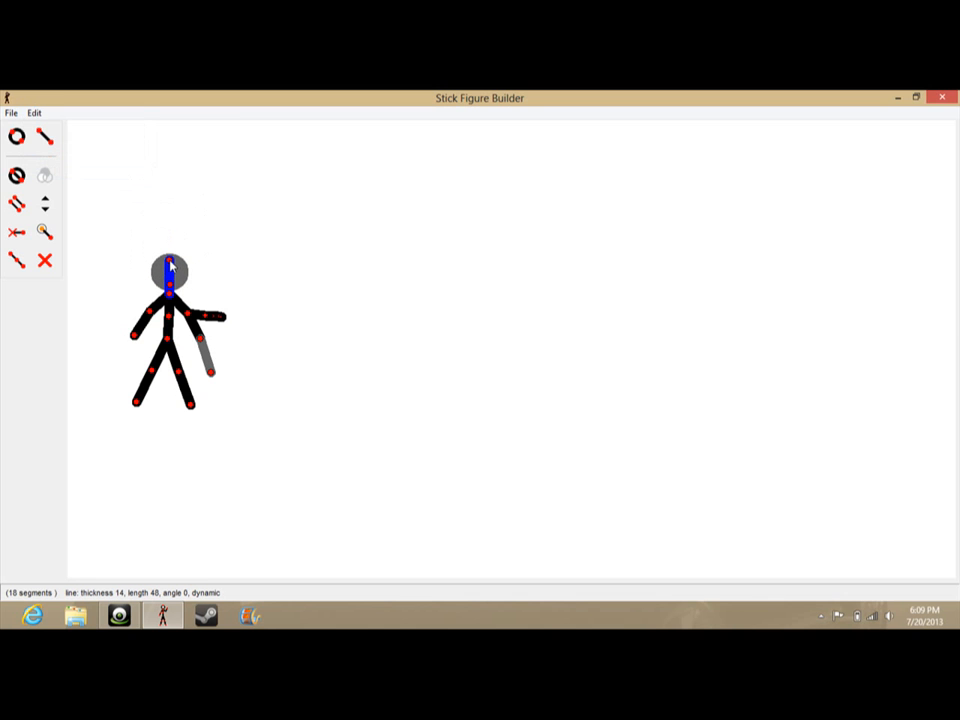
{"action": "left_click_drag", "start_coordinate": [170, 270], "coordinate": [113, 368]}
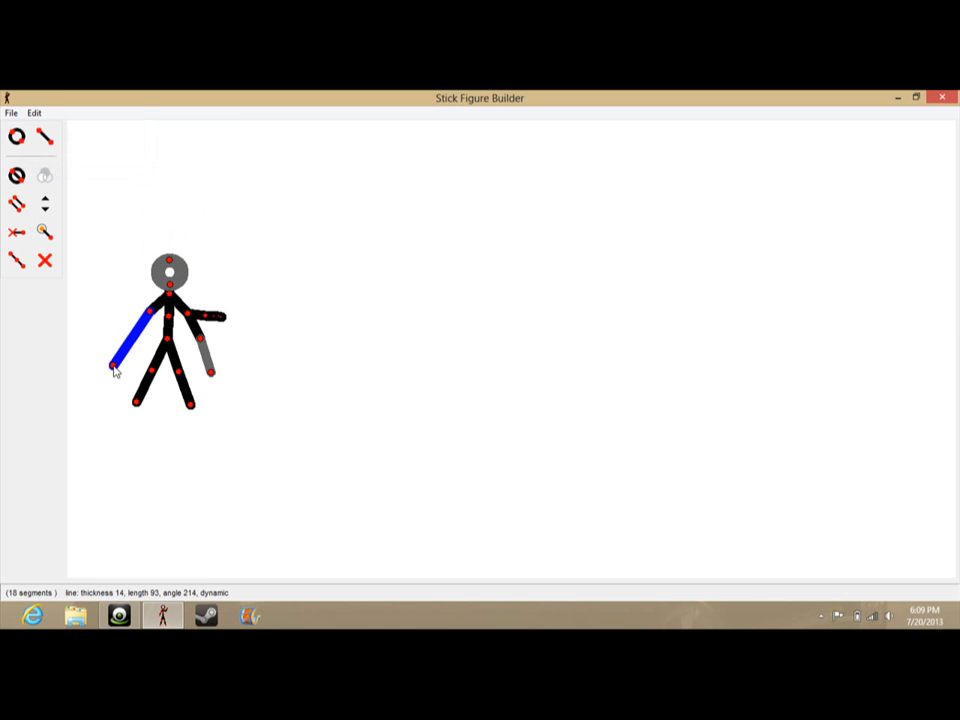
{"action": "left_click_drag", "start_coordinate": [113, 370], "coordinate": [135, 355]}
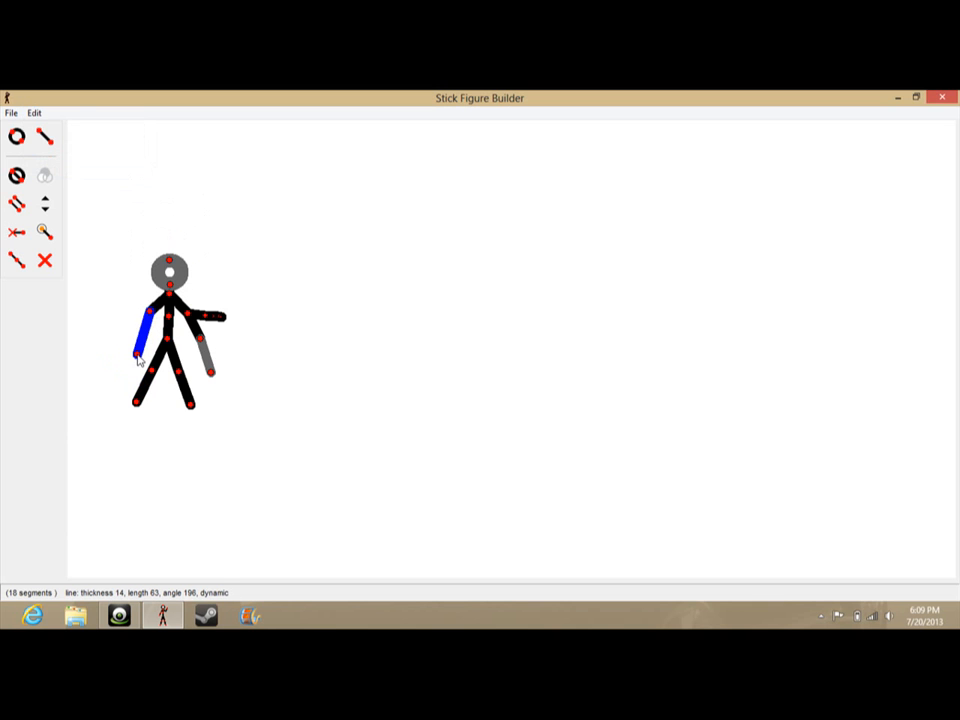
{"action": "left_click_drag", "start_coordinate": [138, 360], "coordinate": [110, 335]}
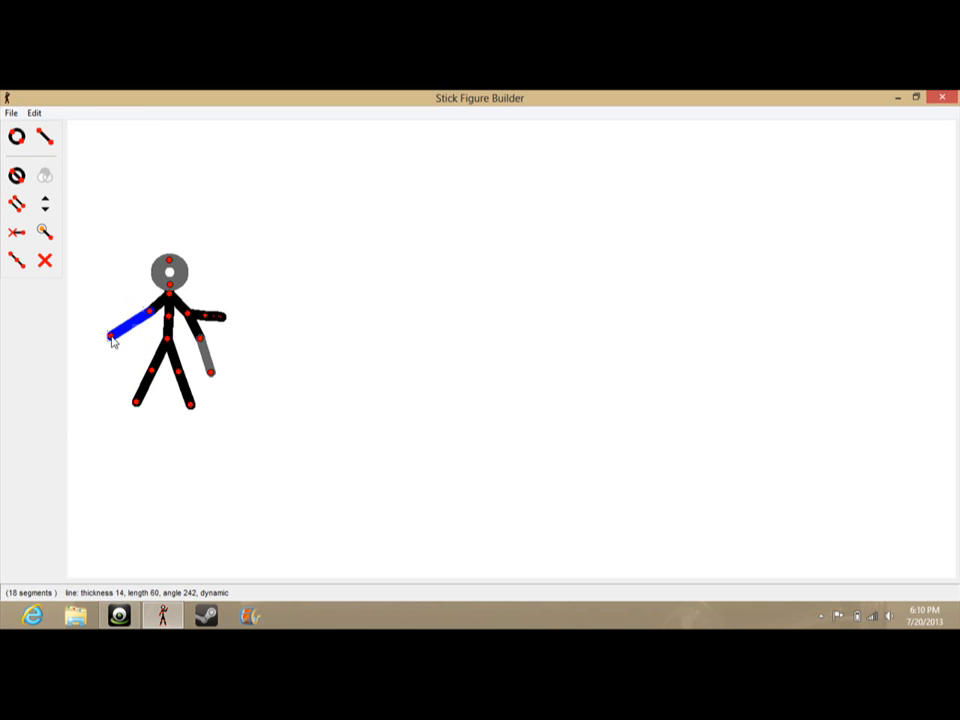
{"action": "left_click_drag", "start_coordinate": [113, 338], "coordinate": [113, 350]}
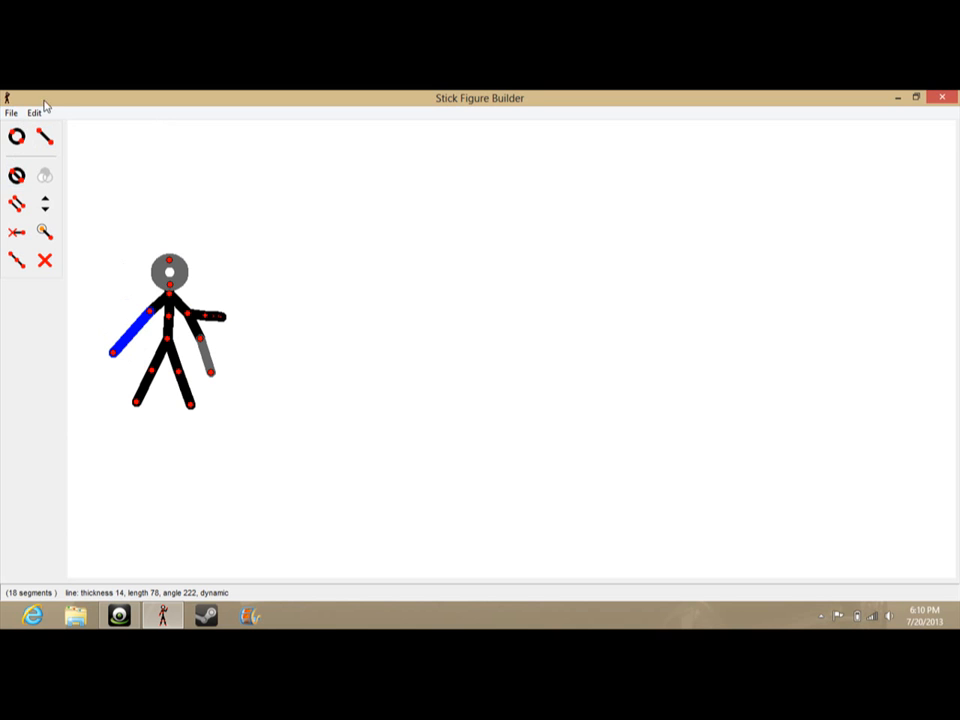
{"action": "left_click", "coordinate": [11, 112]}
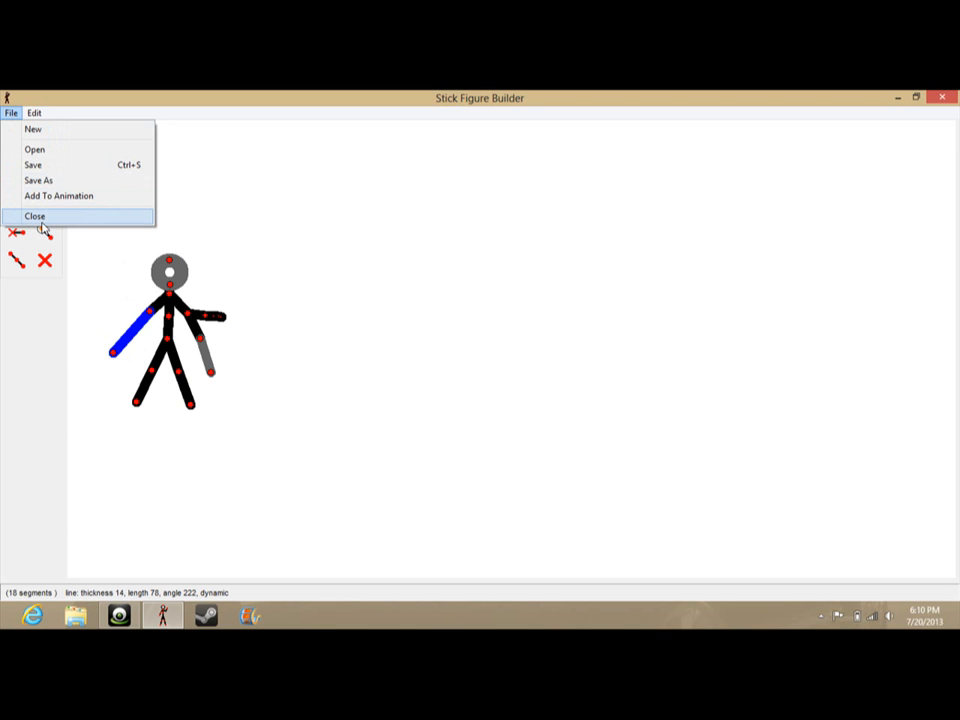
{"action": "left_click", "coordinate": [35, 216]}
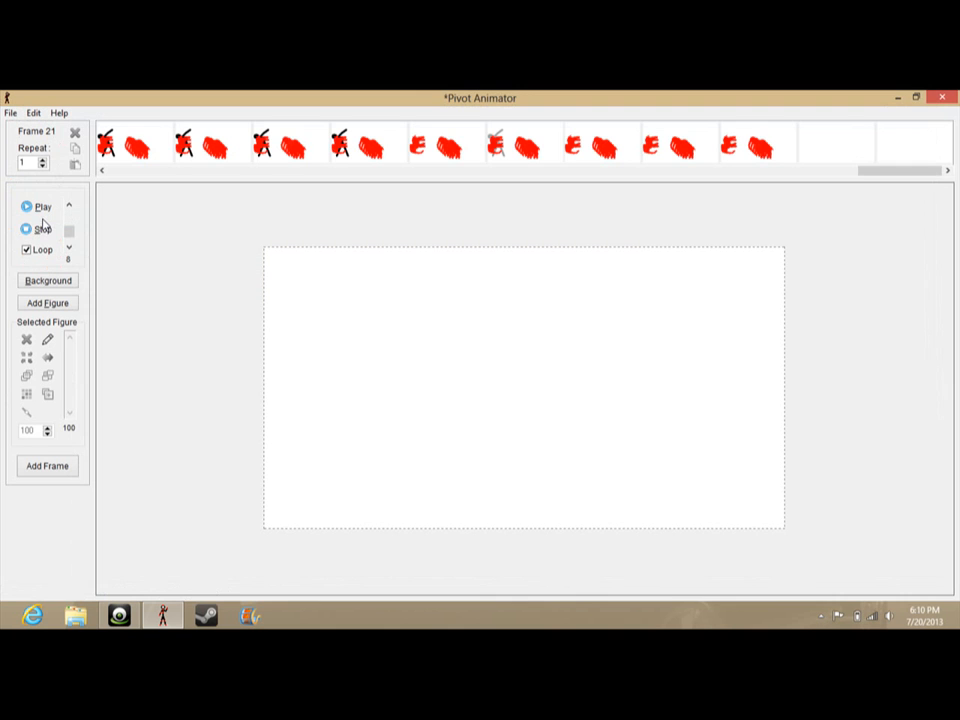
{"action": "mouse_move", "coordinate": [332, 333]}
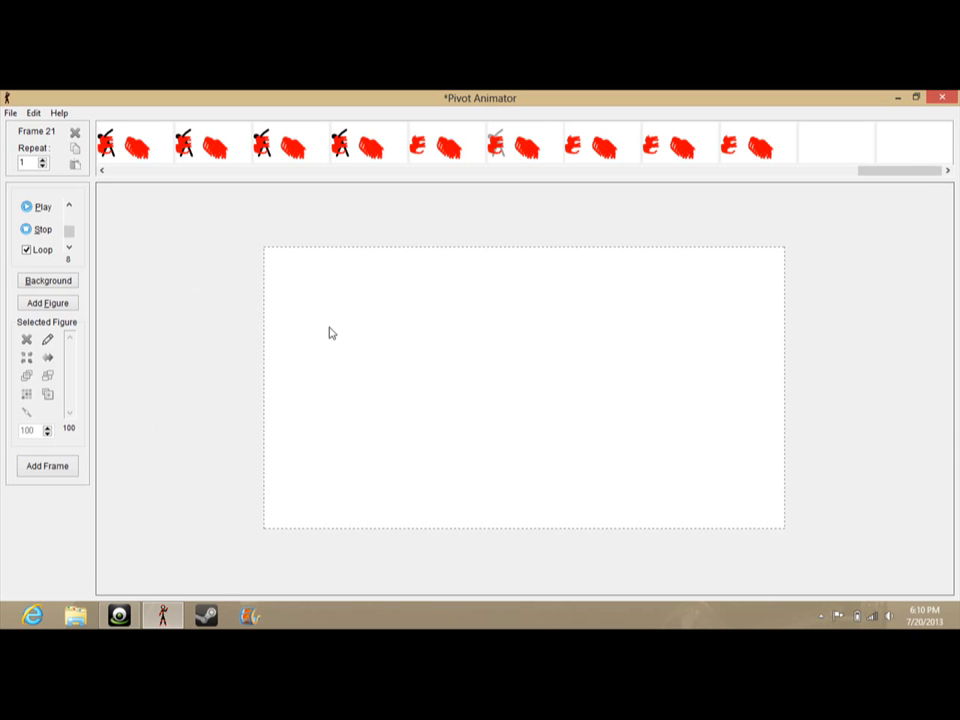
{"action": "mouse_move", "coordinate": [178, 525]}
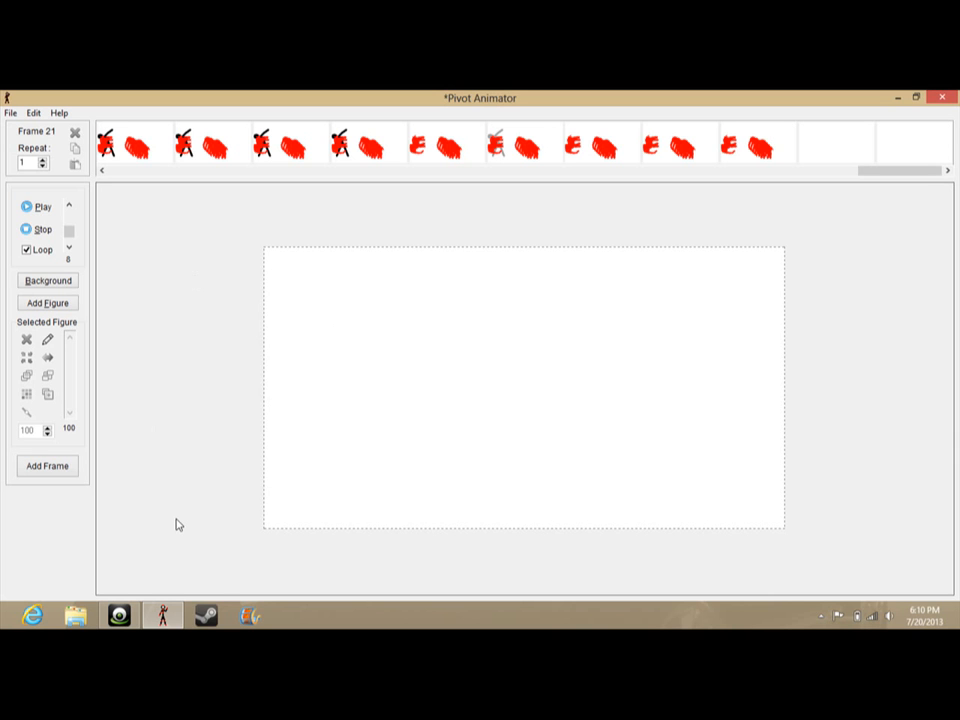